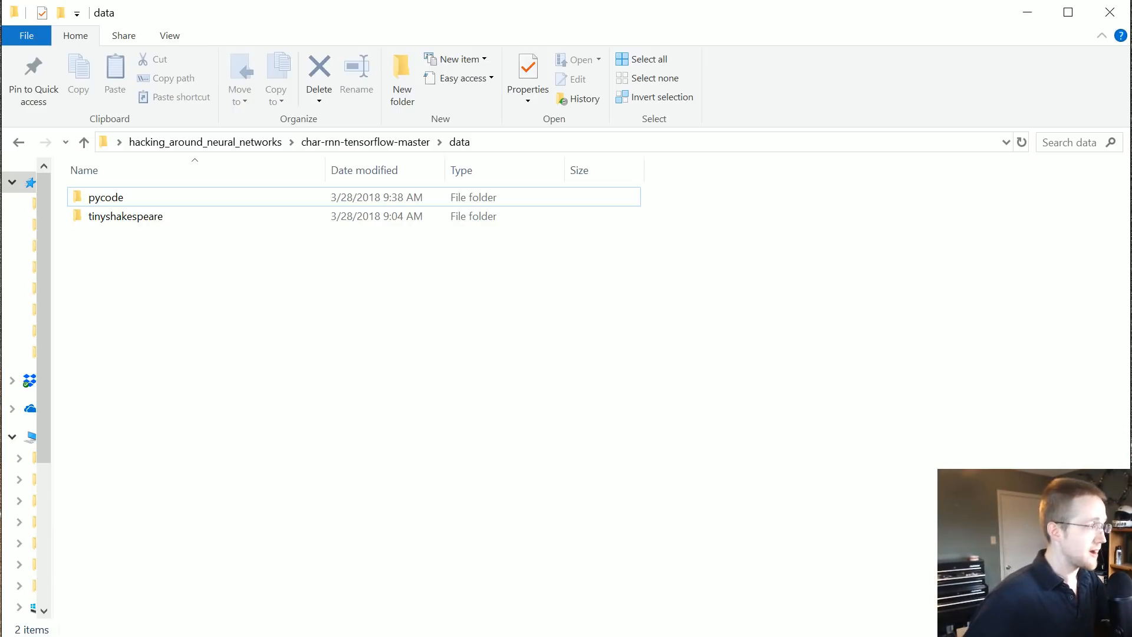
pyautogui.moveTo(349, 314)
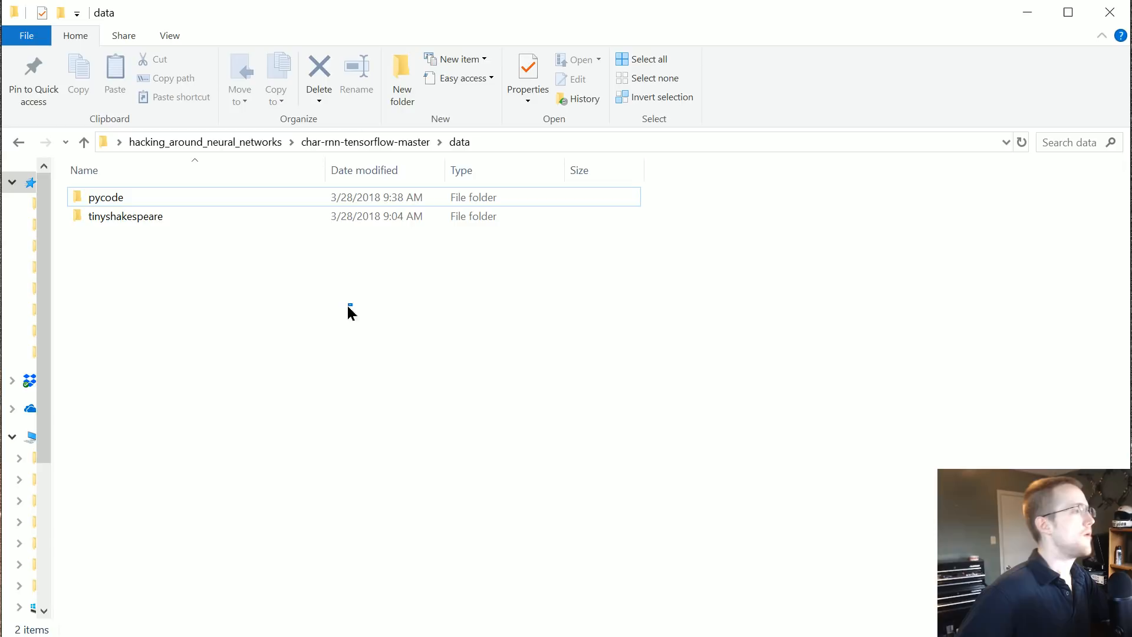
# Create a new folder named mnist_dataset inside the data folder
pyautogui.rightClick(349, 311)
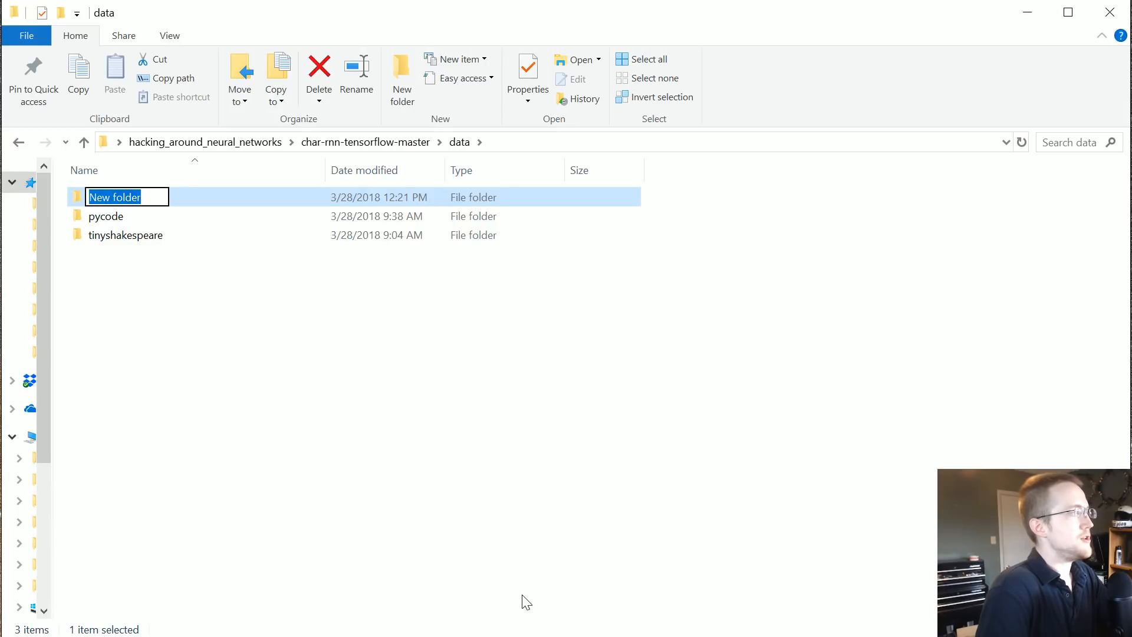
pyautogui.write('mnist_d')
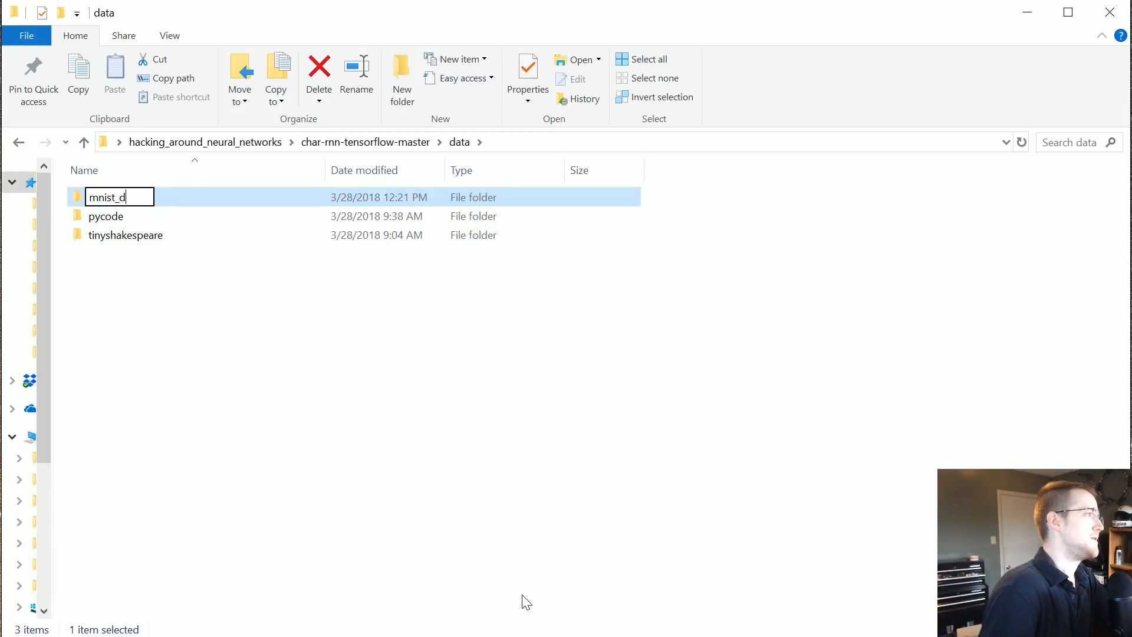
pyautogui.write('ataset')
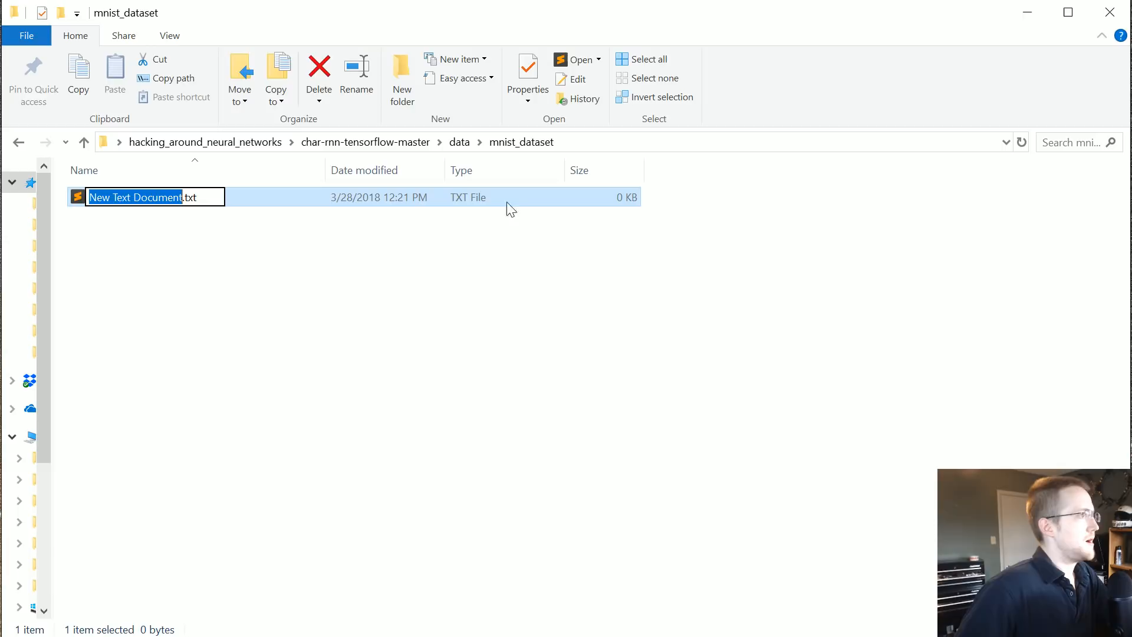
# Create mnist_data_creation.py in the new folder and open it for editing
pyautogui.write('m')
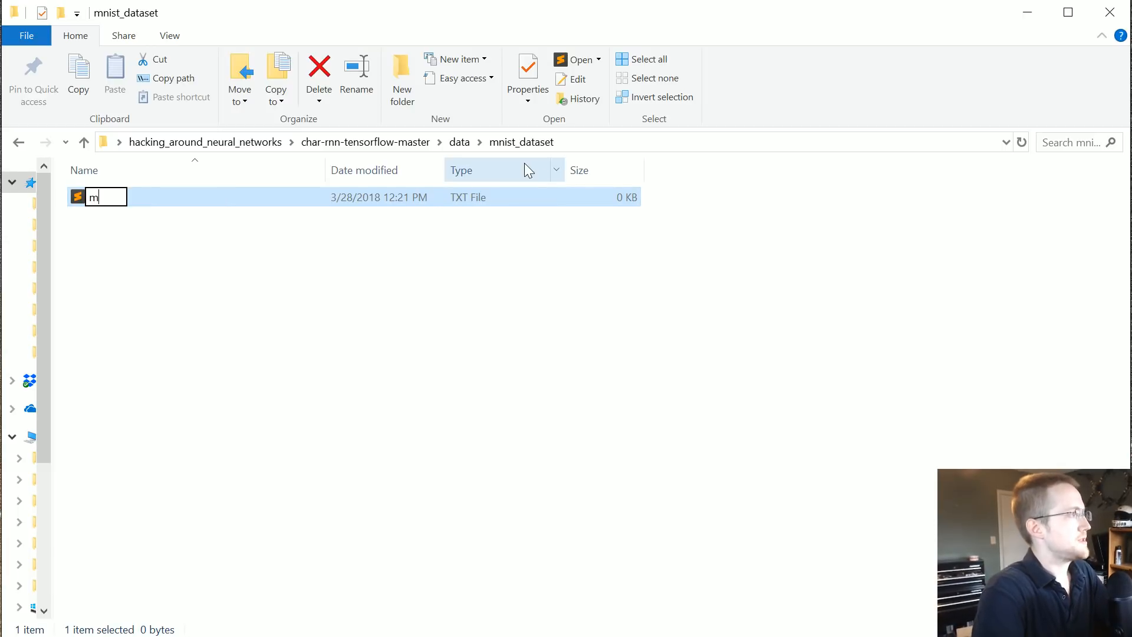
pyautogui.write('nist_data_')
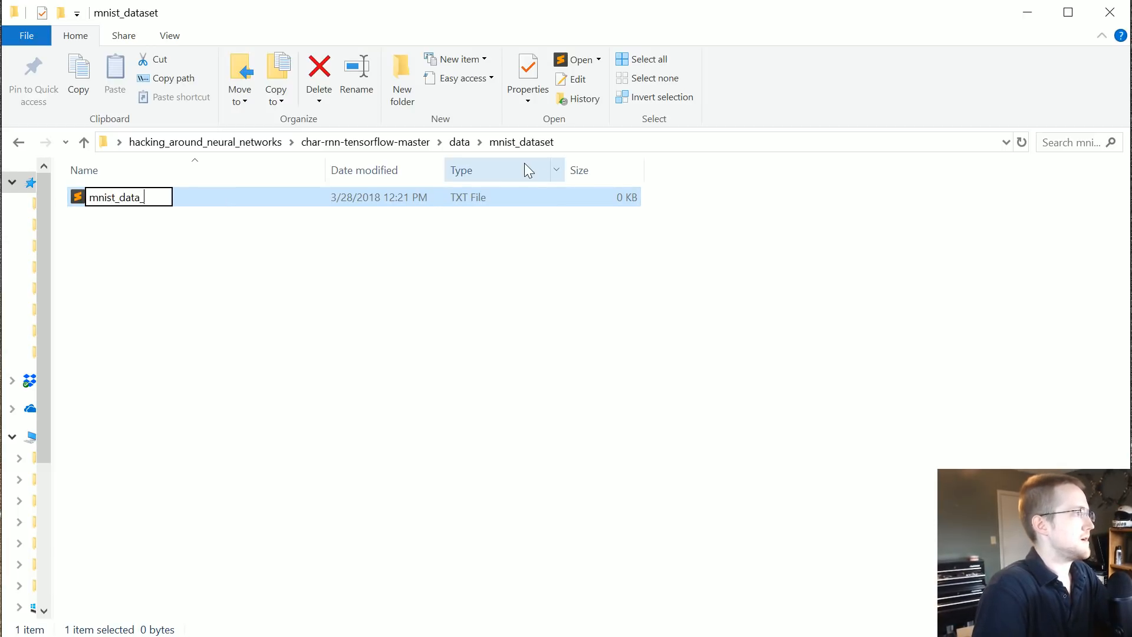
pyautogui.write('creation.py')
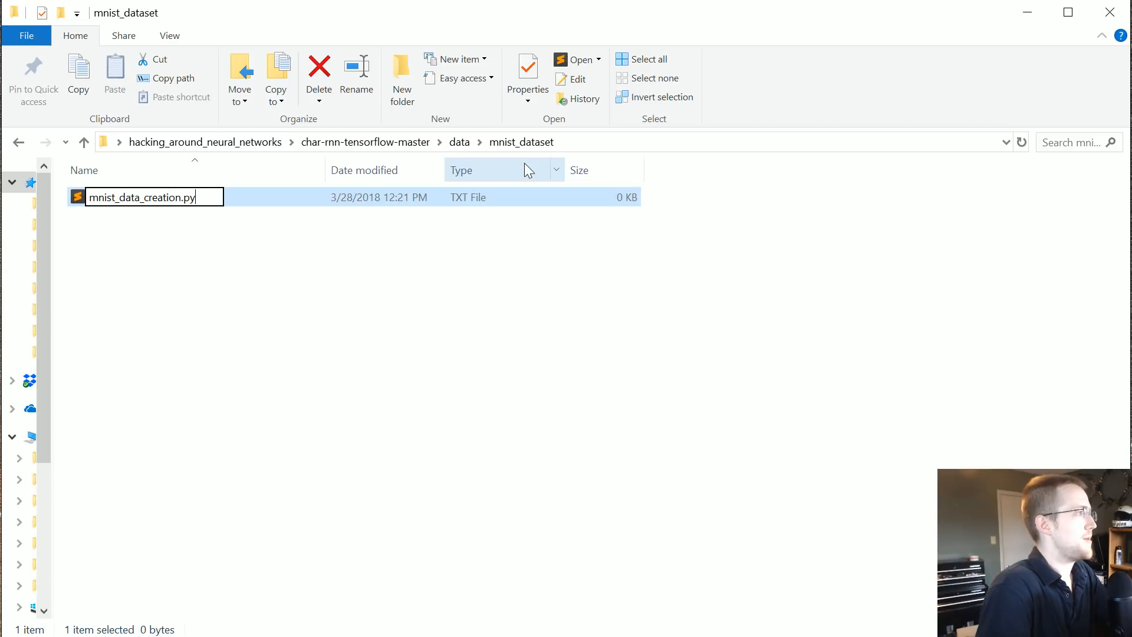
pyautogui.rightClick(139, 197)
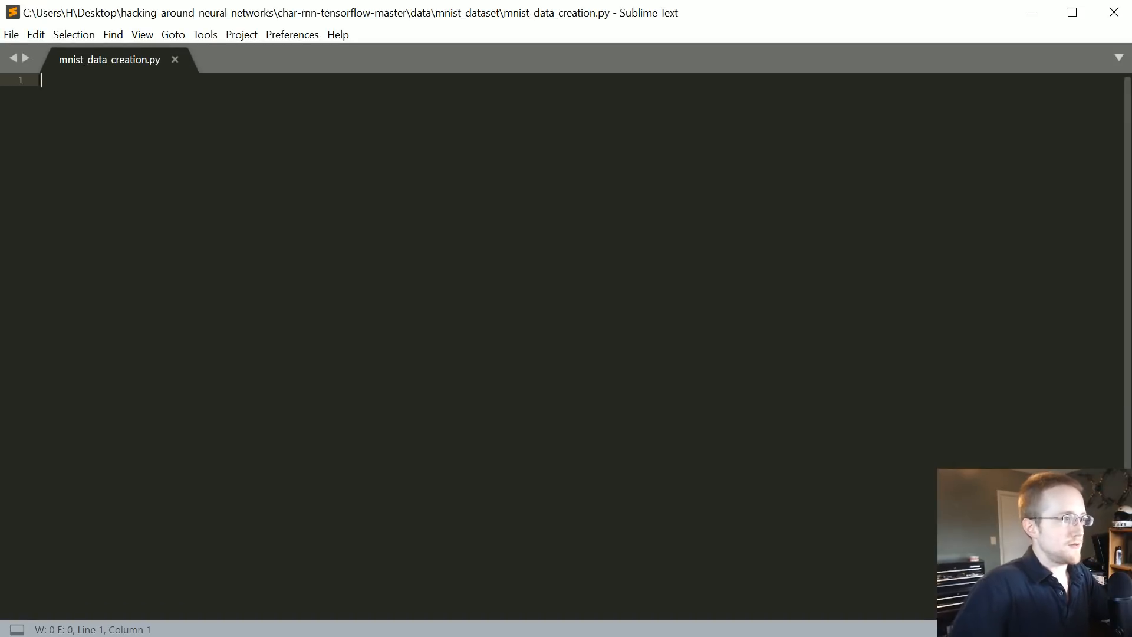
# Import input_data from tensorflow.examples.tutorials.mnist
pyautogui.write('from tens')
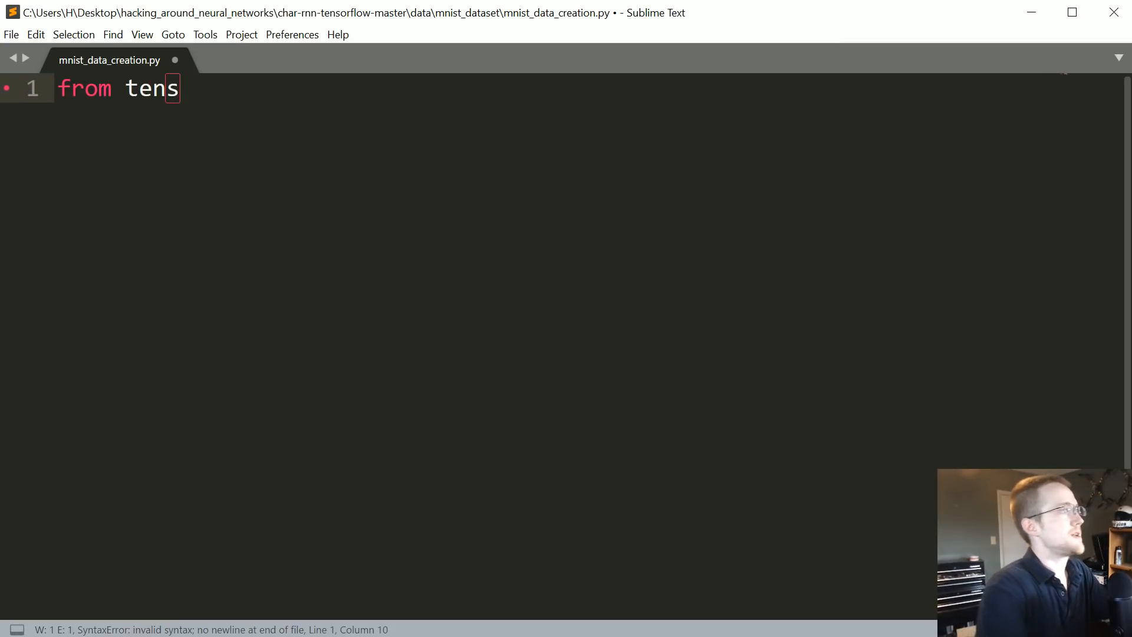
pyautogui.write('orflow.exa')
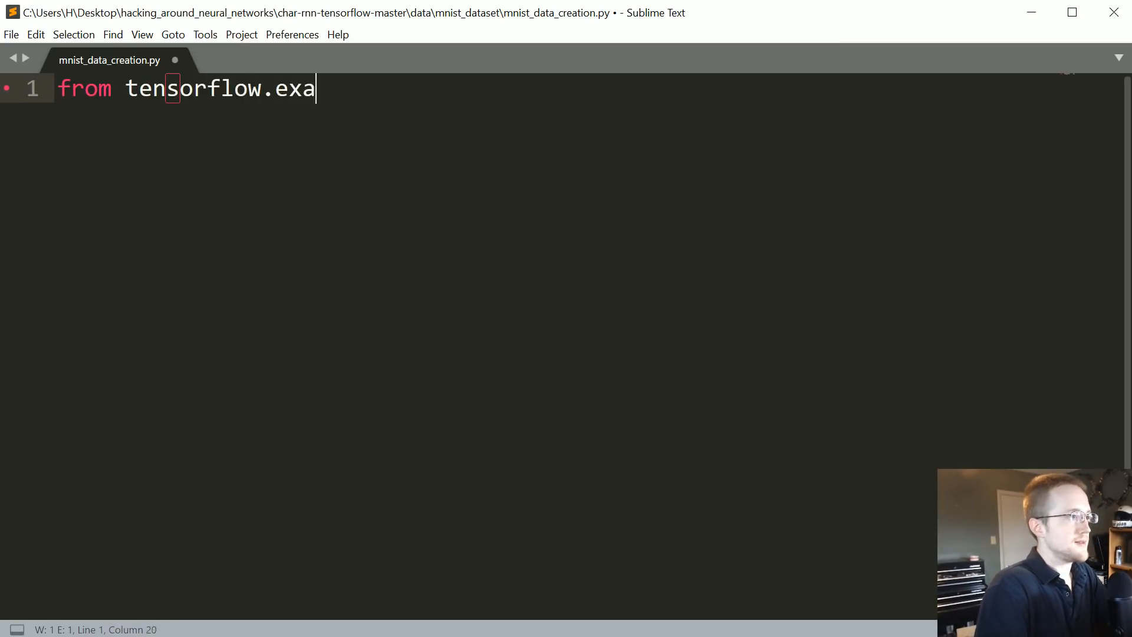
pyautogui.write('mples.tutorials.mnist import inp')
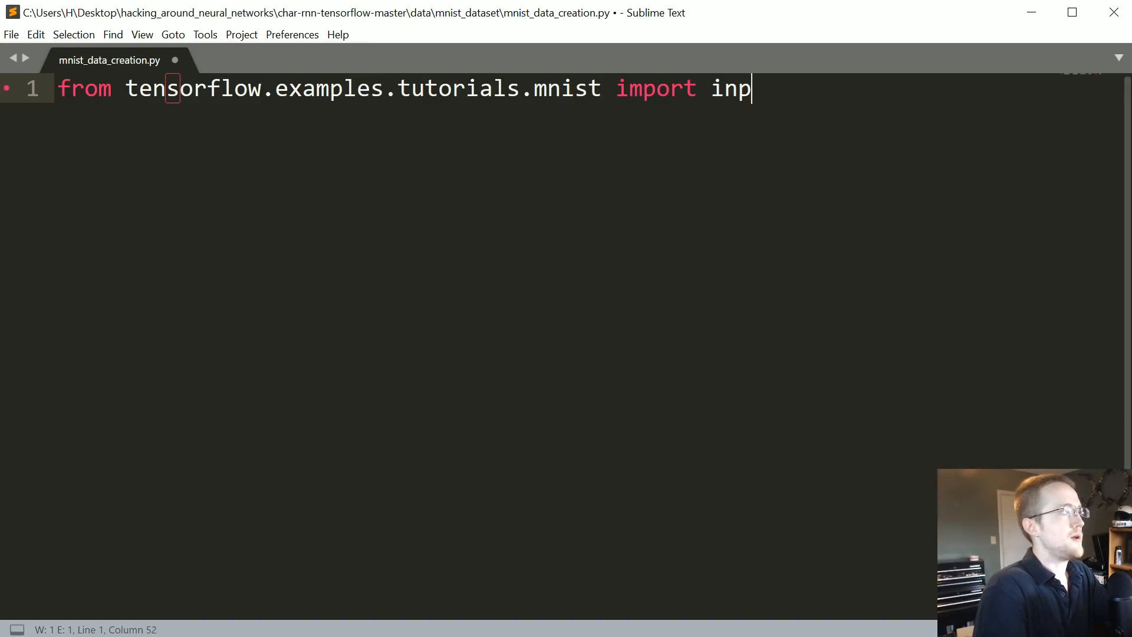
pyautogui.write('ut_data')
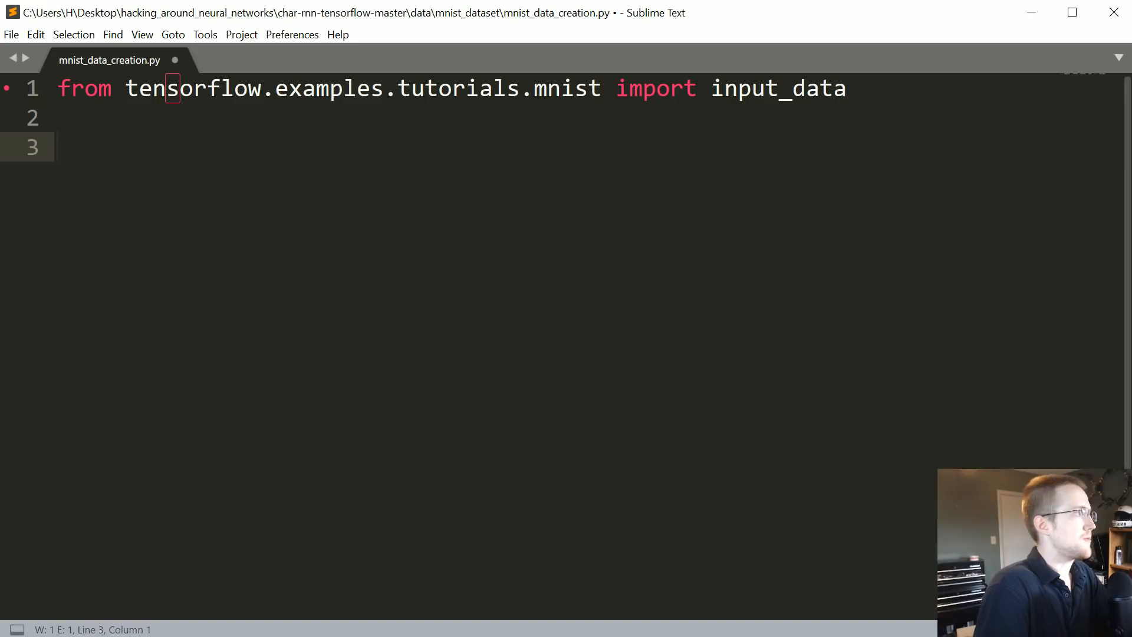
# Assign mnist = input_data.read_data_sets("MNIST_data/", one_hot=True)
pyautogui.write('mnist')
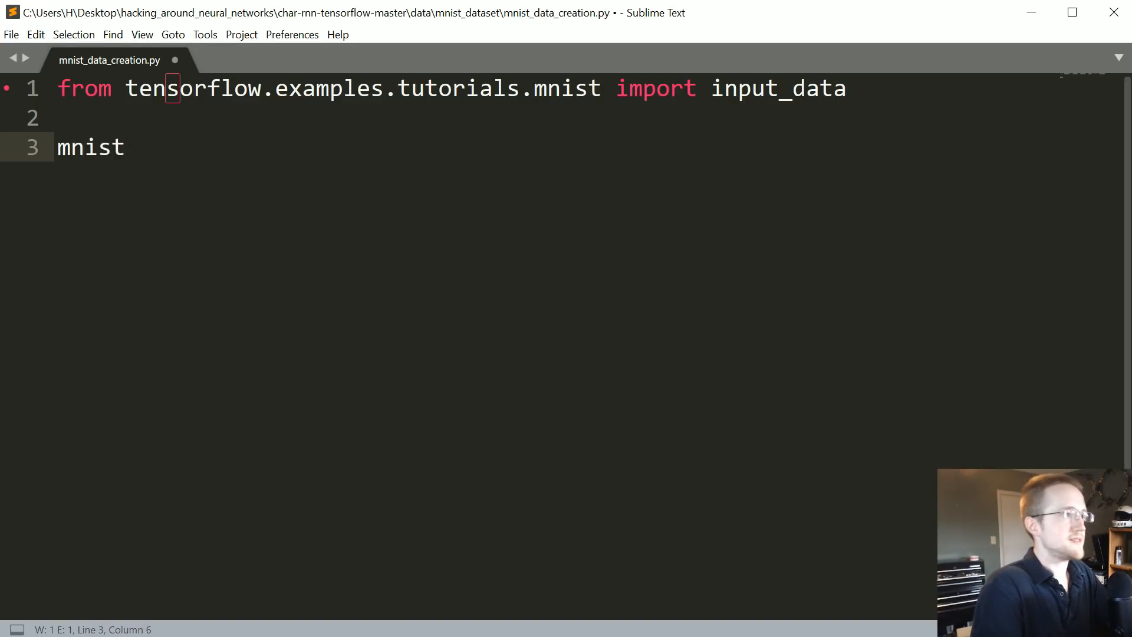
pyautogui.write('= input_d')
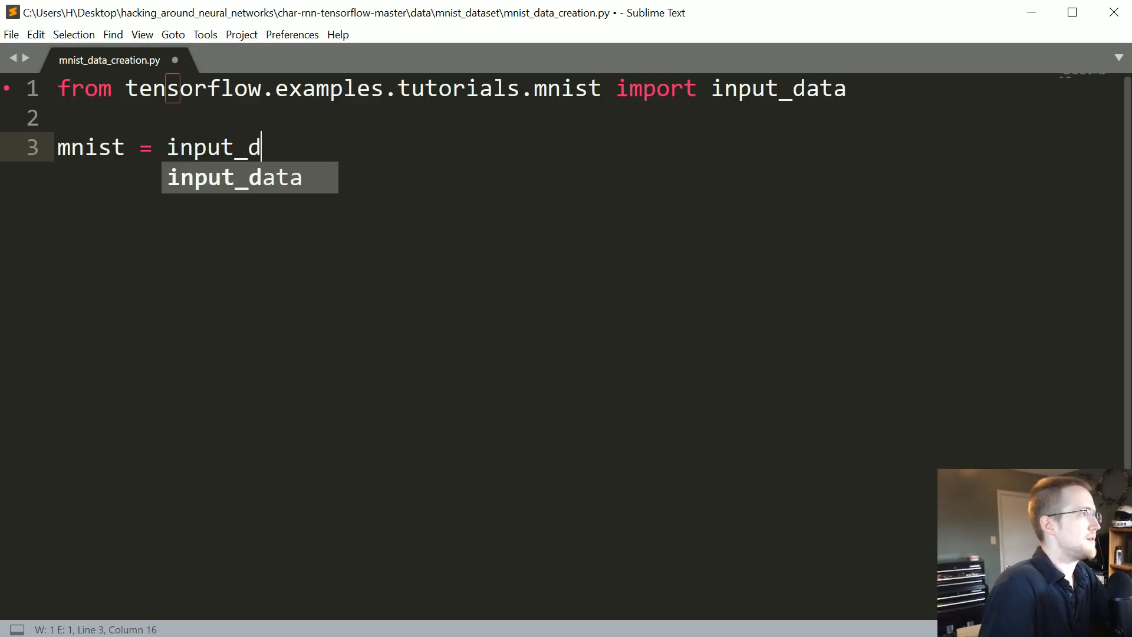
pyautogui.write('ata.read')
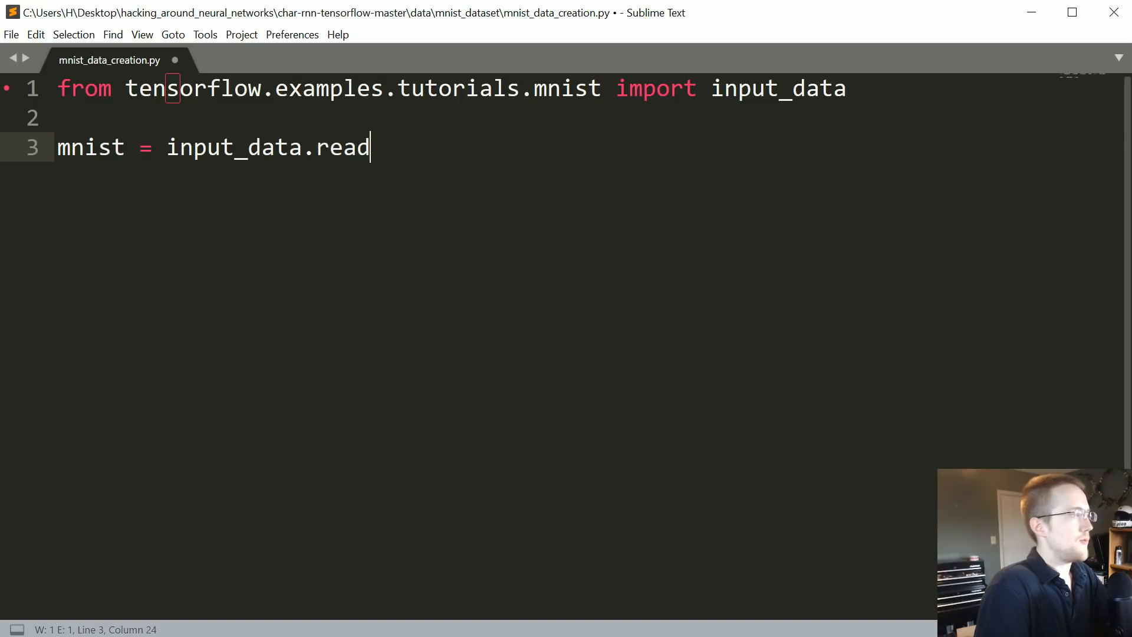
pyautogui.write('_data_sets')
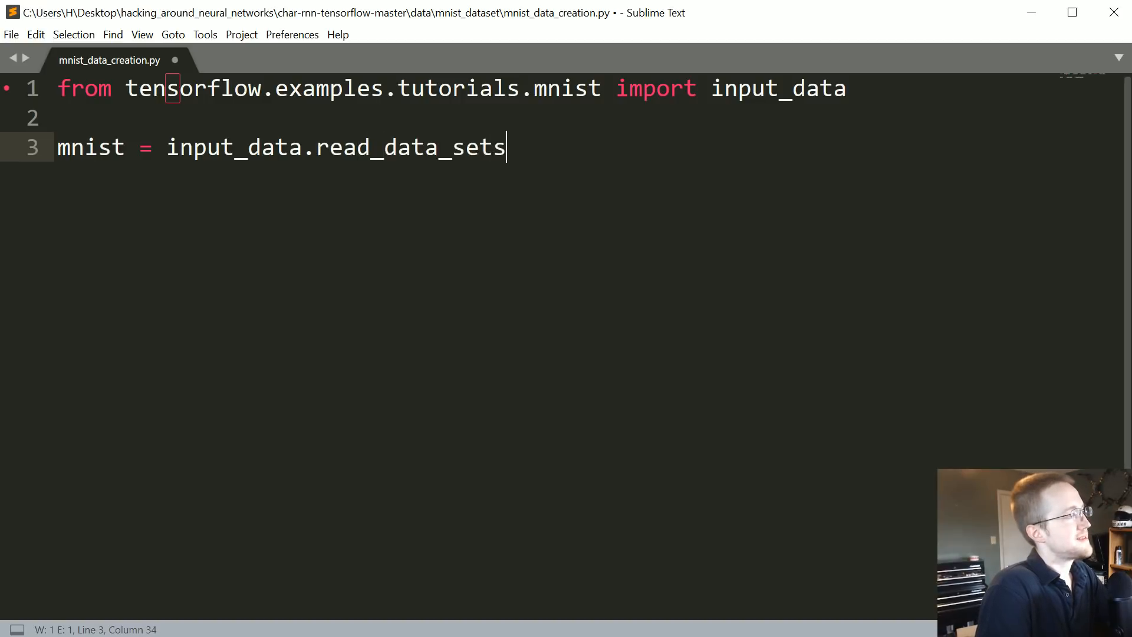
pyautogui.write('("")')
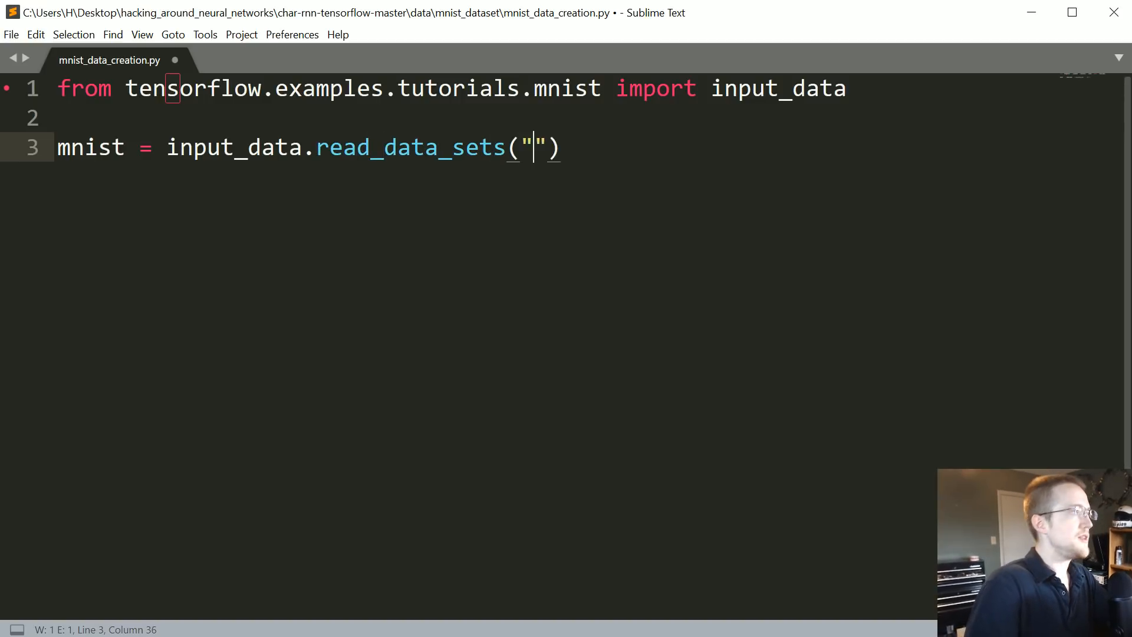
pyautogui.write('M')
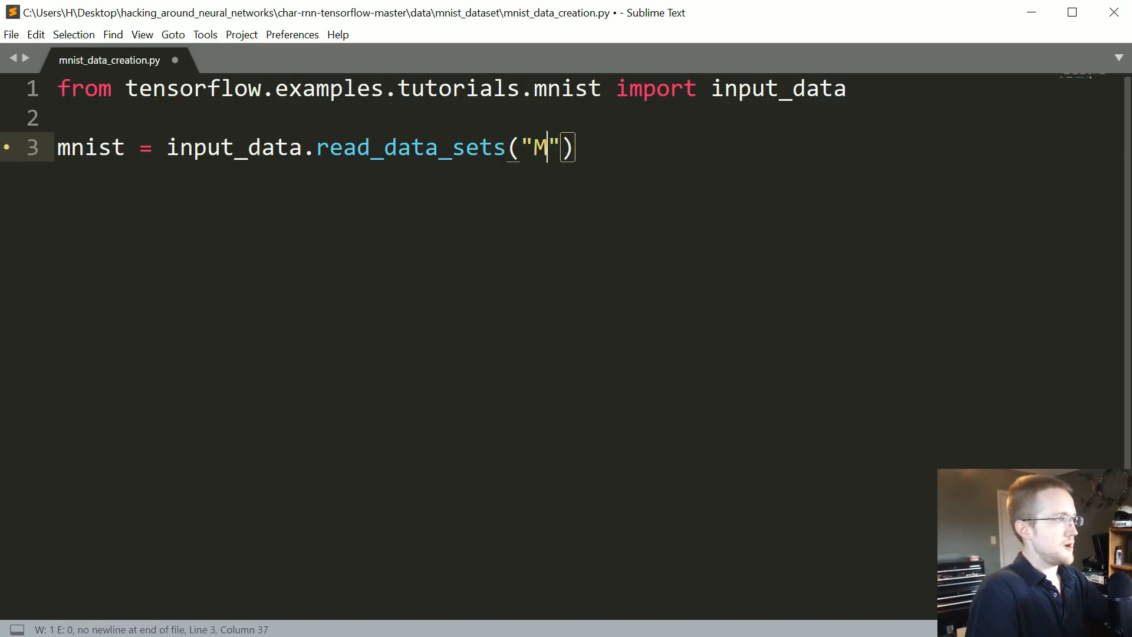
pyautogui.write('NIST_')
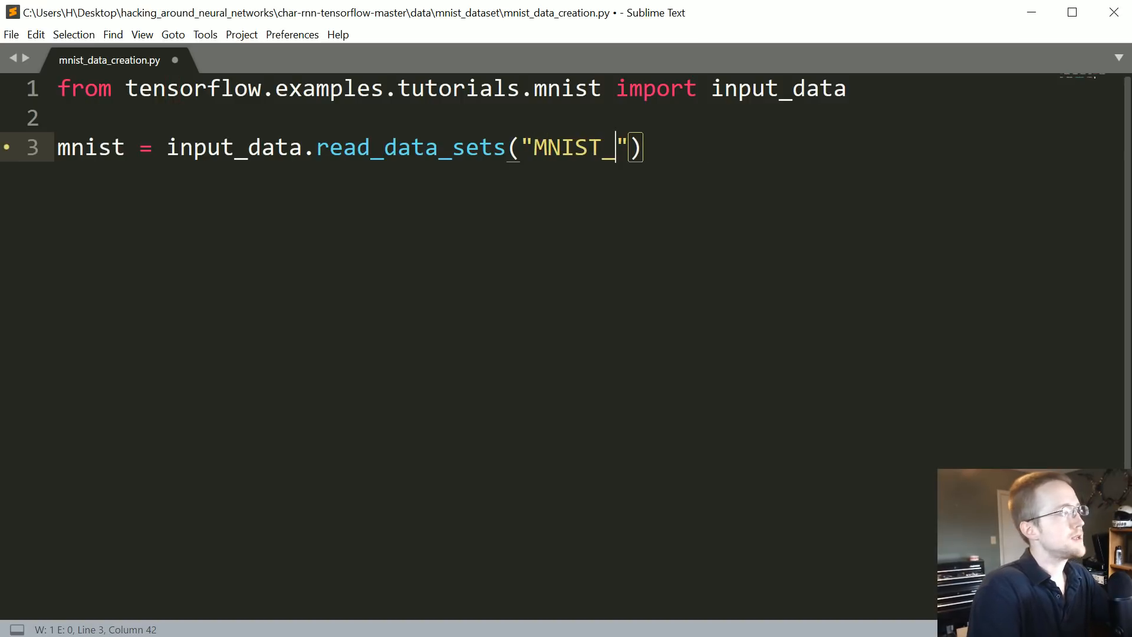
pyautogui.write('bas')
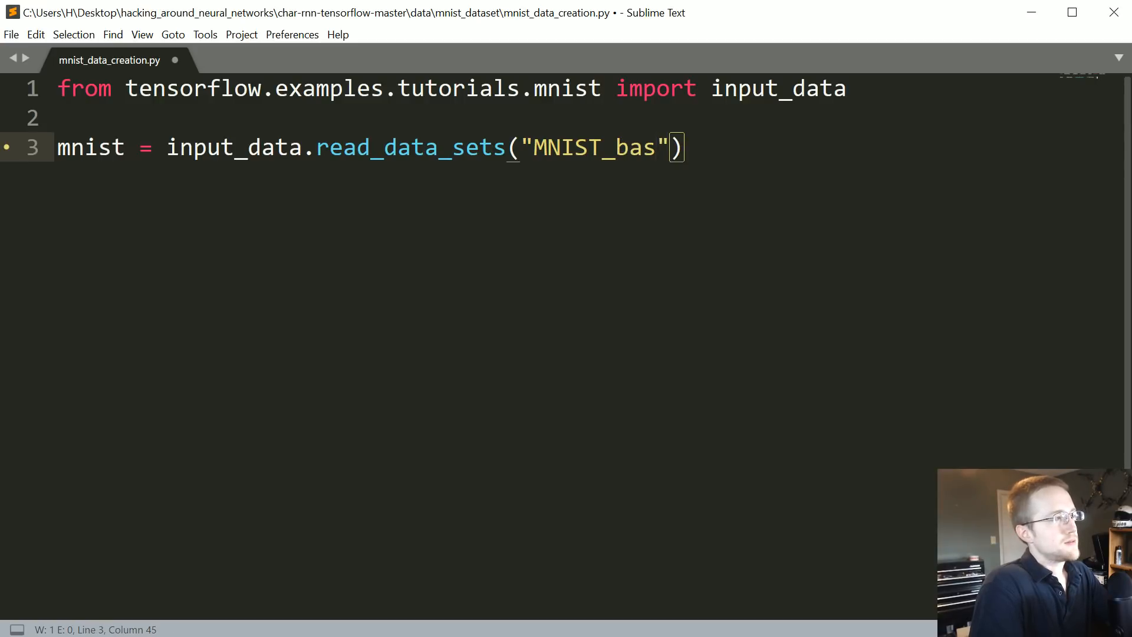
pyautogui.write('dat')
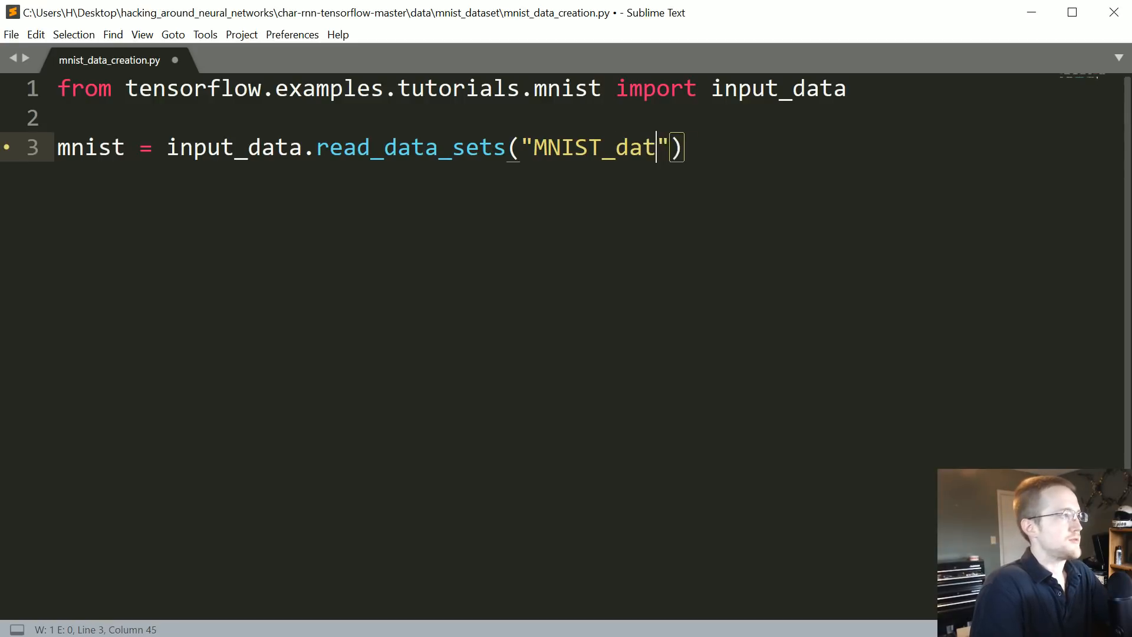
pyautogui.write('a.')
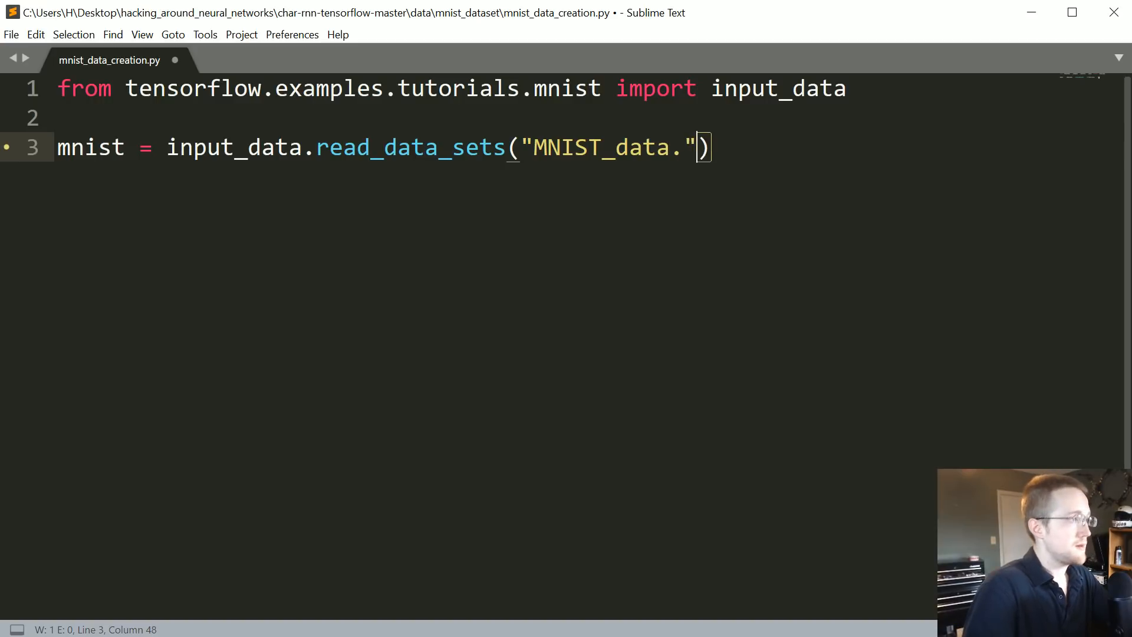
pyautogui.press('Backspace')
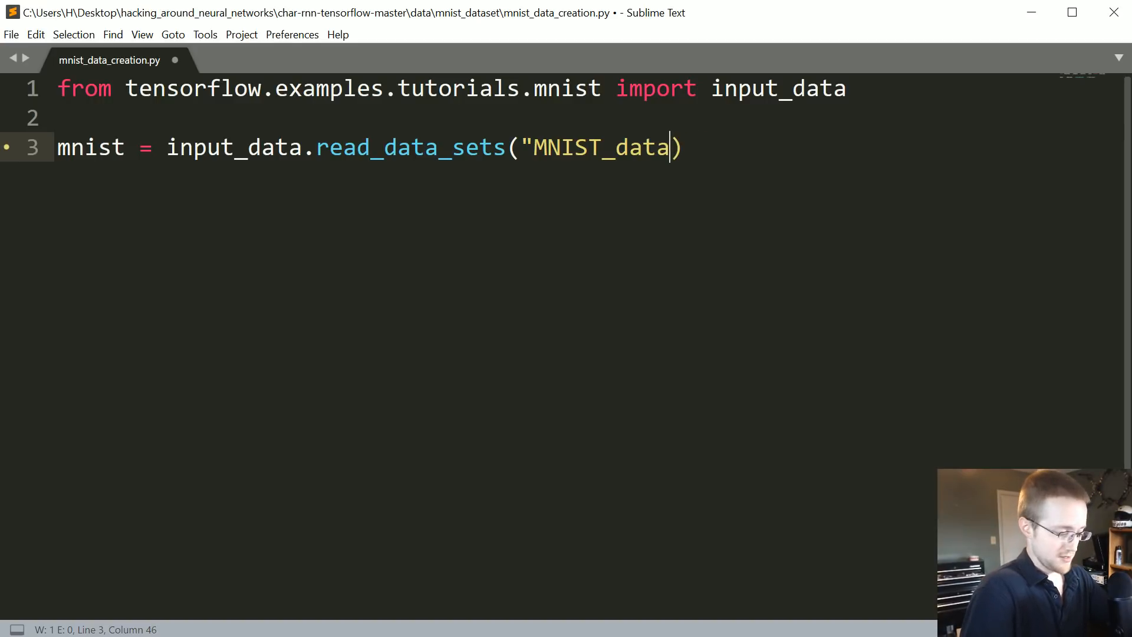
pyautogui.write('/"')
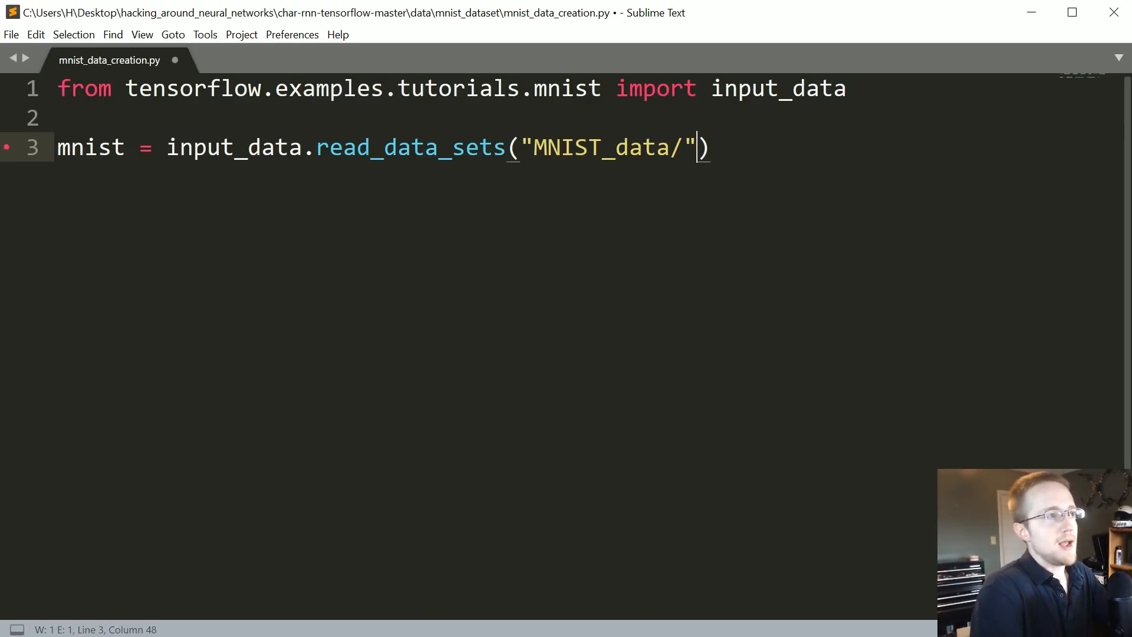
pyautogui.write(', one_ho')
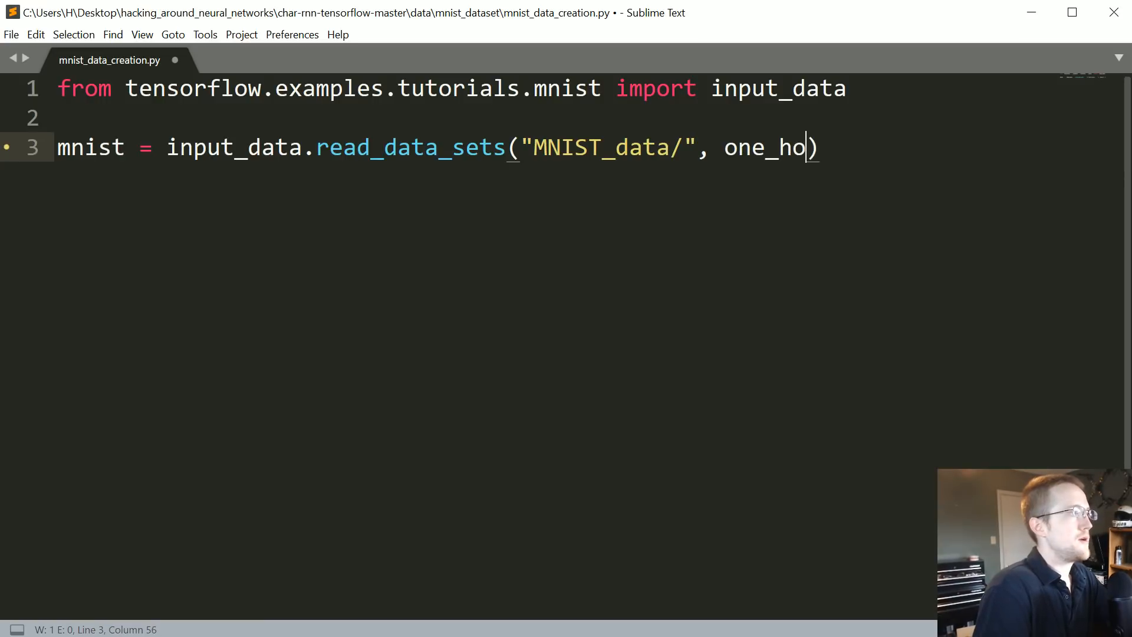
pyautogui.write('t=True')
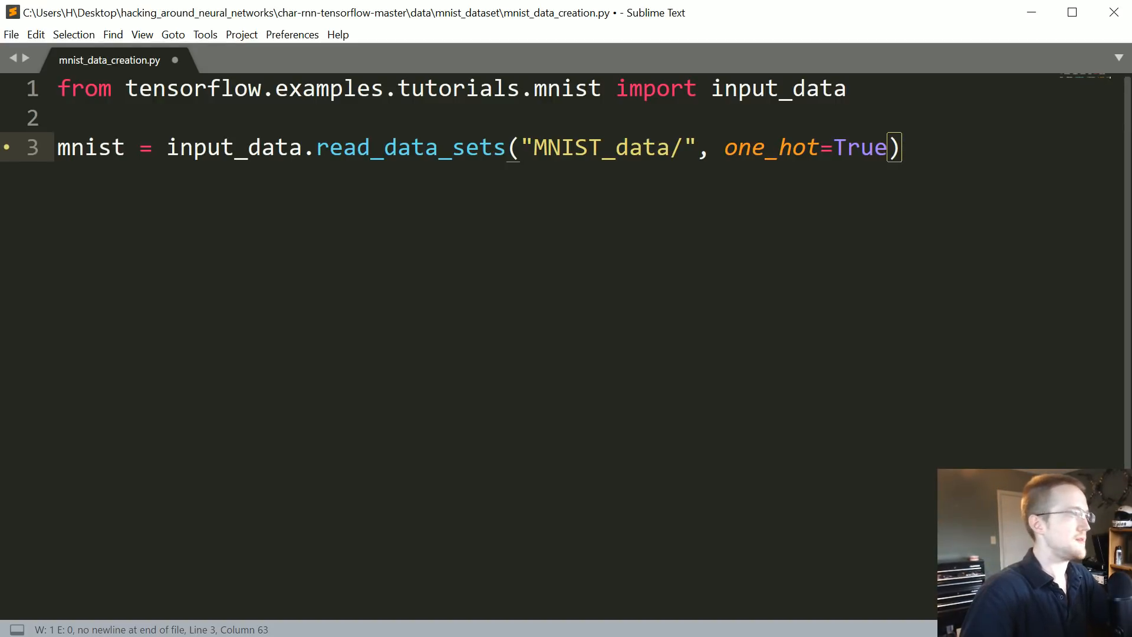
# Write batch_xs, batch_ys = mnist.train.next_batch(100) on a fresh line
pyautogui.press('enter')
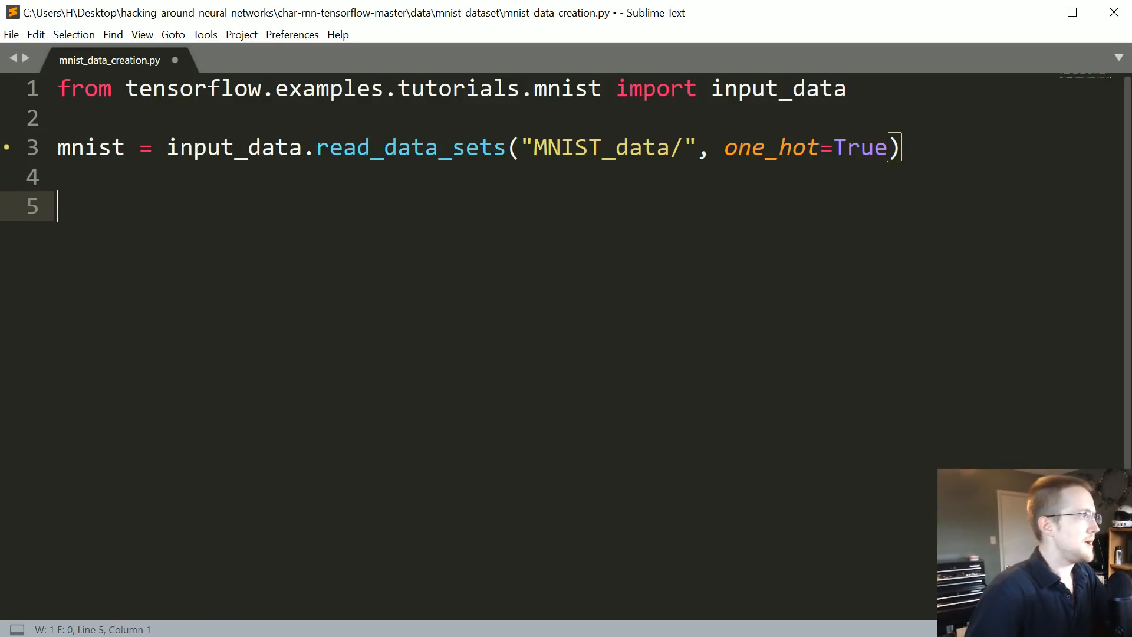
pyautogui.write('batch')
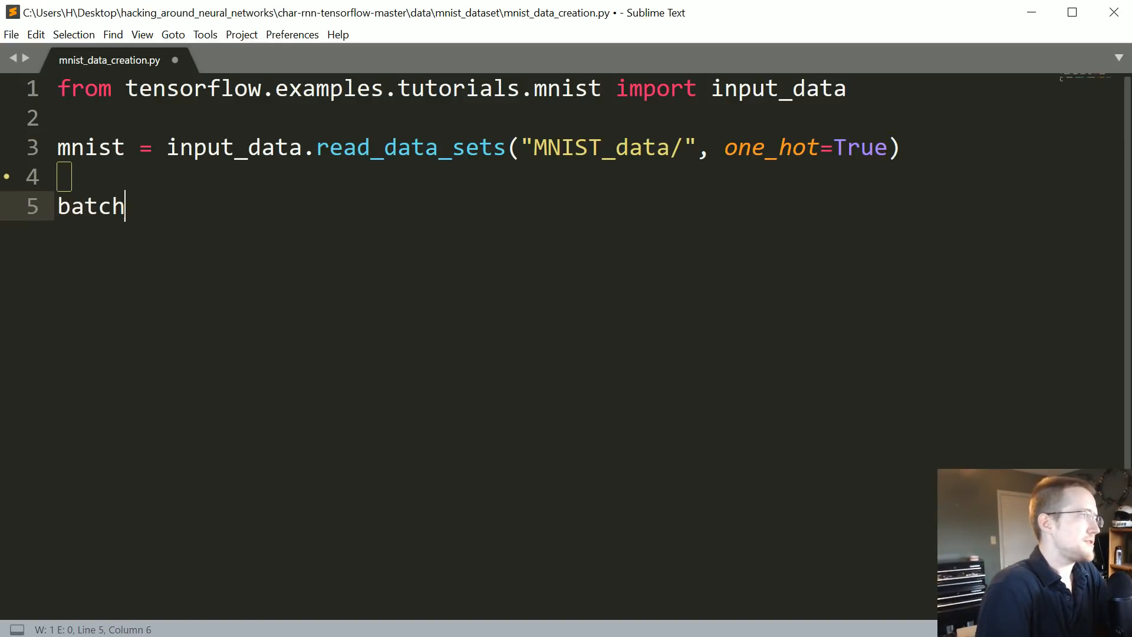
pyautogui.write('_xs')
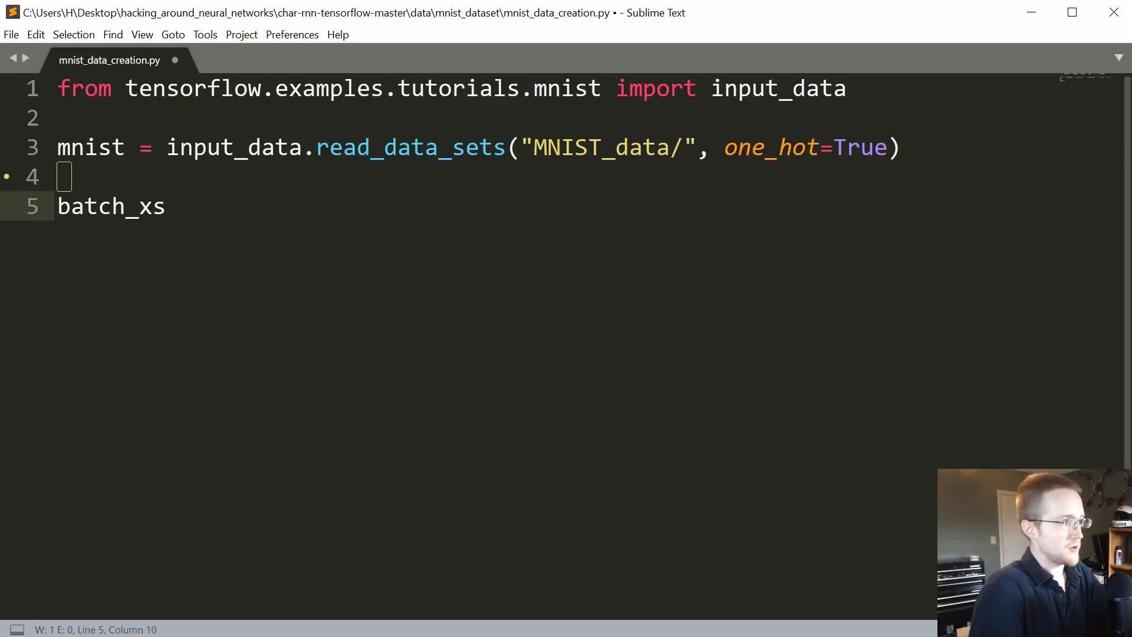
pyautogui.write(', batch_')
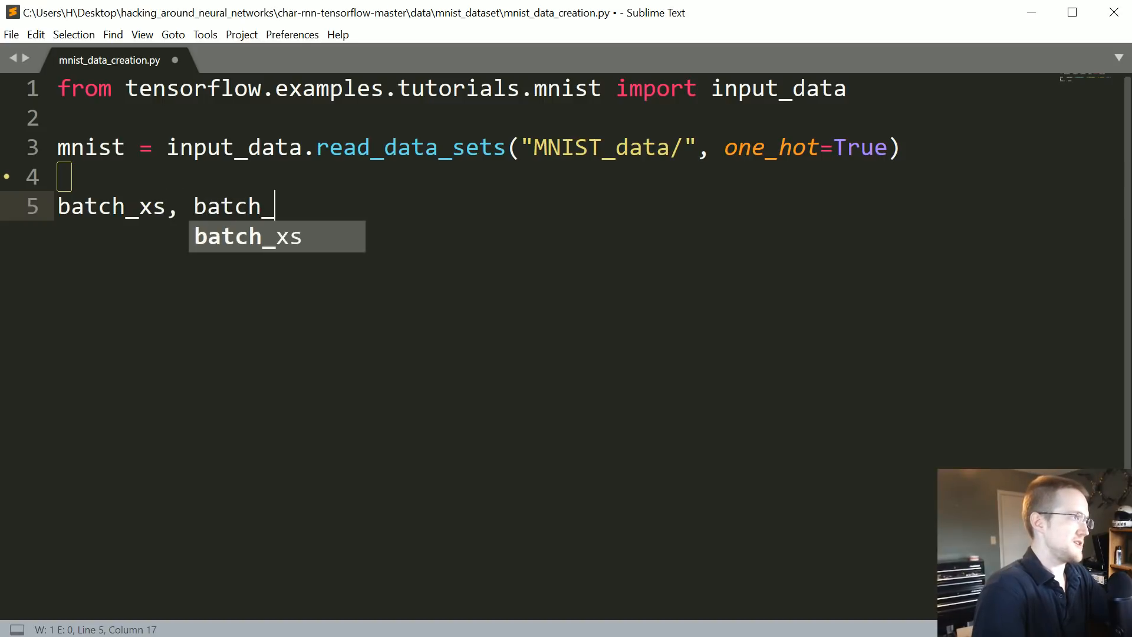
pyautogui.write('ys =')
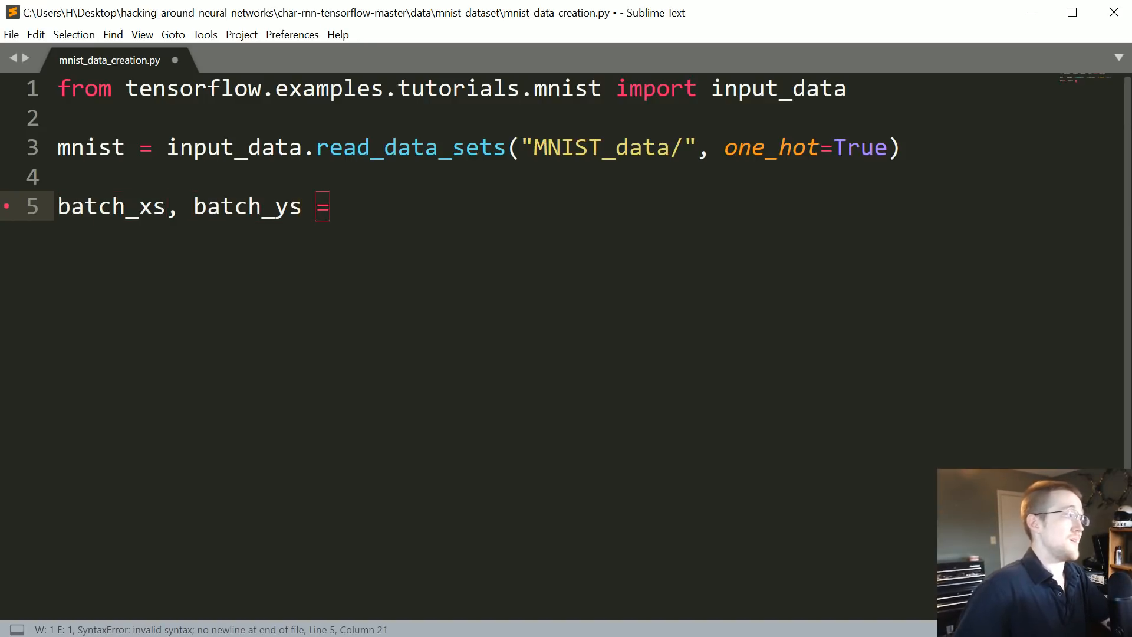
pyautogui.write('mnist.train.')
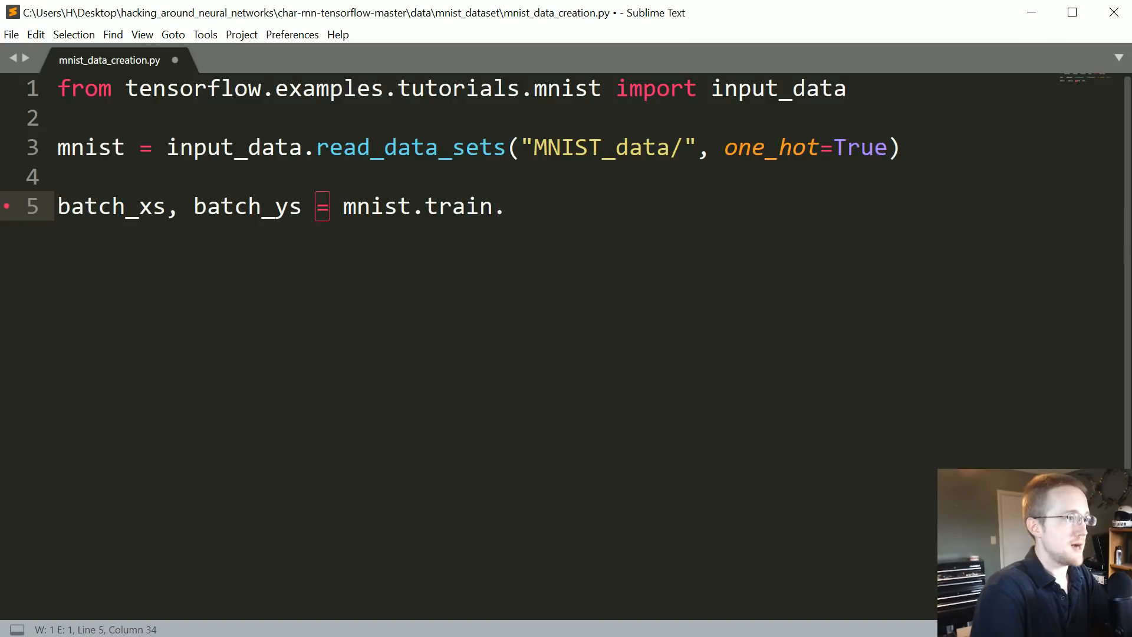
pyautogui.write('next_batch()')
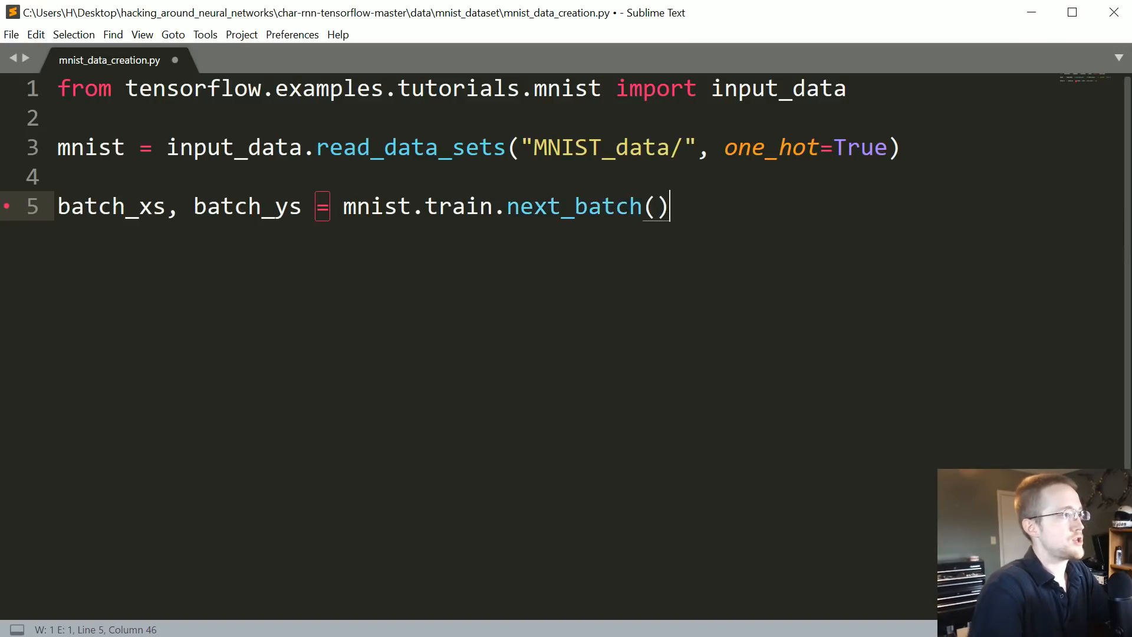
pyautogui.write('100')
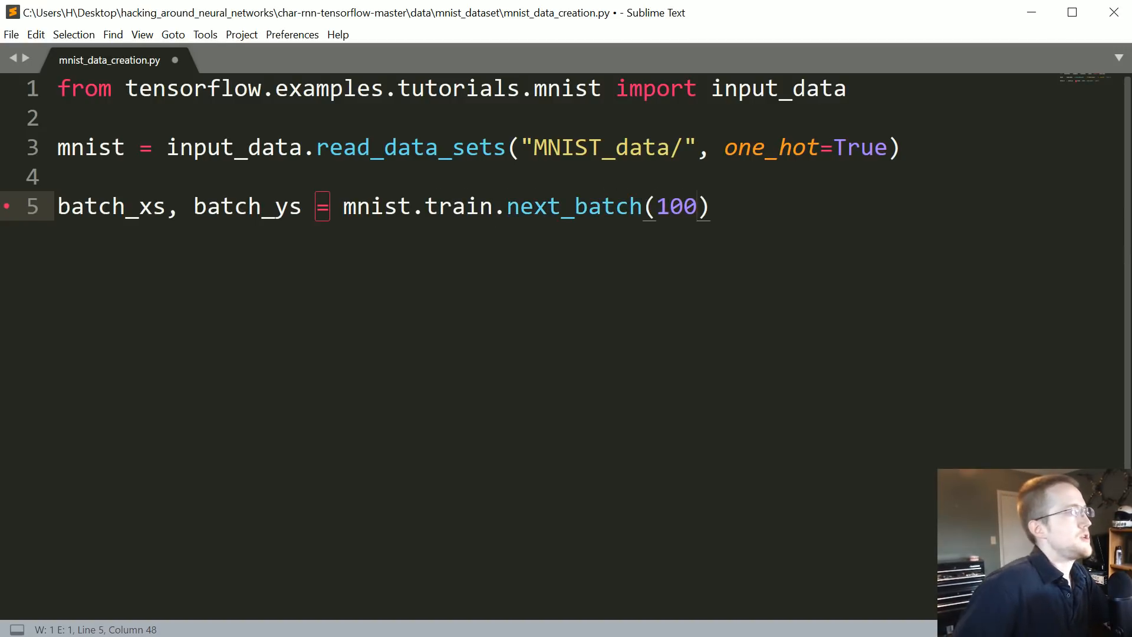
# Highlight the next_batch call and its batch size while explaining, typing 10000
pyautogui.doubleClick(573, 206)
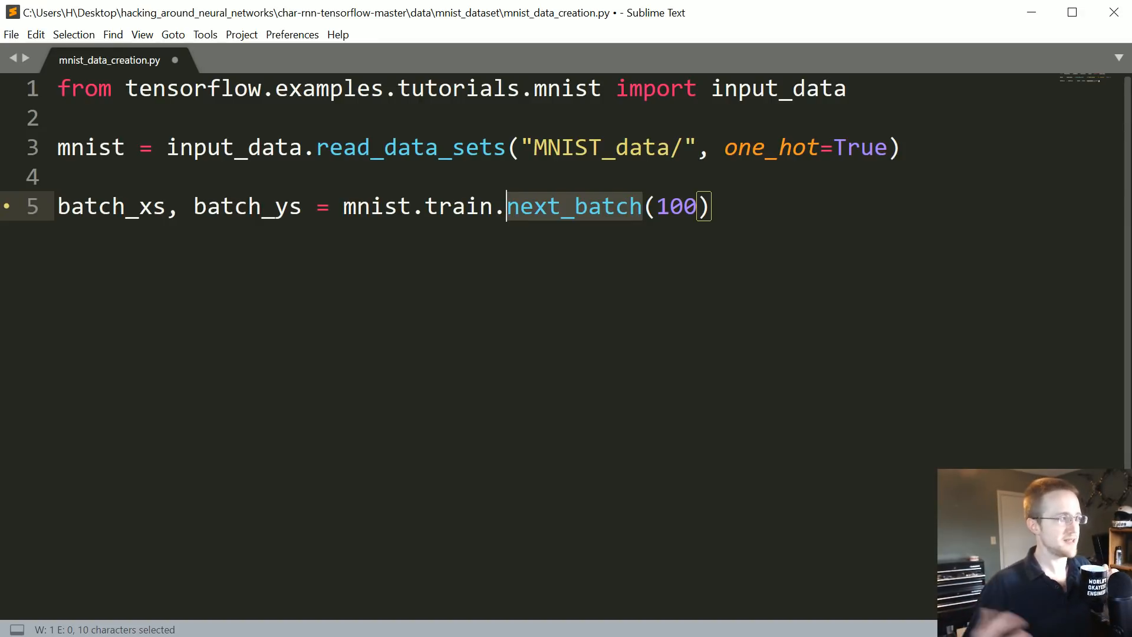
pyautogui.doubleClick(675, 206)
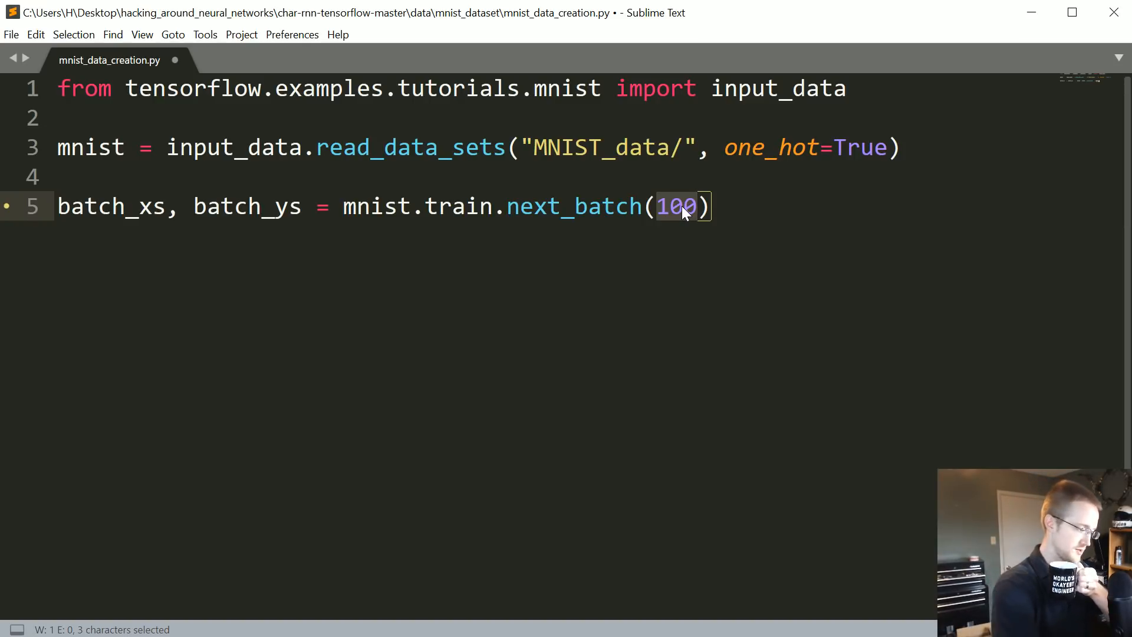
pyautogui.write('10000')
pyautogui.write('# mnist.train .te')
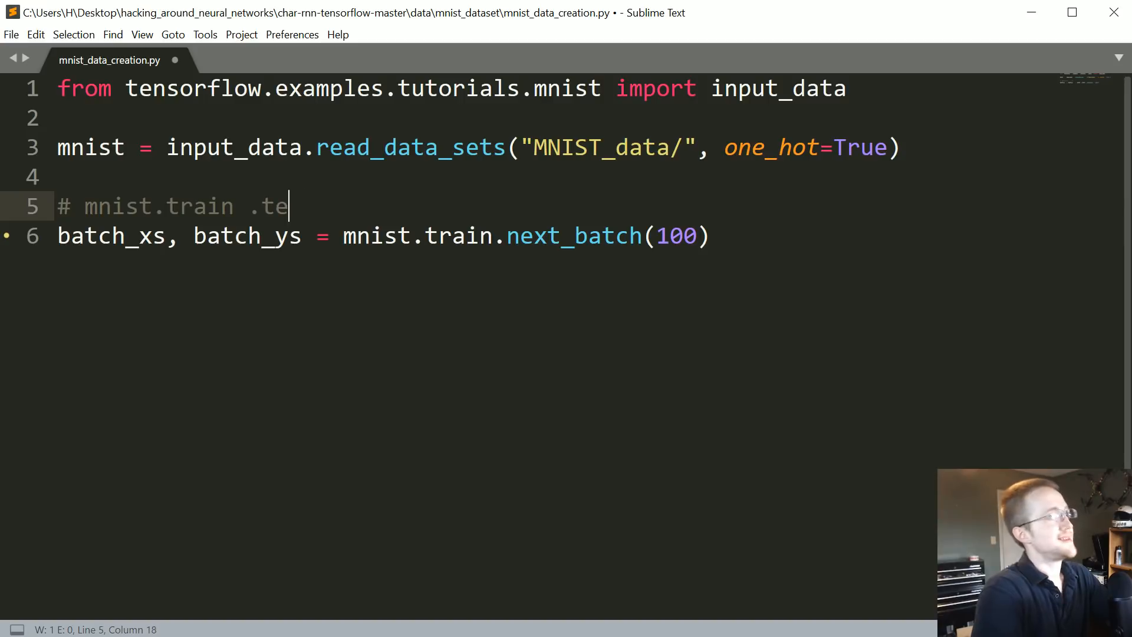
# Finish the comment # mnist.train .test .validate and return to the batch line
pyautogui.write('st  .va')
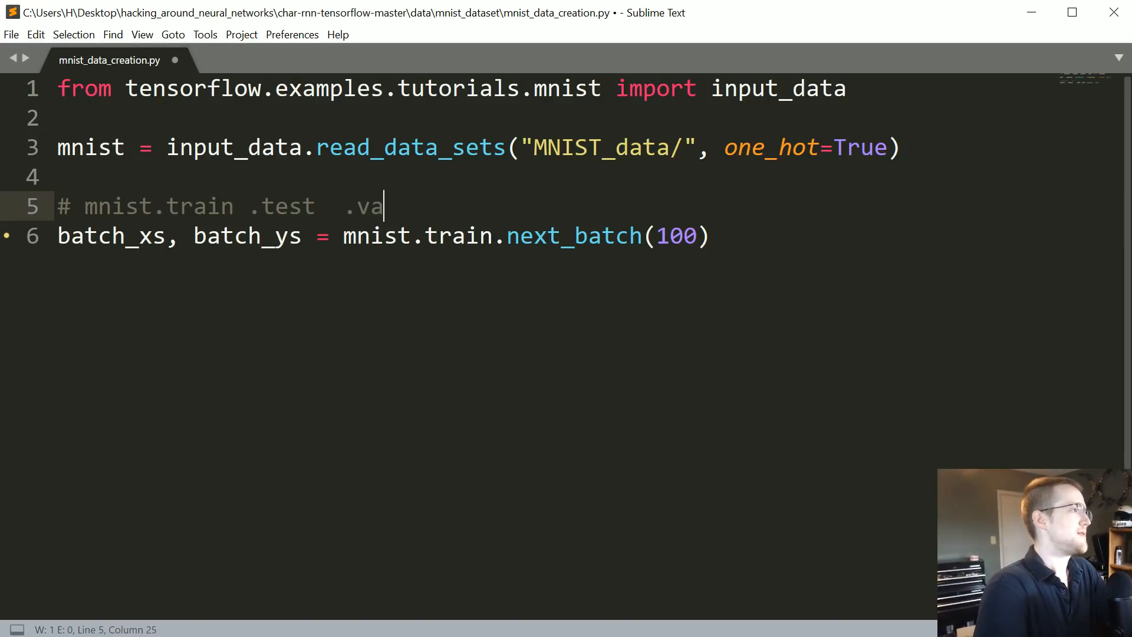
pyautogui.write('lidate')
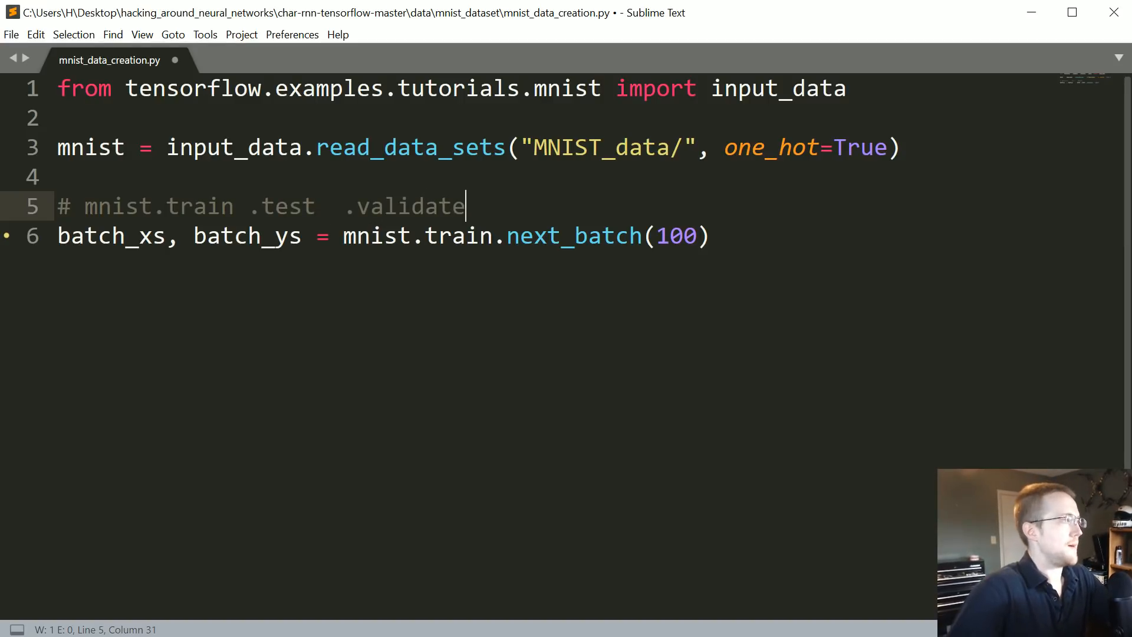
pyautogui.moveTo(150, 207); pyautogui.dragTo(316, 206)
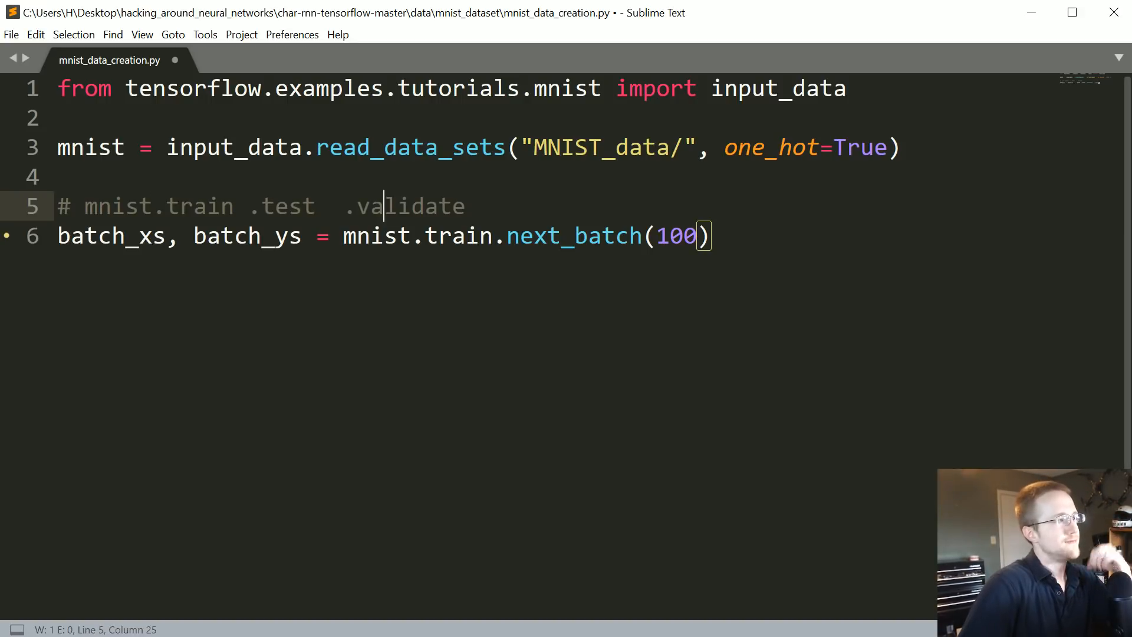
pyautogui.doubleClick(412, 206)
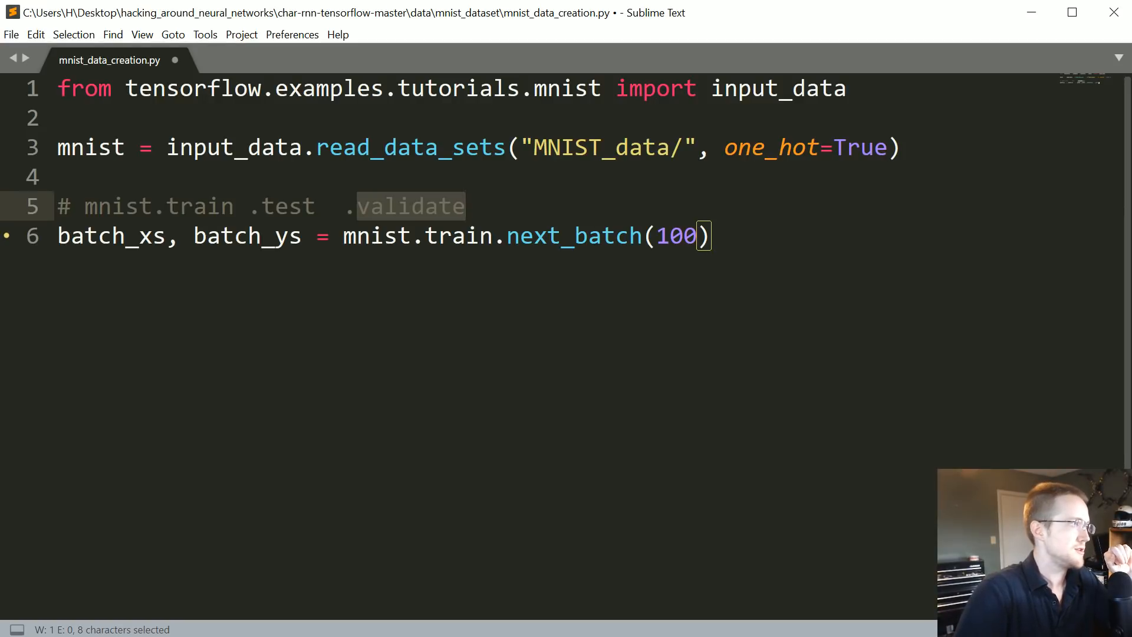
pyautogui.click(708, 236)
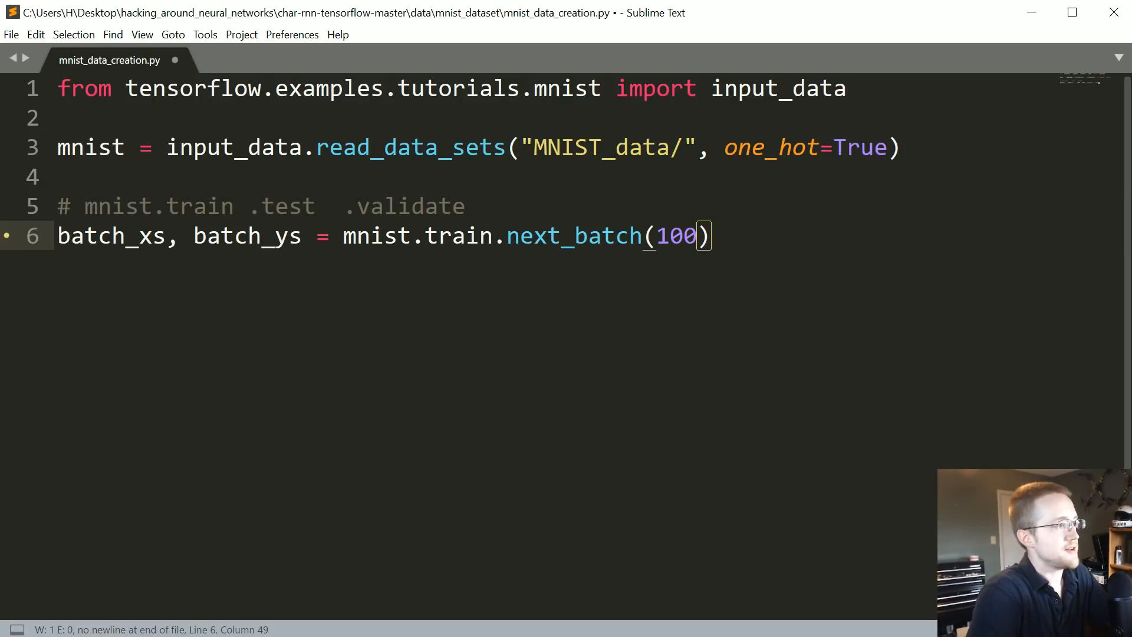
# Assign data = batch_xs[0] and label = batch_ys[0] from the batch
pyautogui.press('Enter')
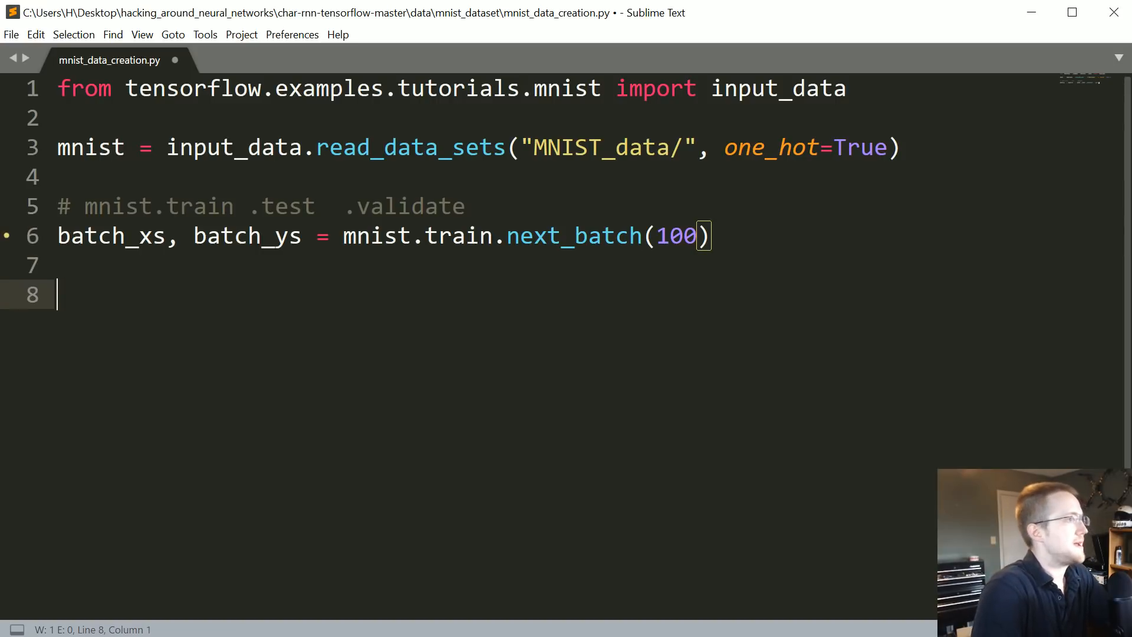
pyautogui.write('data =')
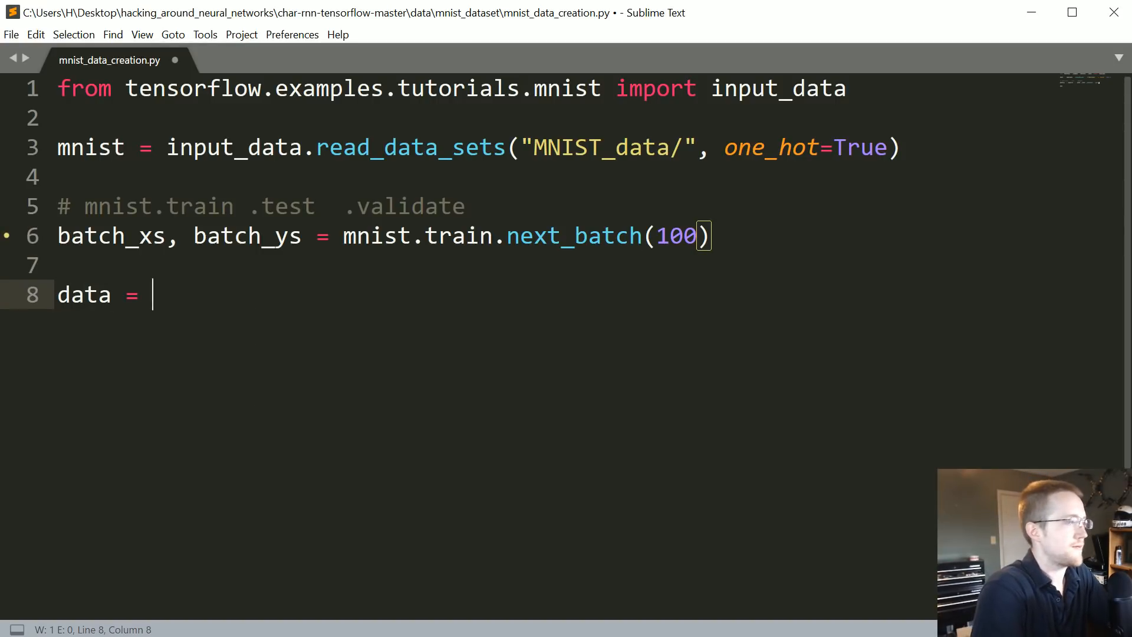
pyautogui.write('batch')
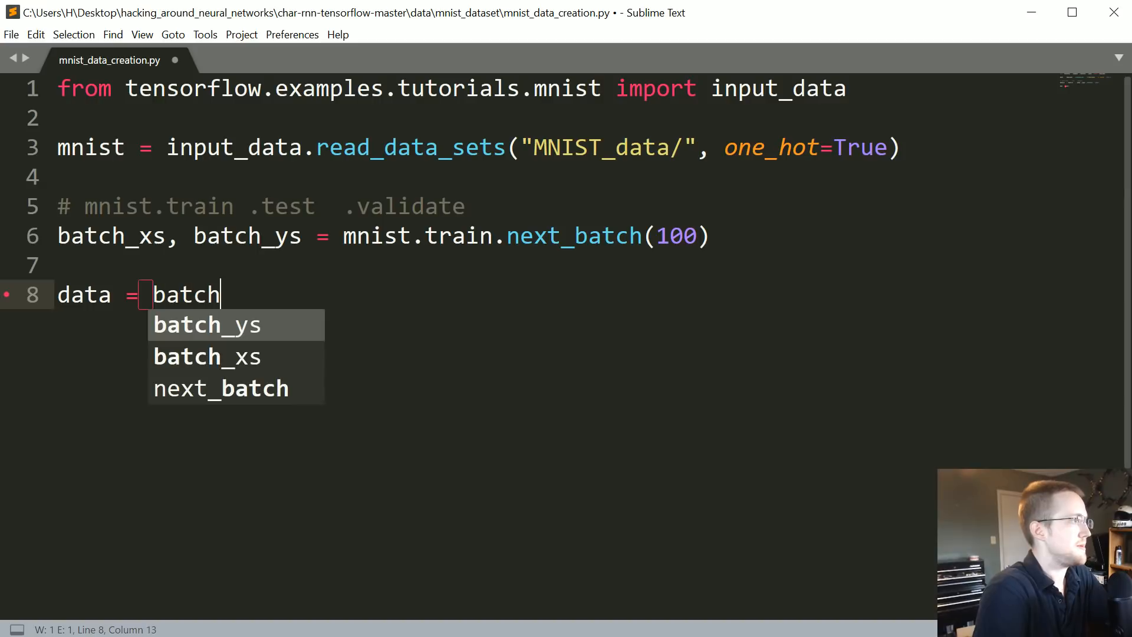
pyautogui.write('_xs[]')
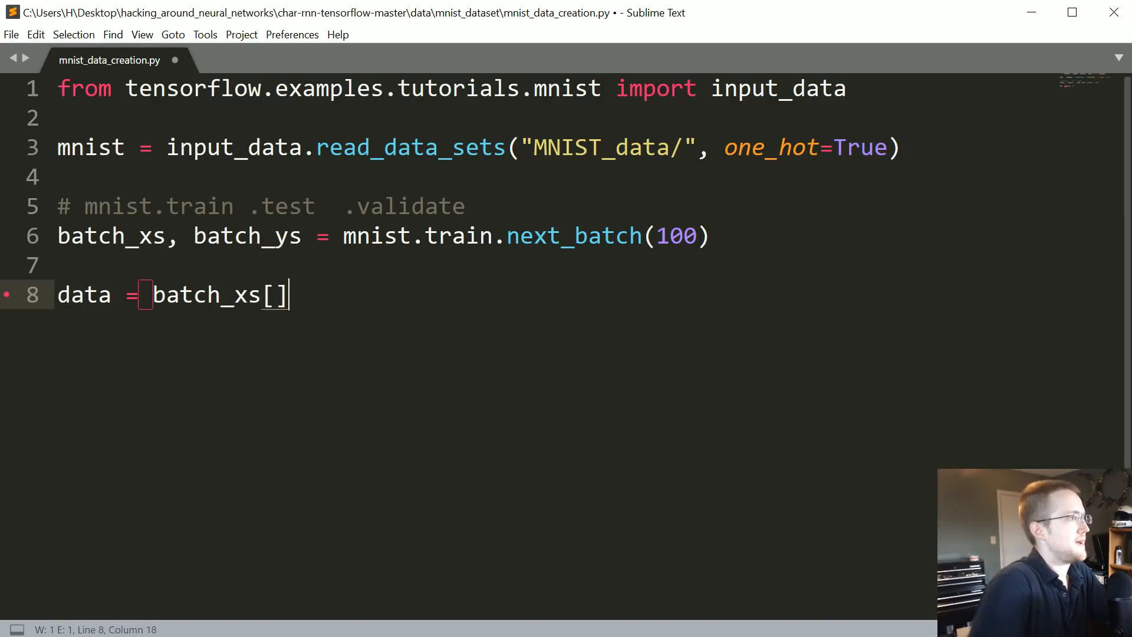
pyautogui.write('0')
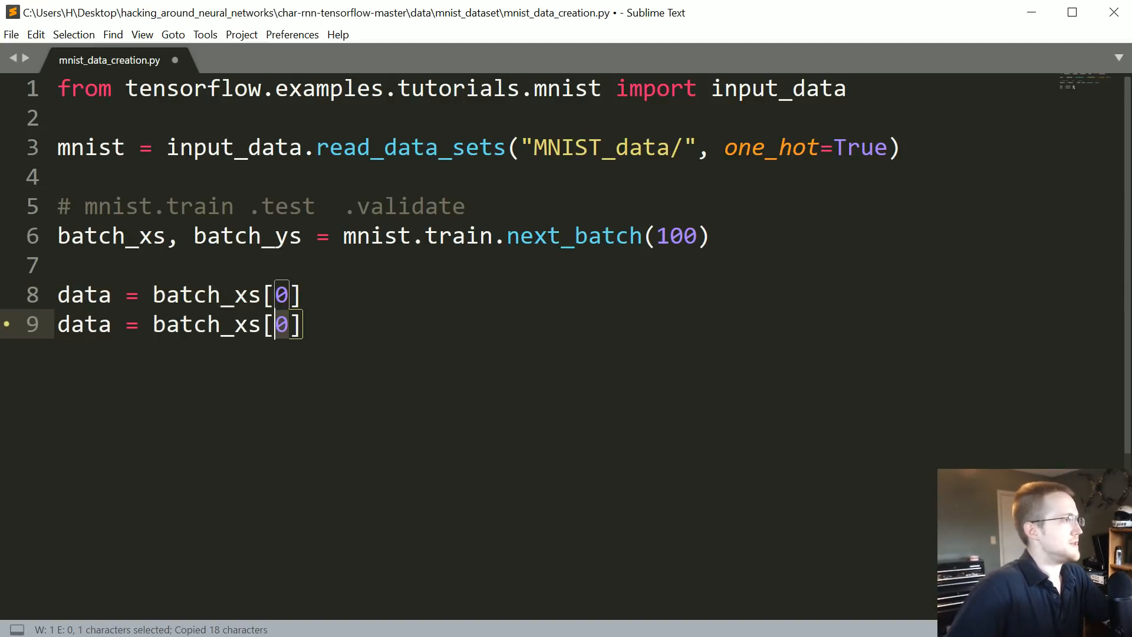
pyautogui.write('y')
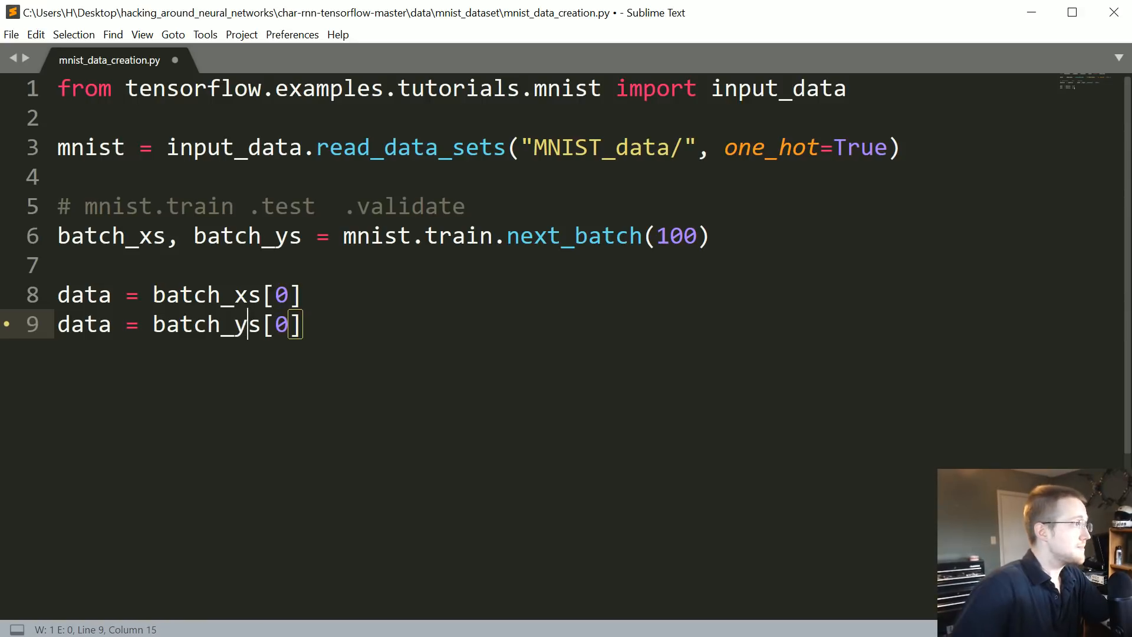
pyautogui.write('labe')
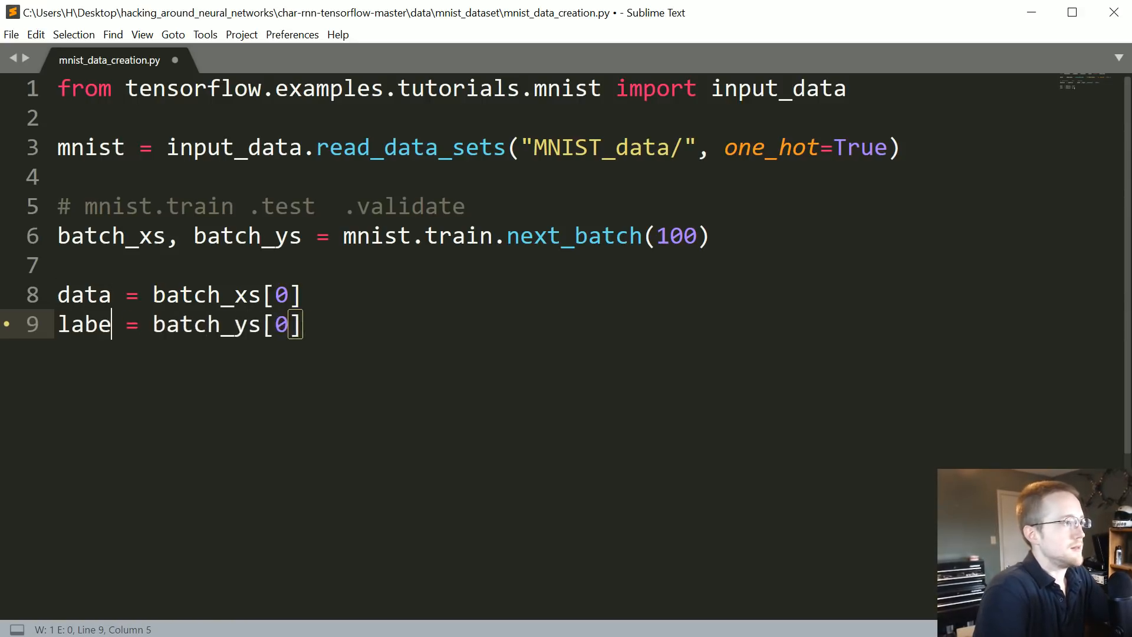
pyautogui.write('l')
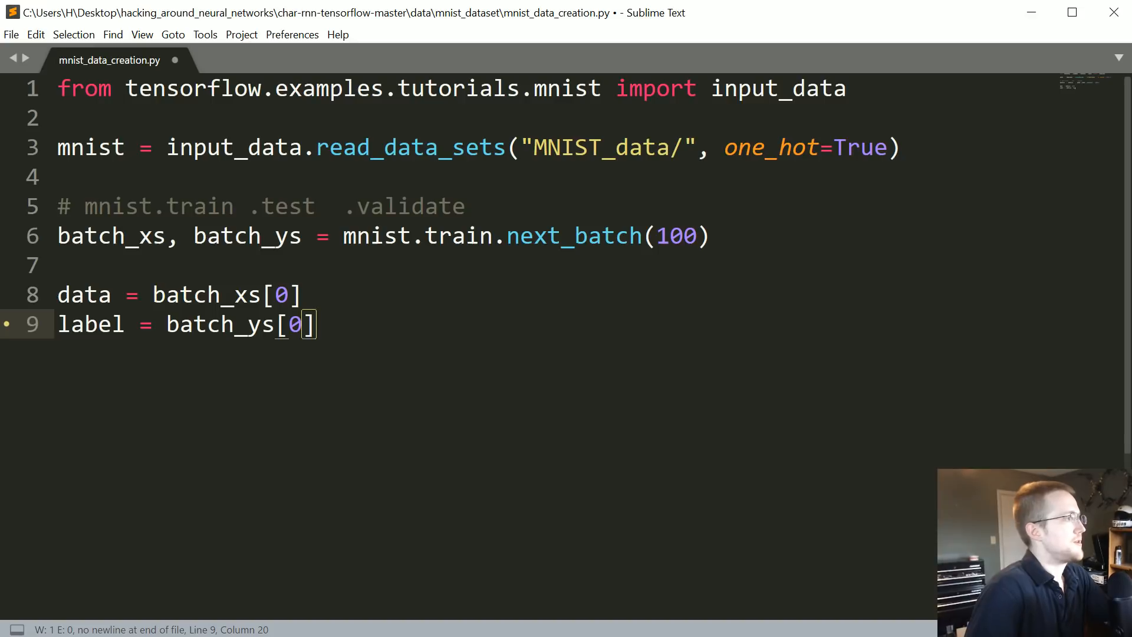
# Add print(data) and print(label) lines below
pyautogui.write('print(')
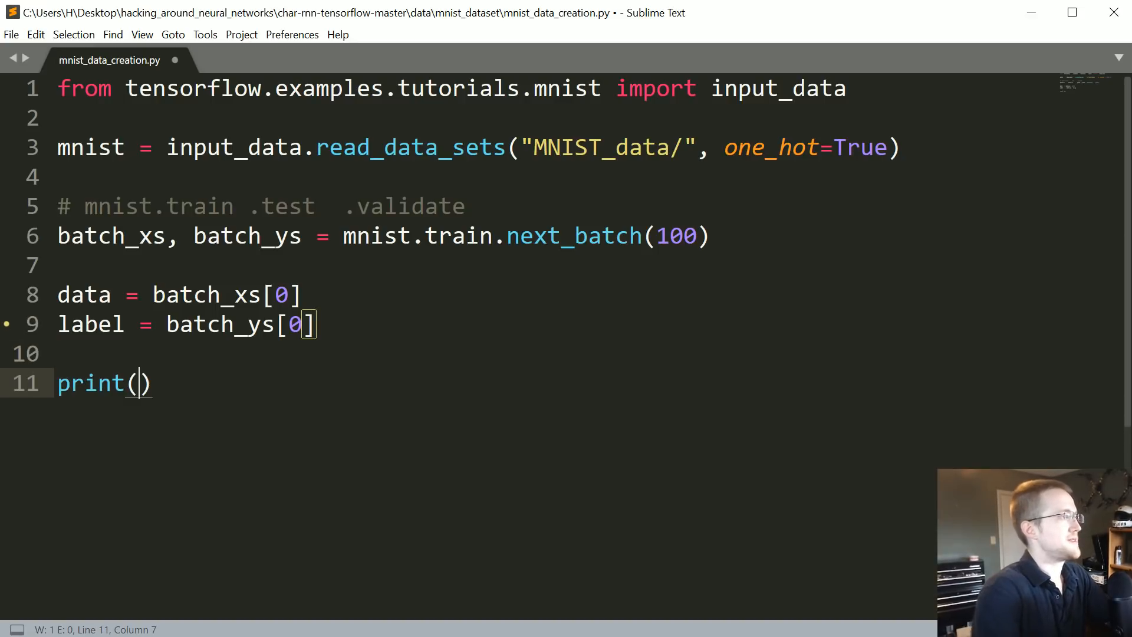
pyautogui.write('data)')
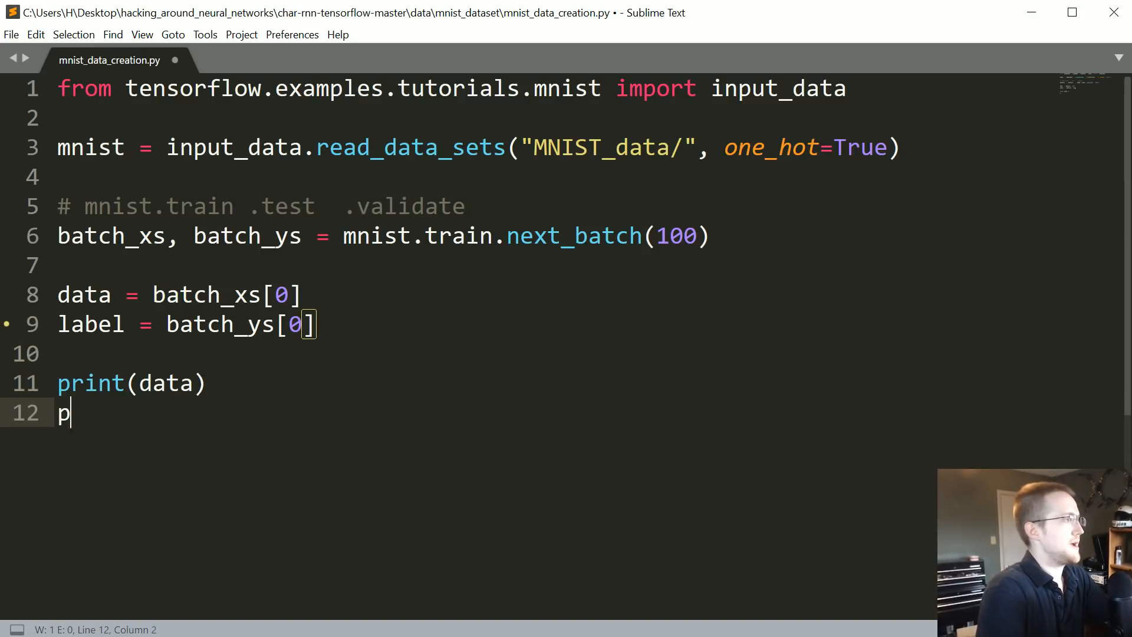
pyautogui.write('rint(label)')
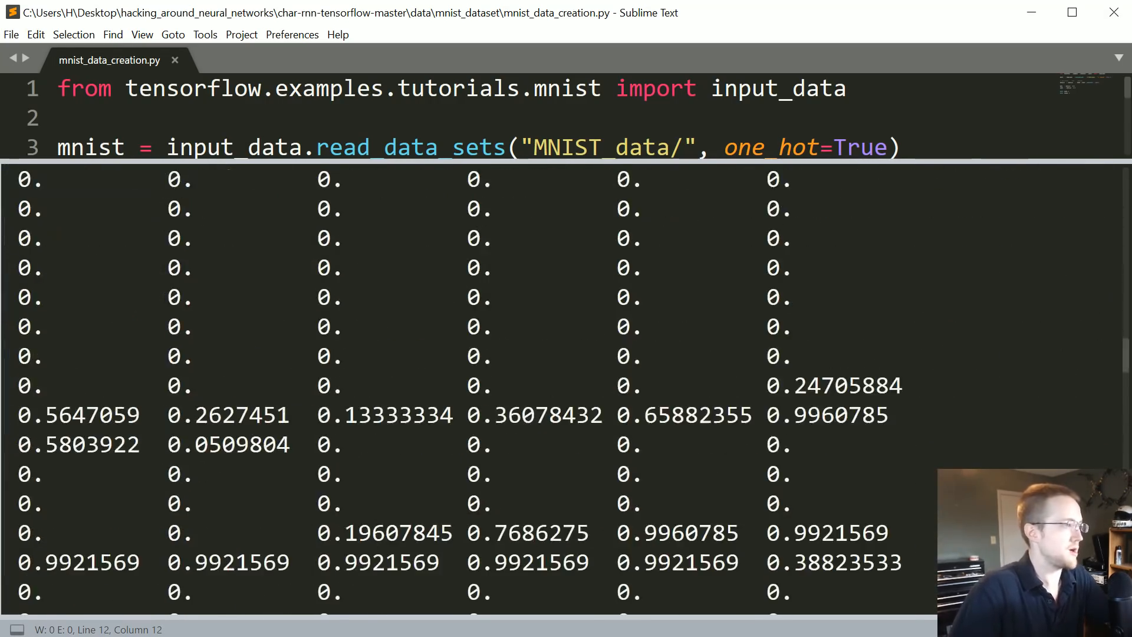
# Scroll through the build output to inspect the printed pixel values and one-hot label
pyautogui.scroll(-3)
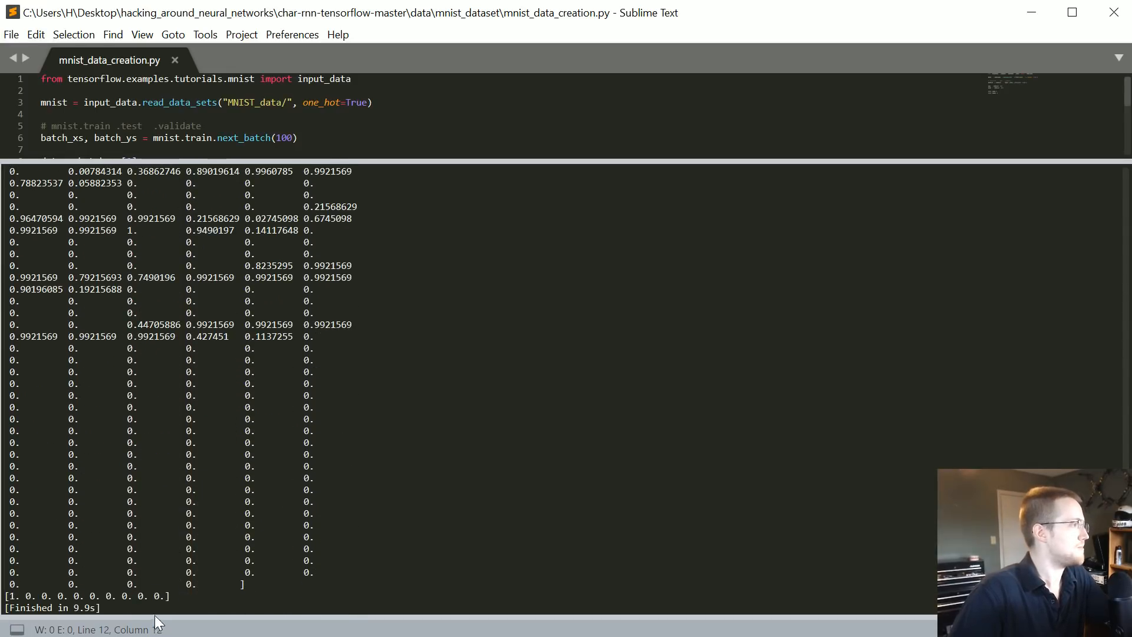
pyautogui.click(14, 595)
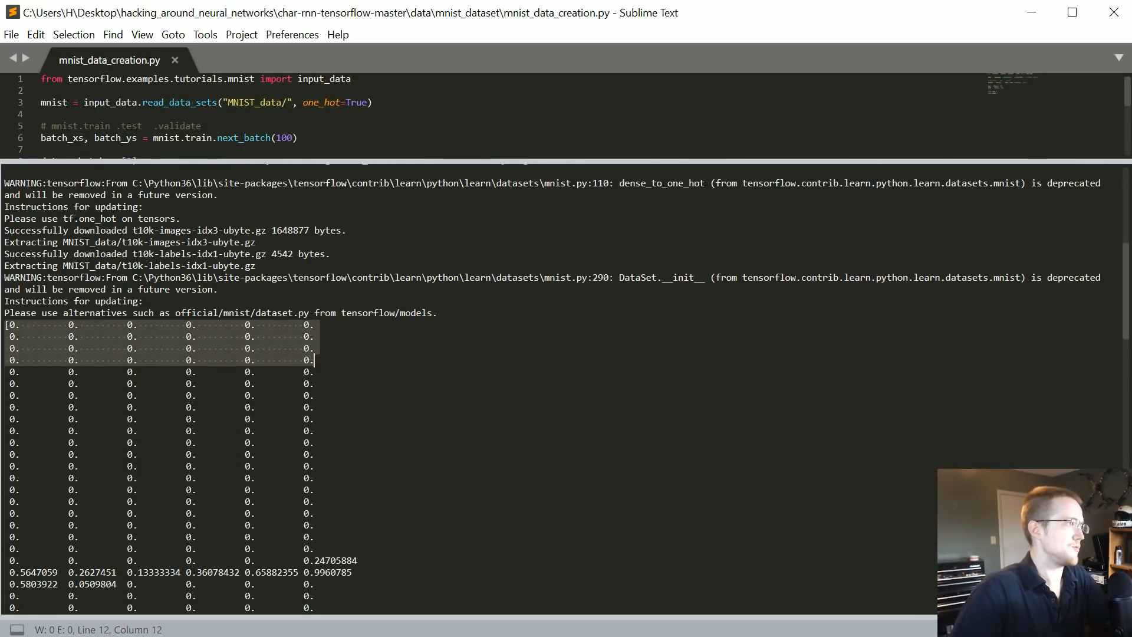
pyautogui.scroll(-3)
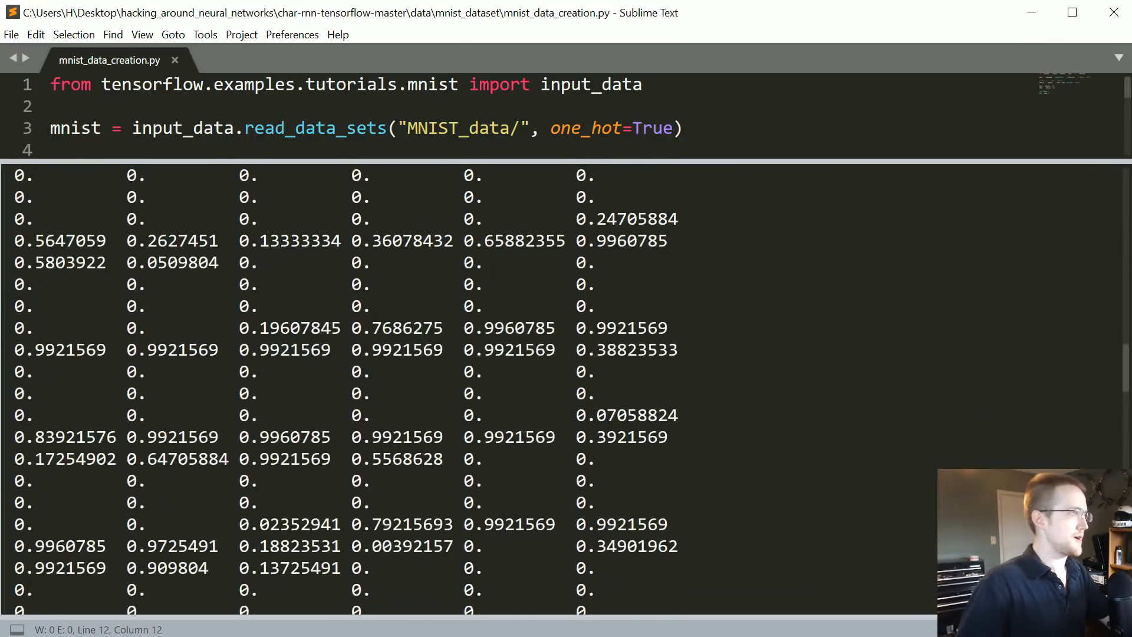
pyautogui.doubleClick(411, 305)
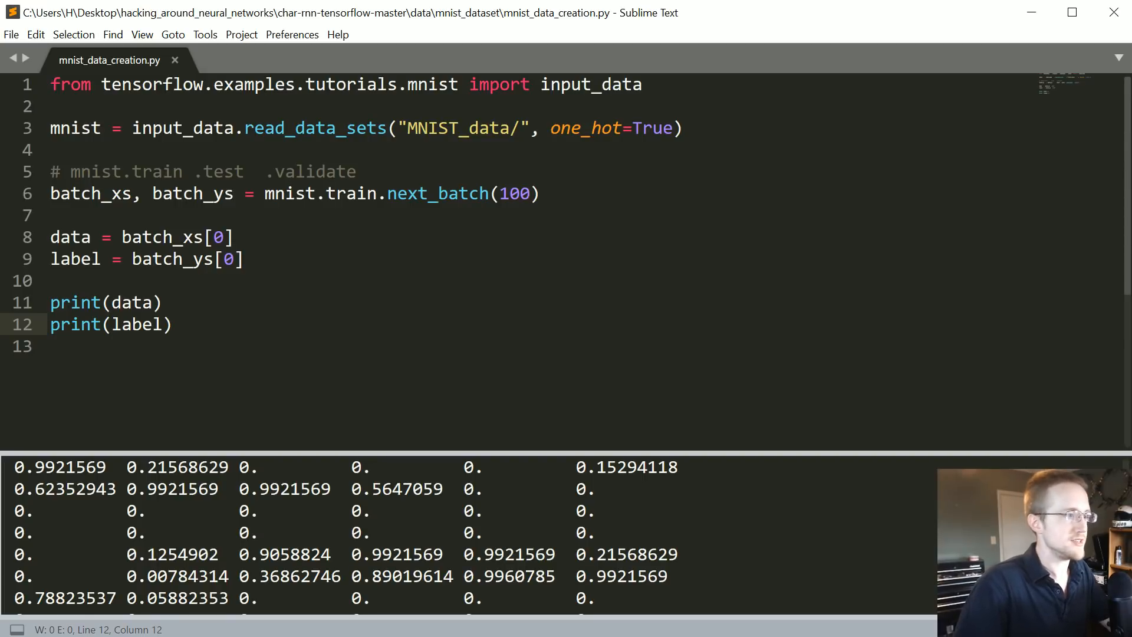
# Import matplotlib.pyplot as plt and numpy as np below the first import
pyautogui.click(642, 85)
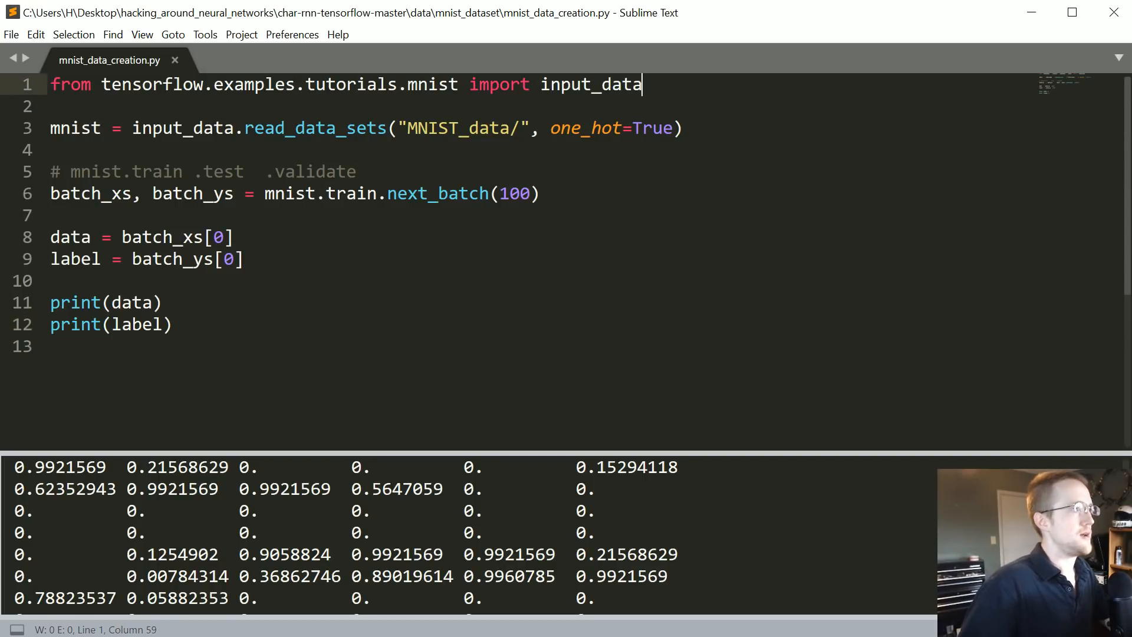
pyautogui.write('i')
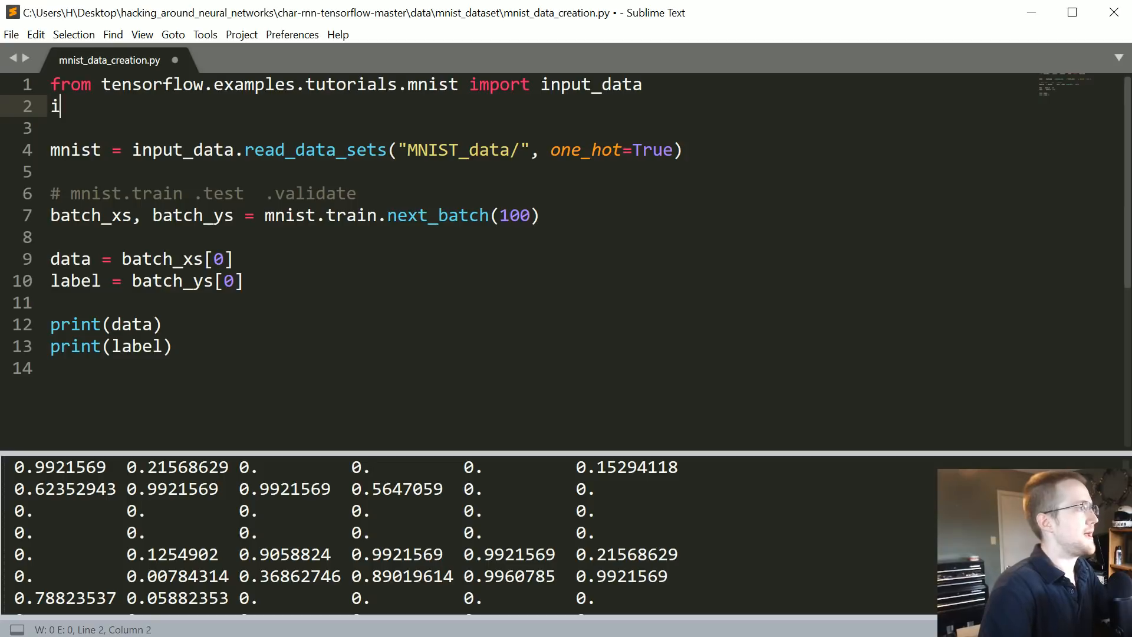
pyautogui.write('mport matplto')
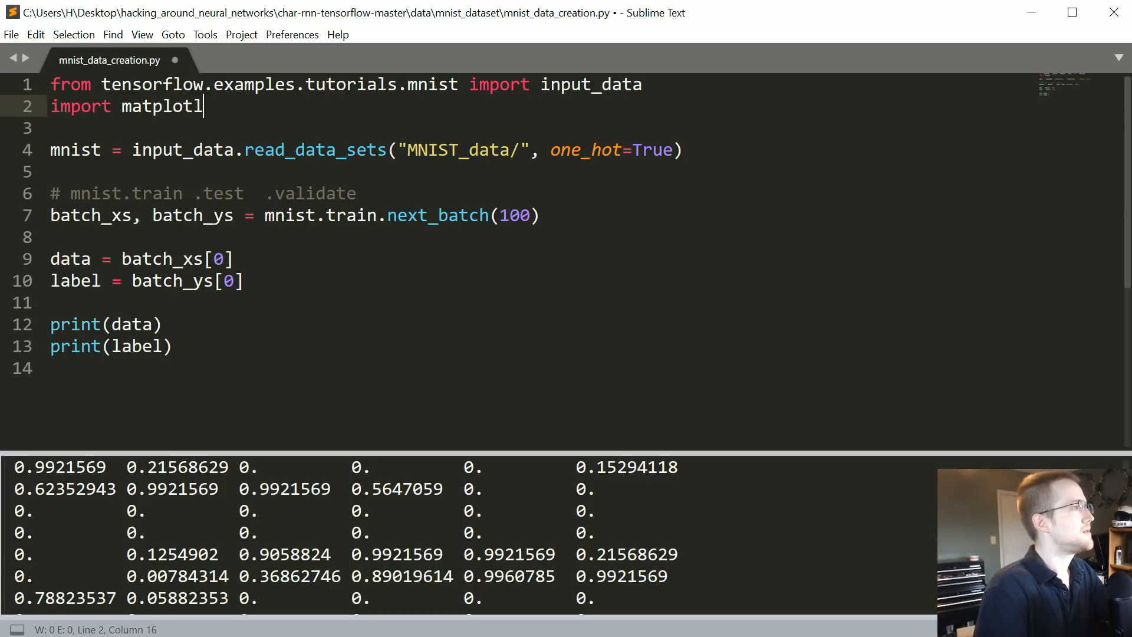
pyautogui.write('ib.pyplot as pyplot')
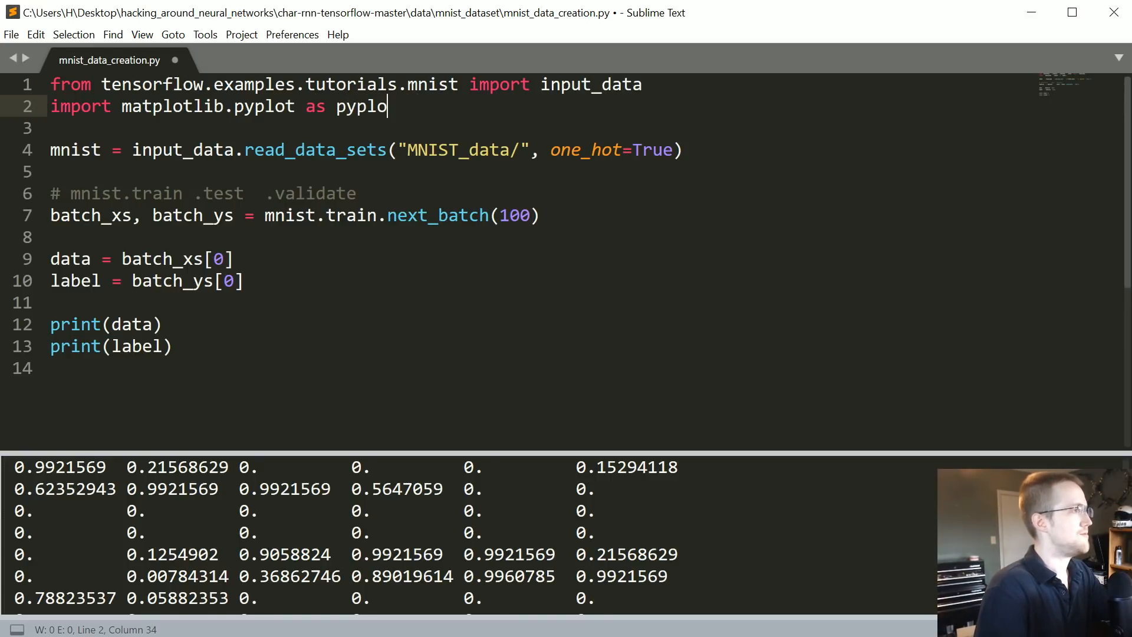
pyautogui.write('t')
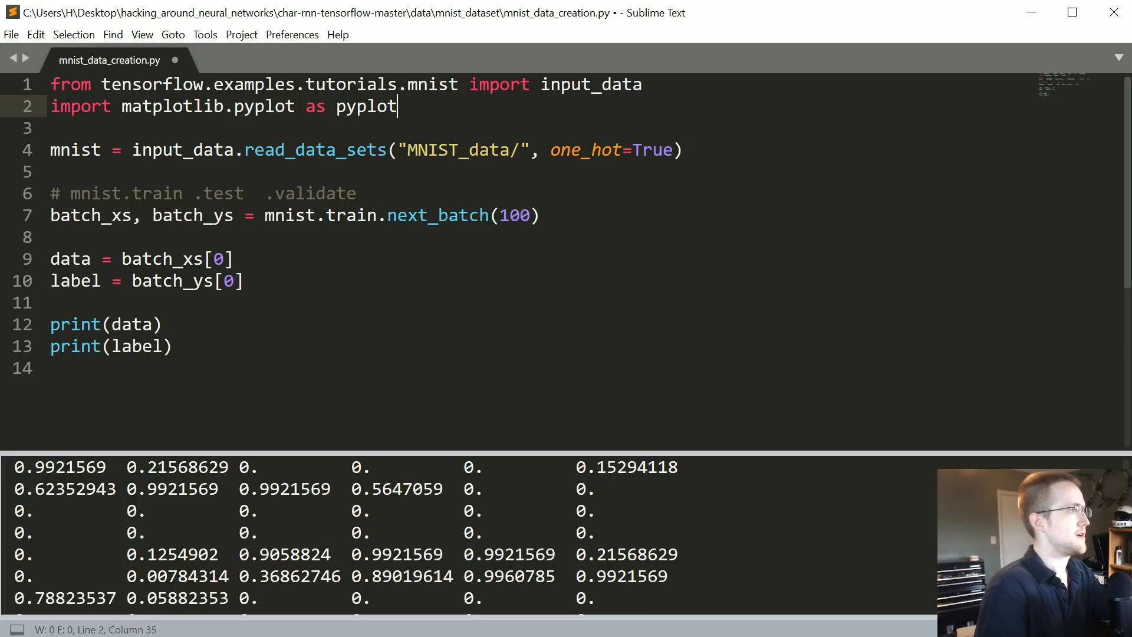
pyautogui.doubleClick(264, 107)
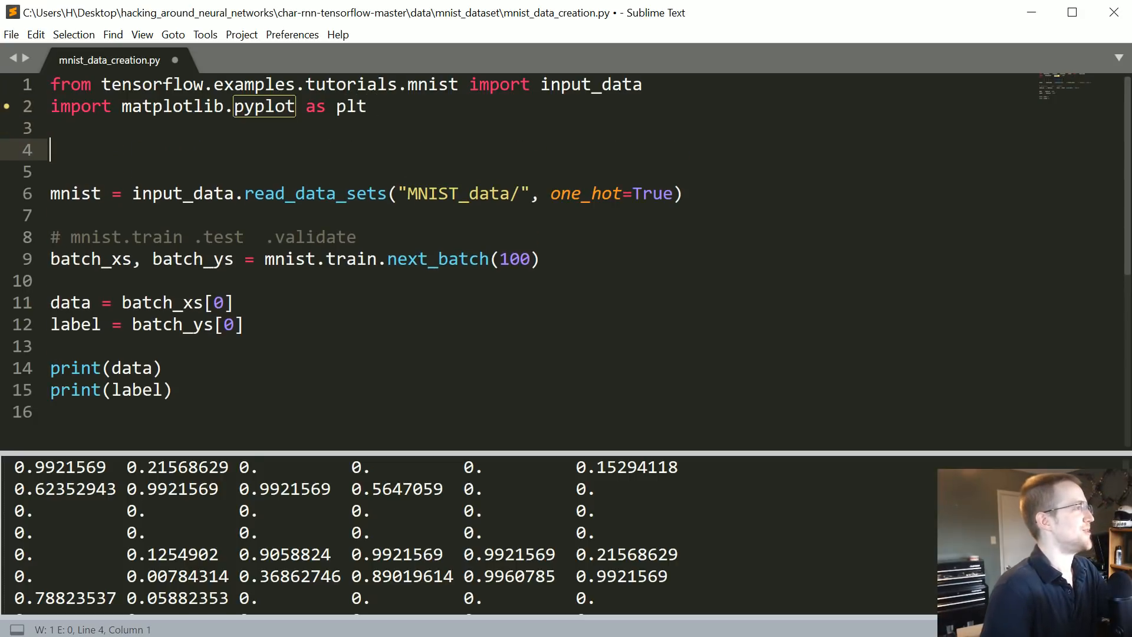
pyautogui.write('import numpy as')
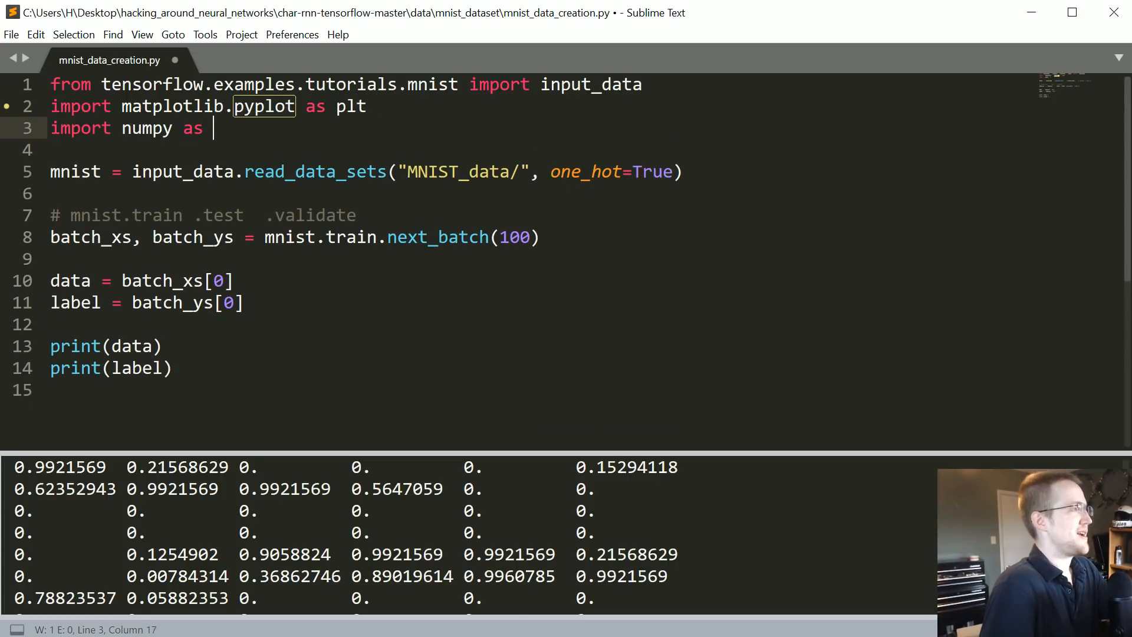
pyautogui.write('num')
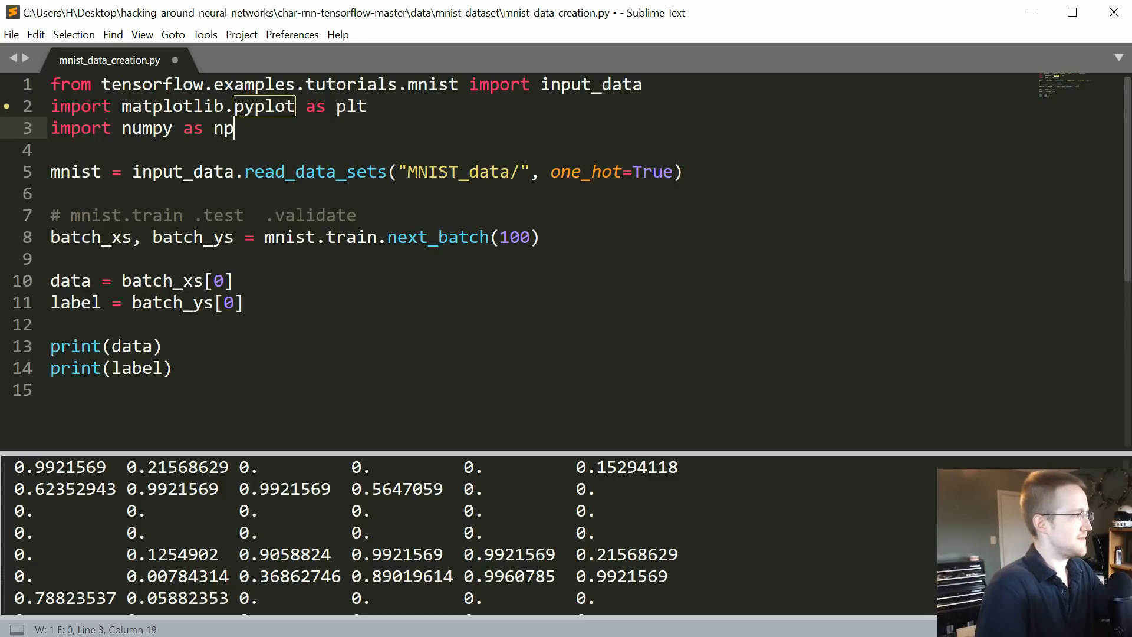
pyautogui.press('enter')
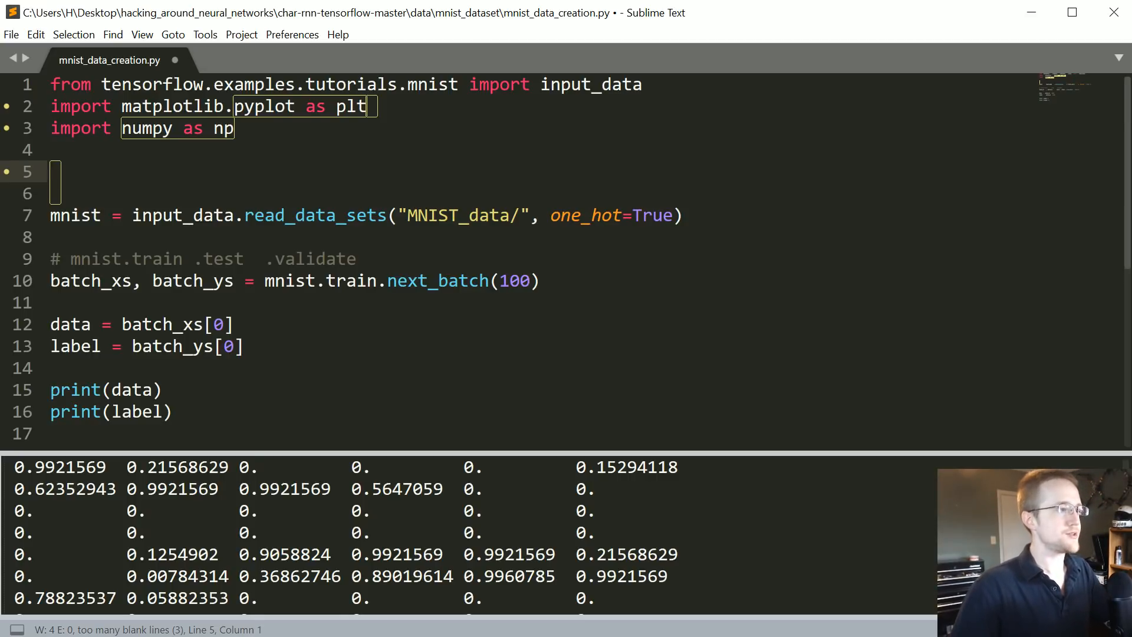
# Add pixels = data.reshape((28,28)), plt.imshow(pixels) and plt.show() after the label line
pyautogui.scroll(-3)
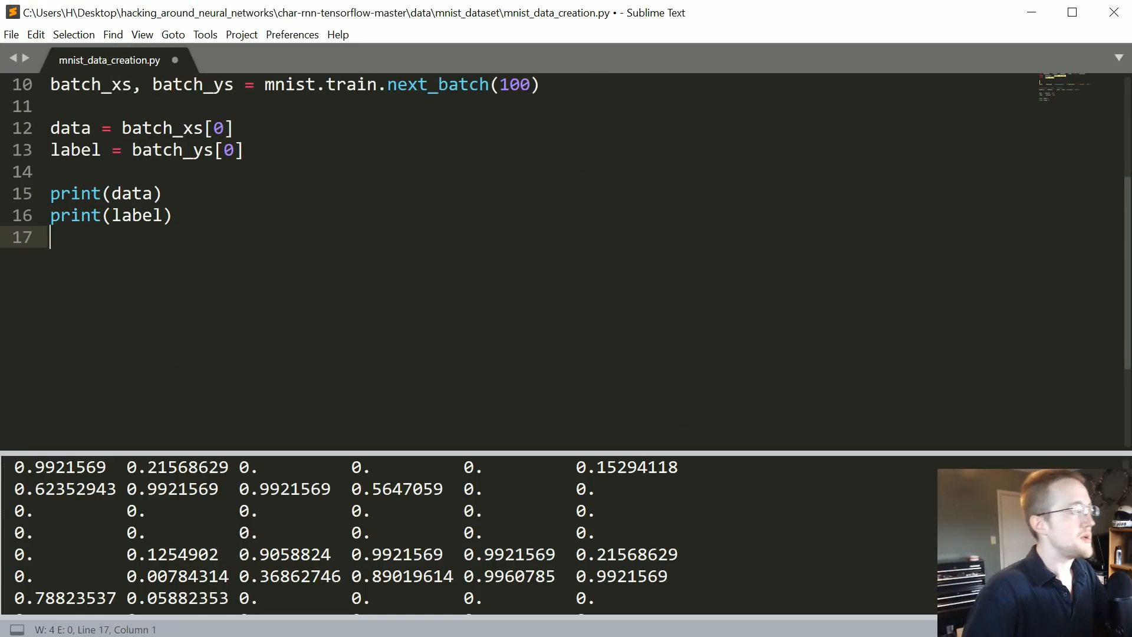
pyautogui.doubleClick(173, 150)
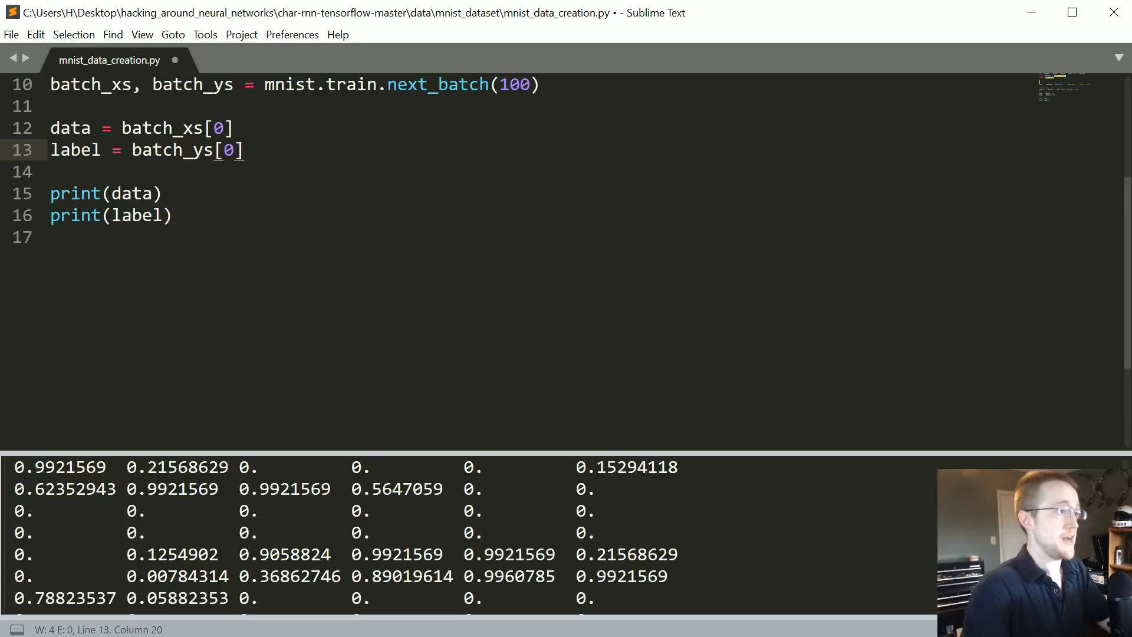
pyautogui.write('pixels =')
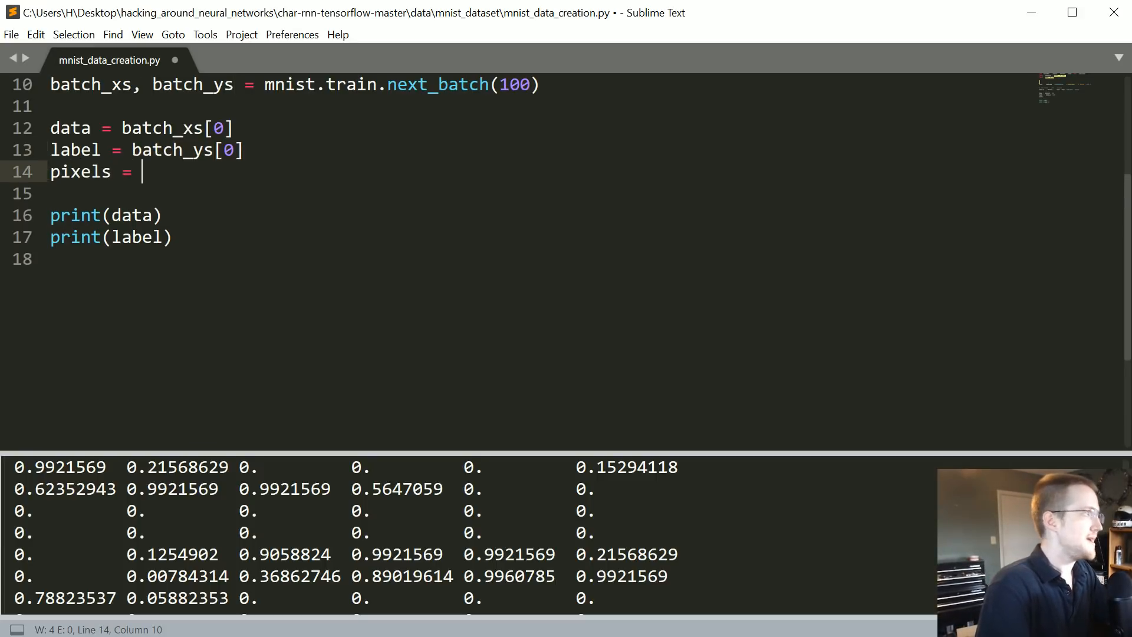
pyautogui.write('data.reshape()')
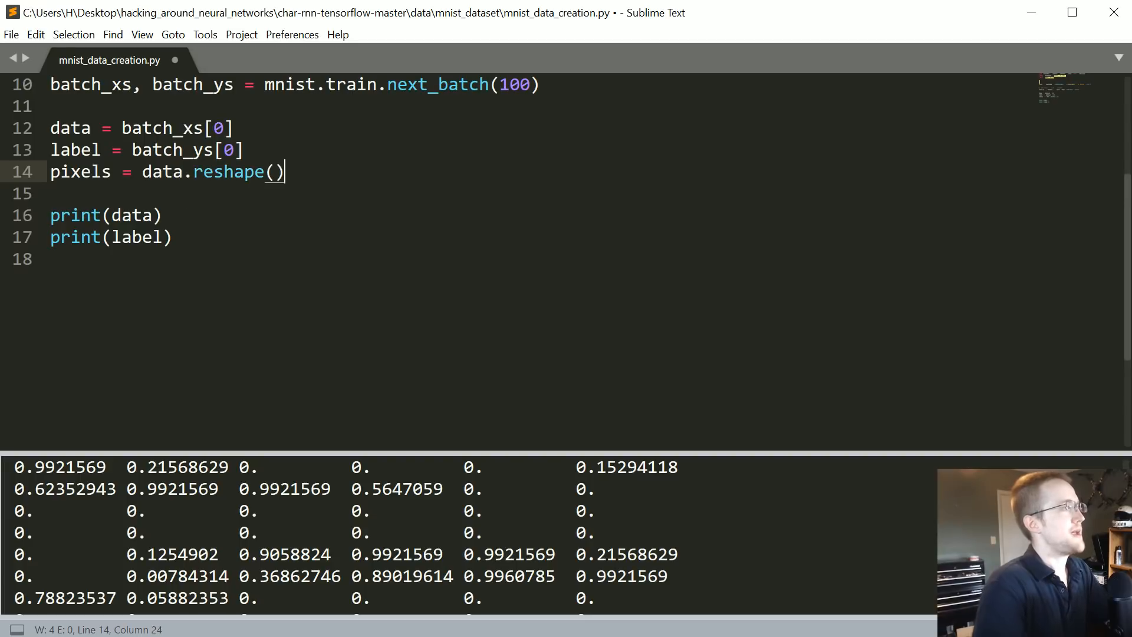
pyautogui.write('(28')
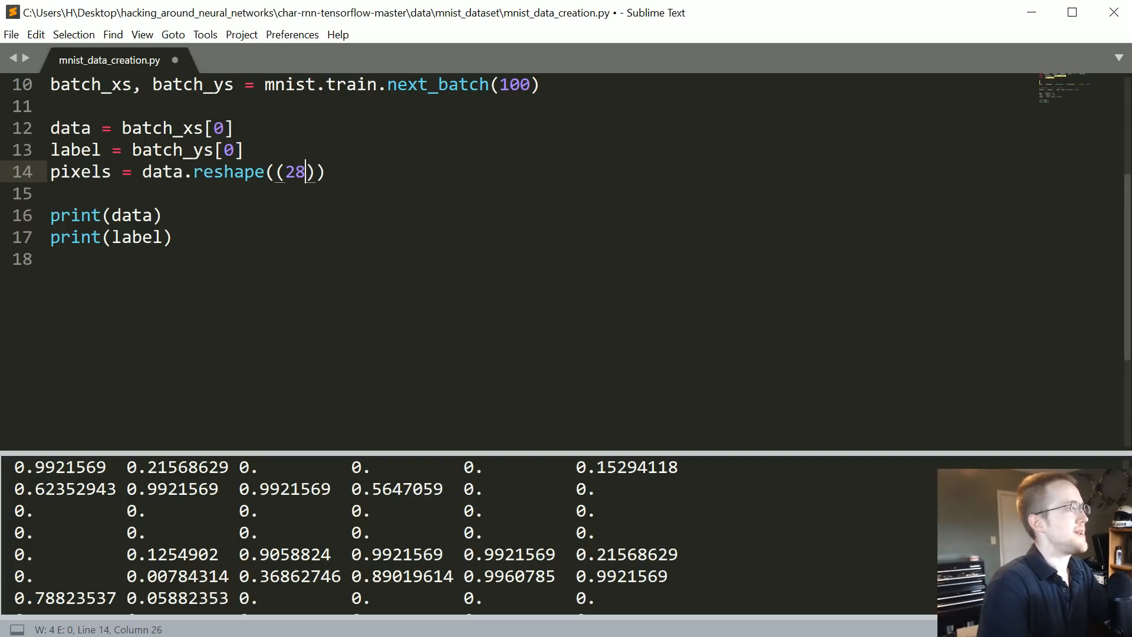
pyautogui.write(',28')
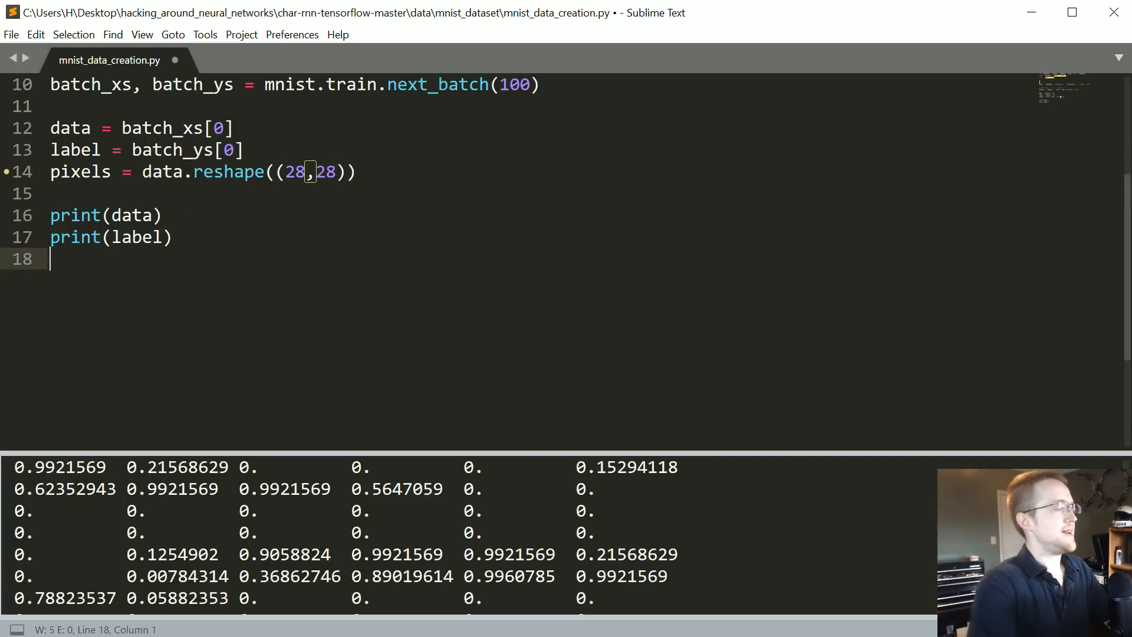
pyautogui.write('plt.imshow()')
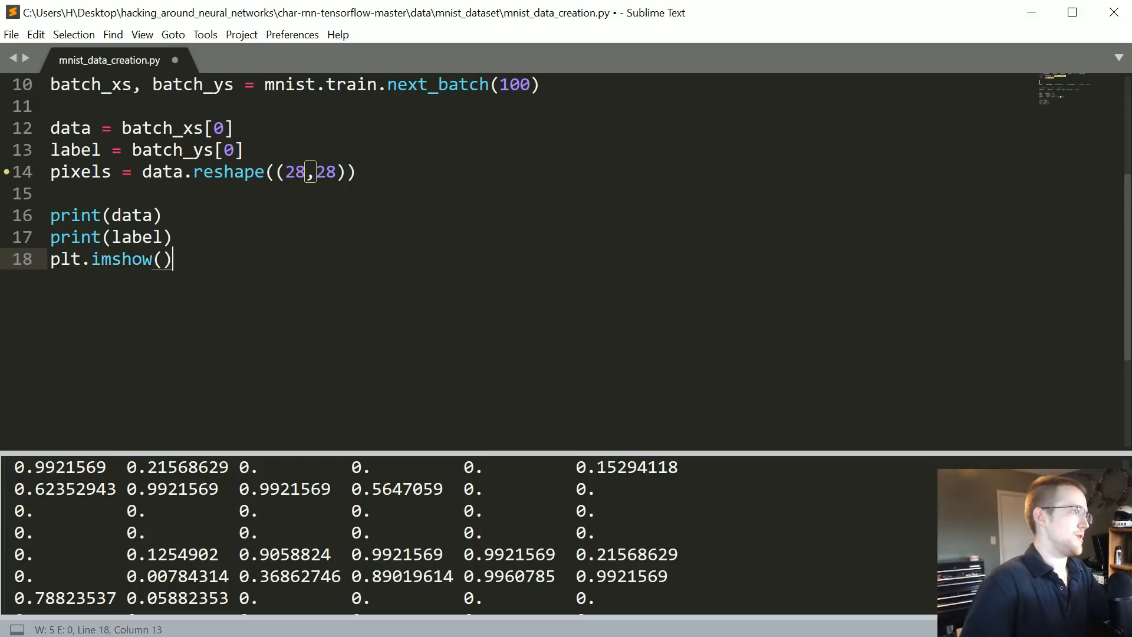
pyautogui.write('pixels')
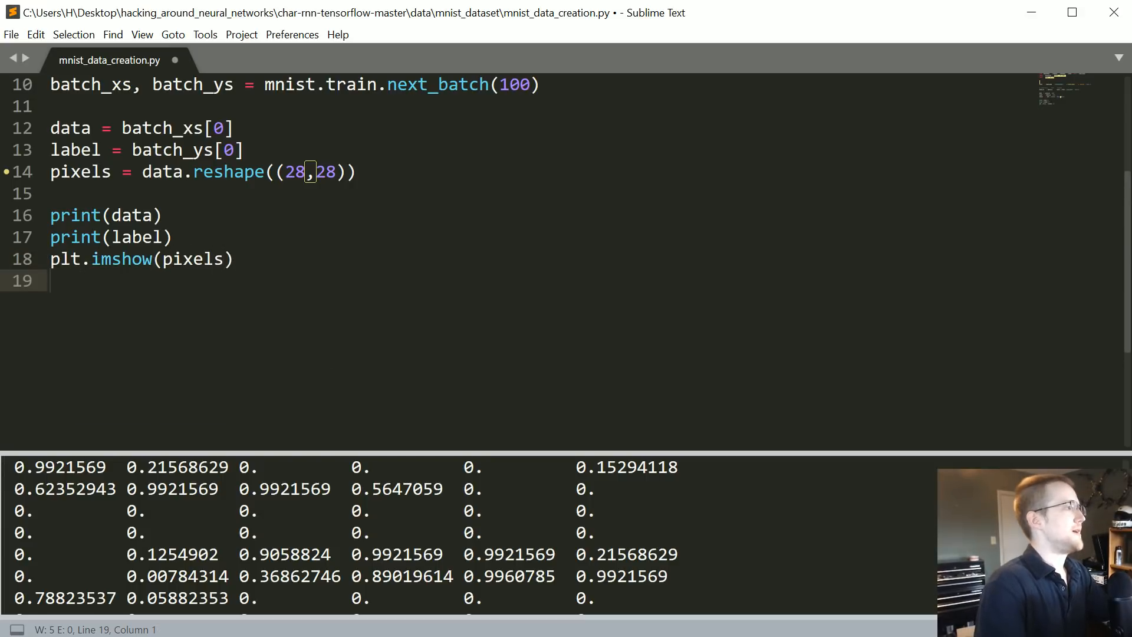
pyautogui.write('plt.show()')
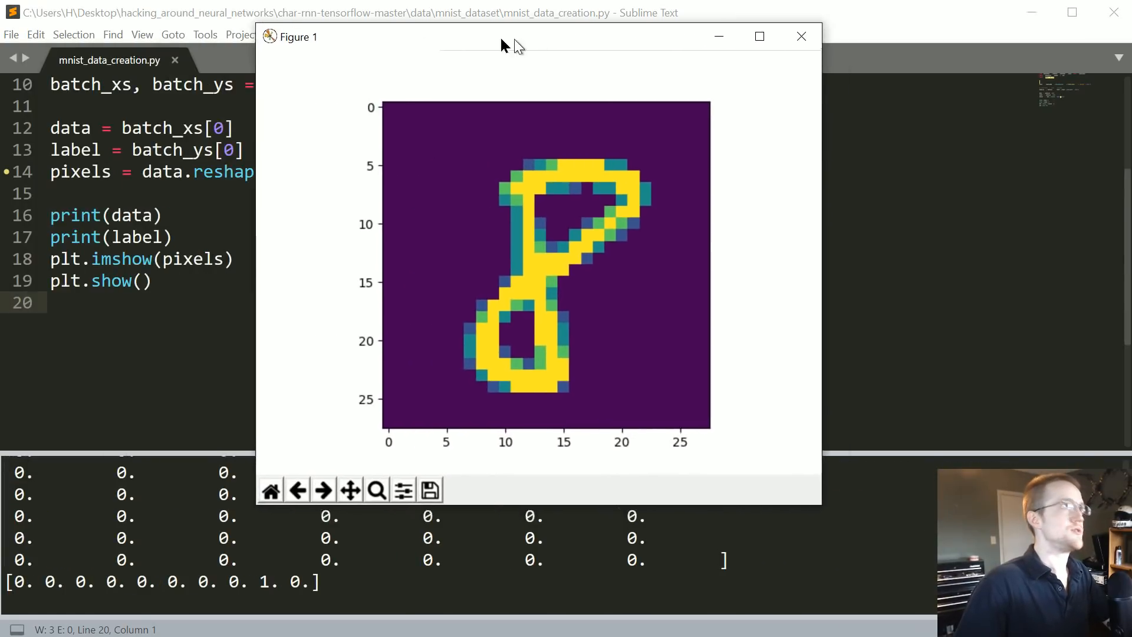
# Close the figure and add cmap="gray" to the plt.imshow call
pyautogui.click(801, 36)
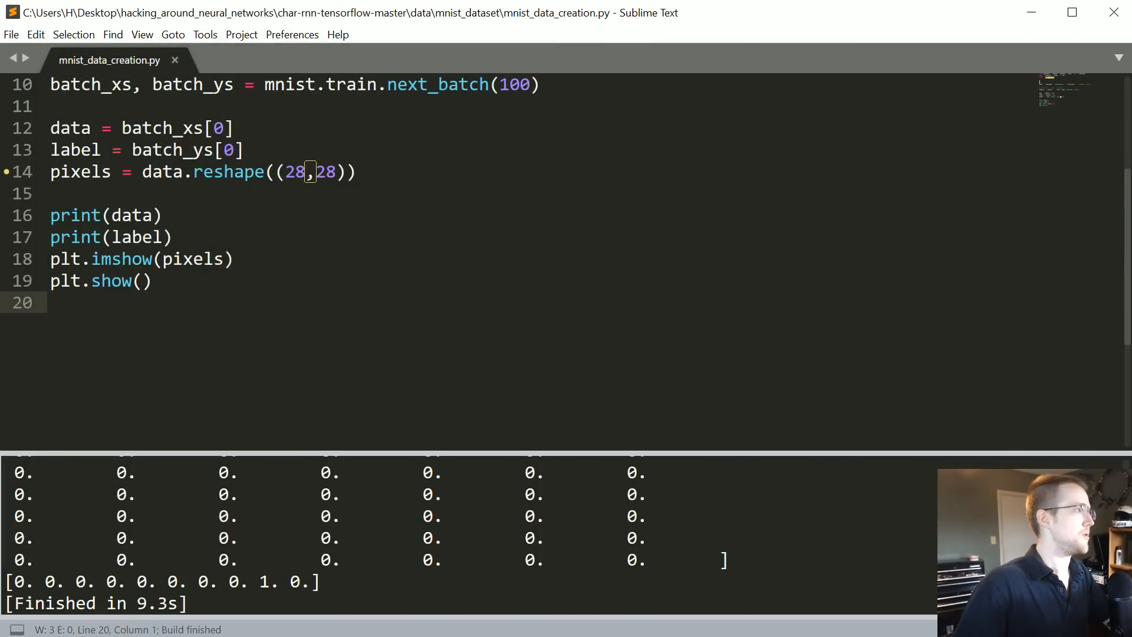
pyautogui.write(', cmap="gray')
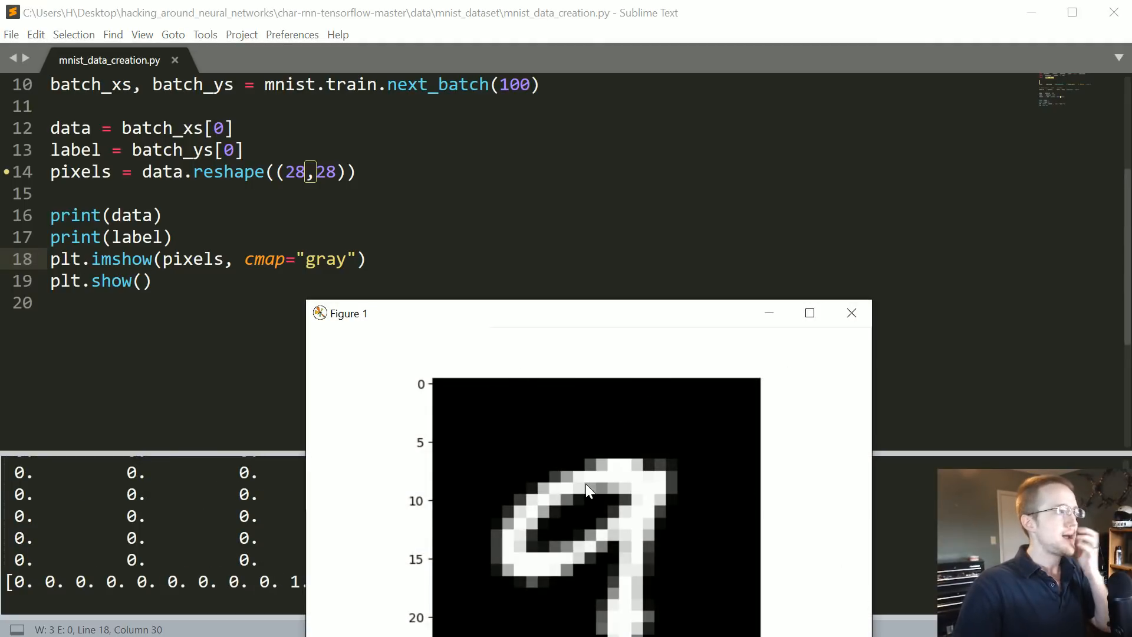
pyautogui.moveTo(622, 553)
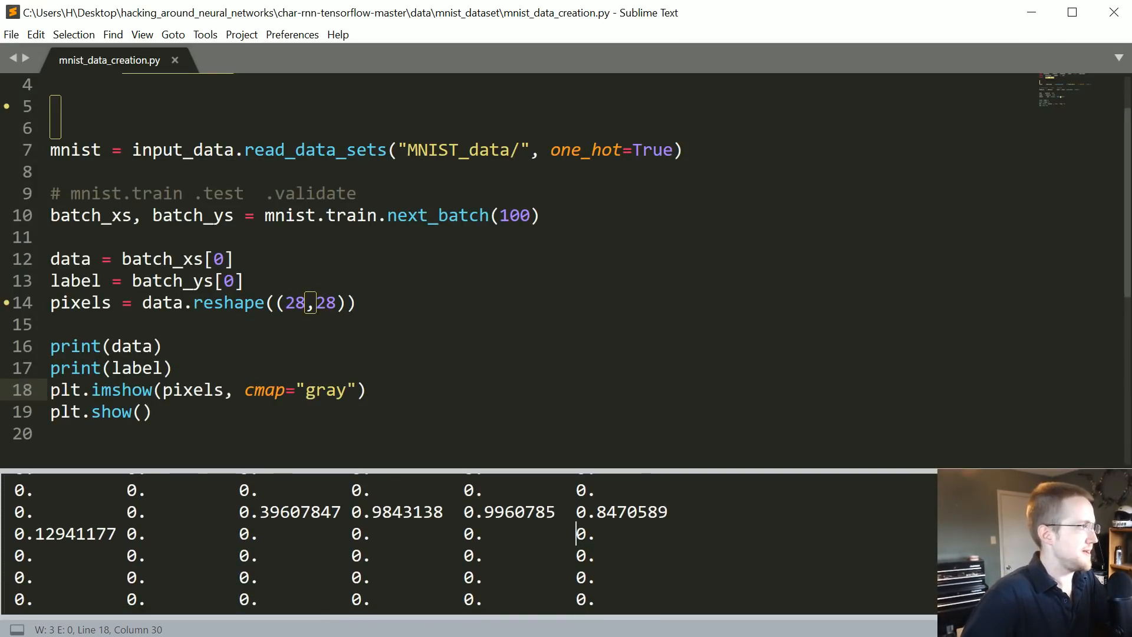
# Wrap batch_xs[0] and batch_ys[0] in np.rint( ) so data and label are rounded
pyautogui.click(128, 259)
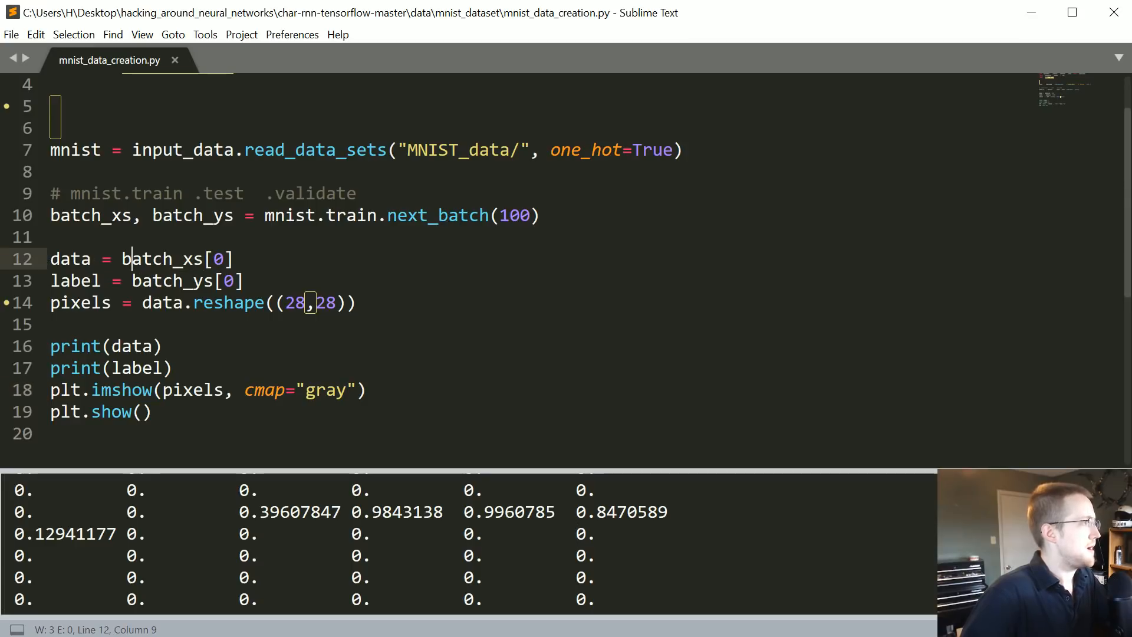
pyautogui.press('left')
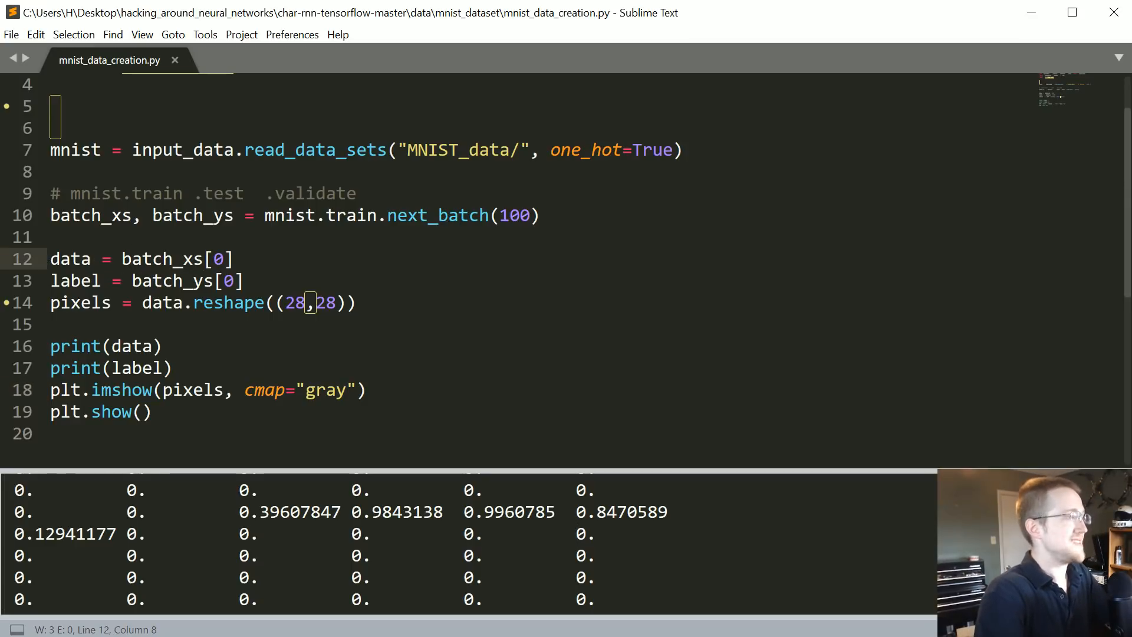
pyautogui.write('no')
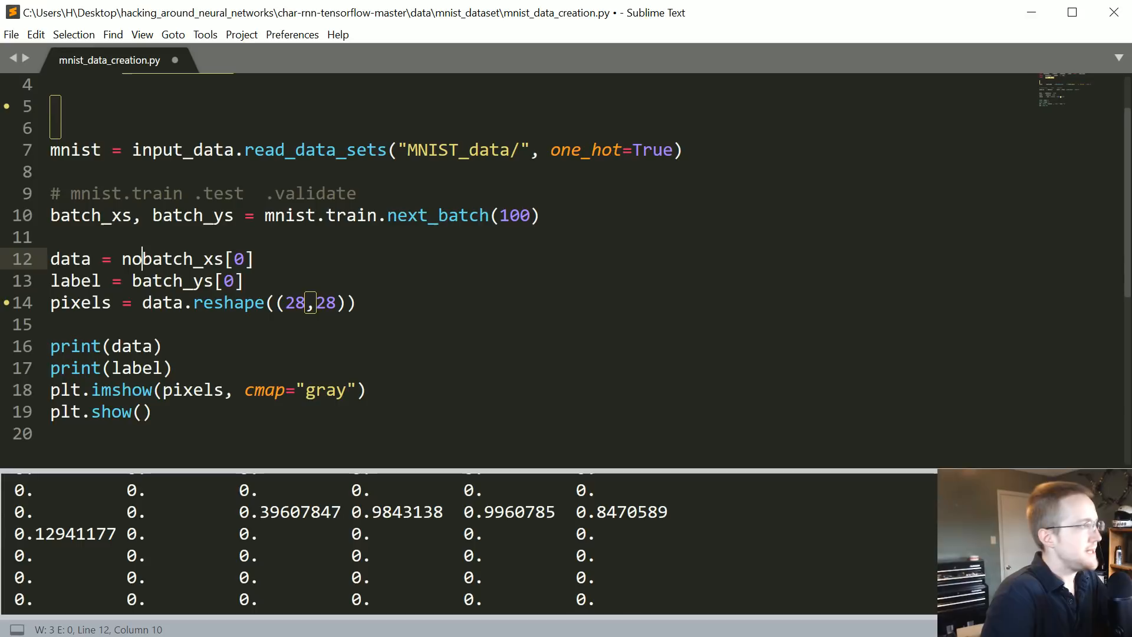
pyautogui.write('p.rint')
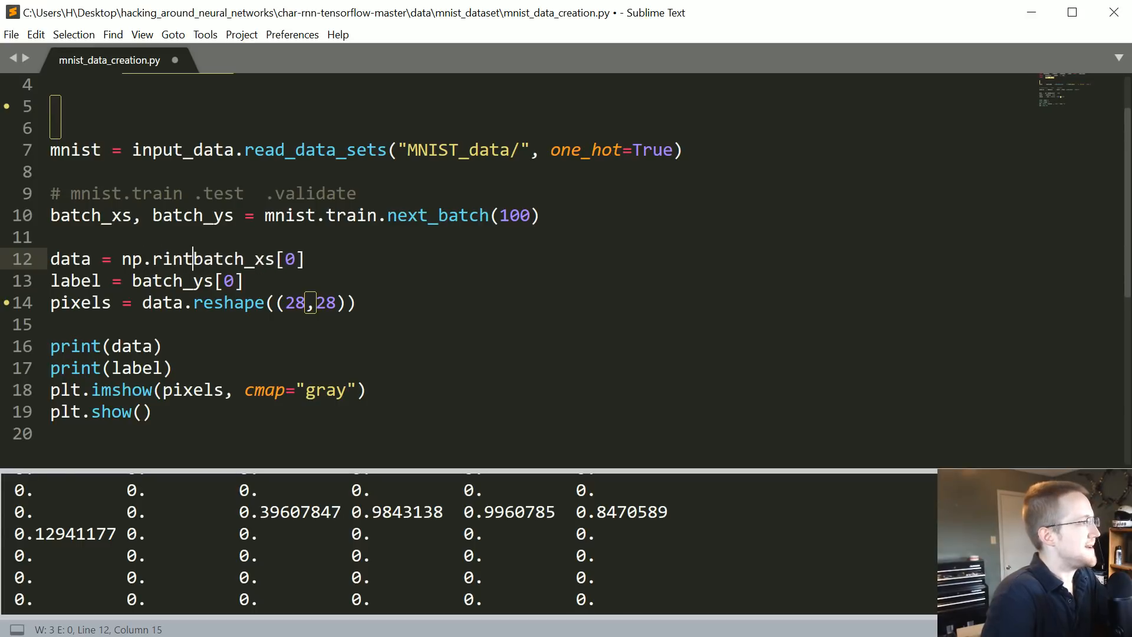
pyautogui.write('(')
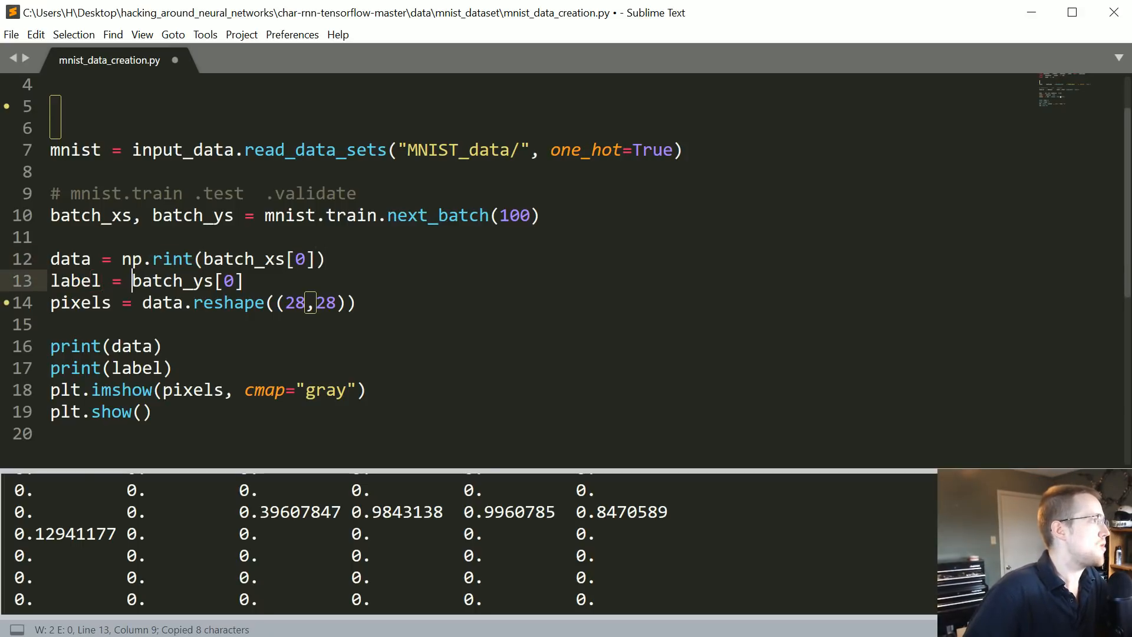
pyautogui.write('np.rint(')
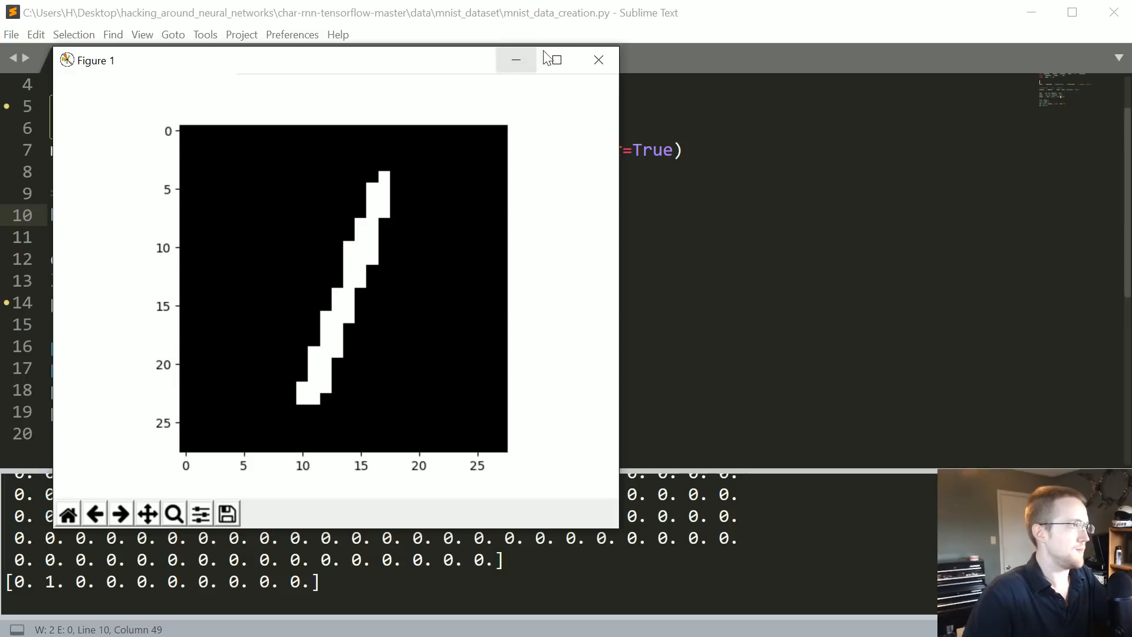
# Close the figure showing the black-and-white digit 1
pyautogui.click(599, 59)
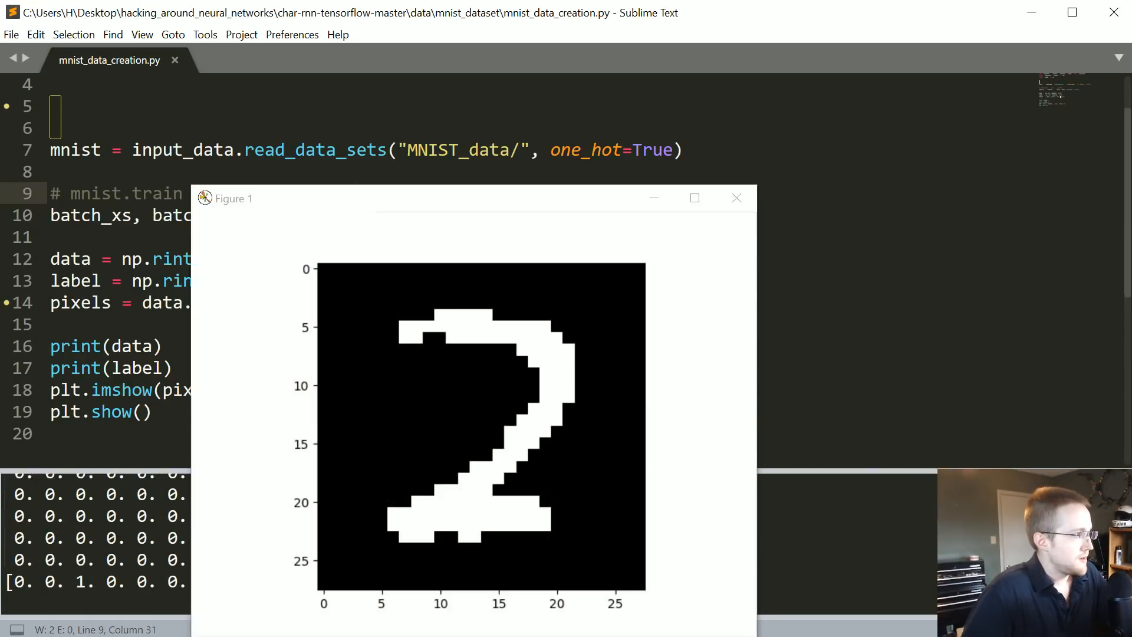
pyautogui.moveTo(466, 522)
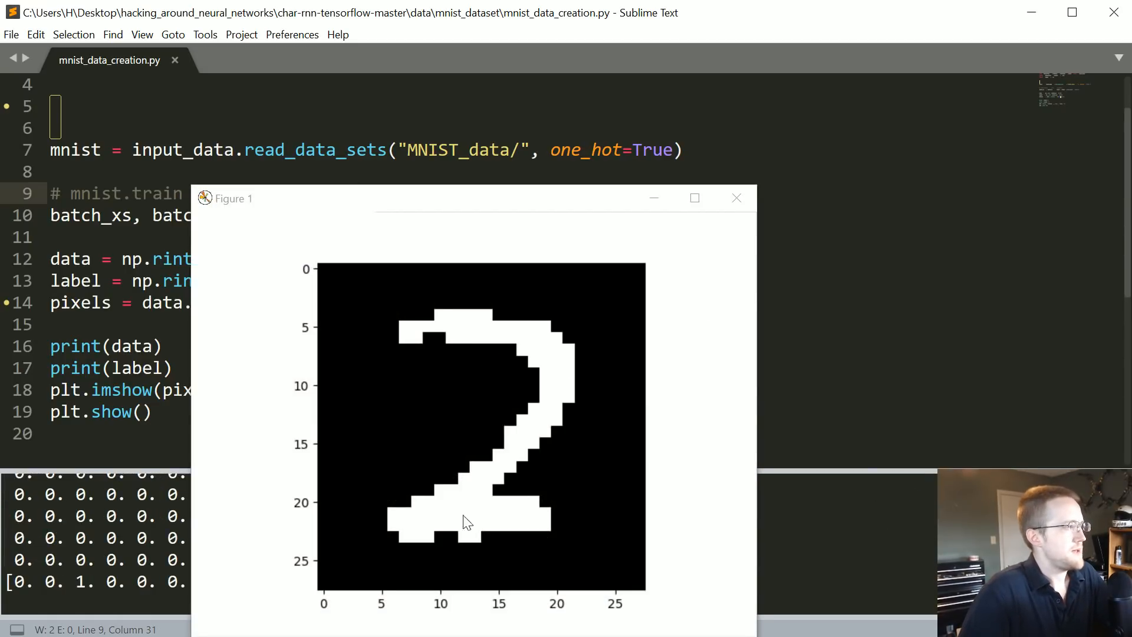
pyautogui.moveTo(725, 260)
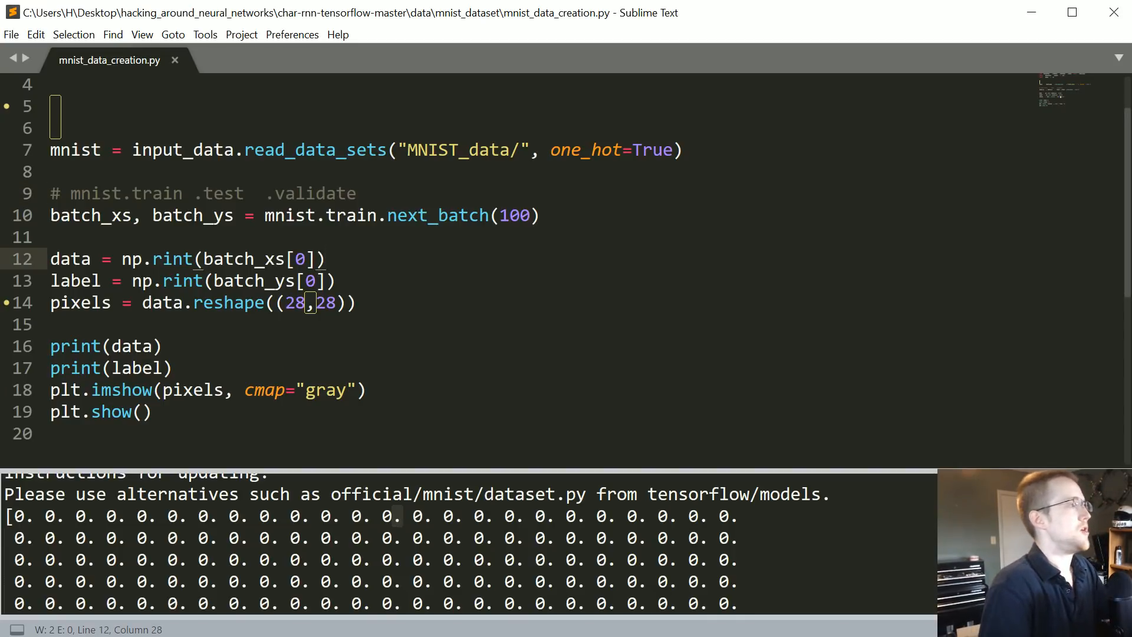
# Cast the rounded sample to integers by appending .astype(int) so output shows whole 0s and 1s
pyautogui.write('.asty')
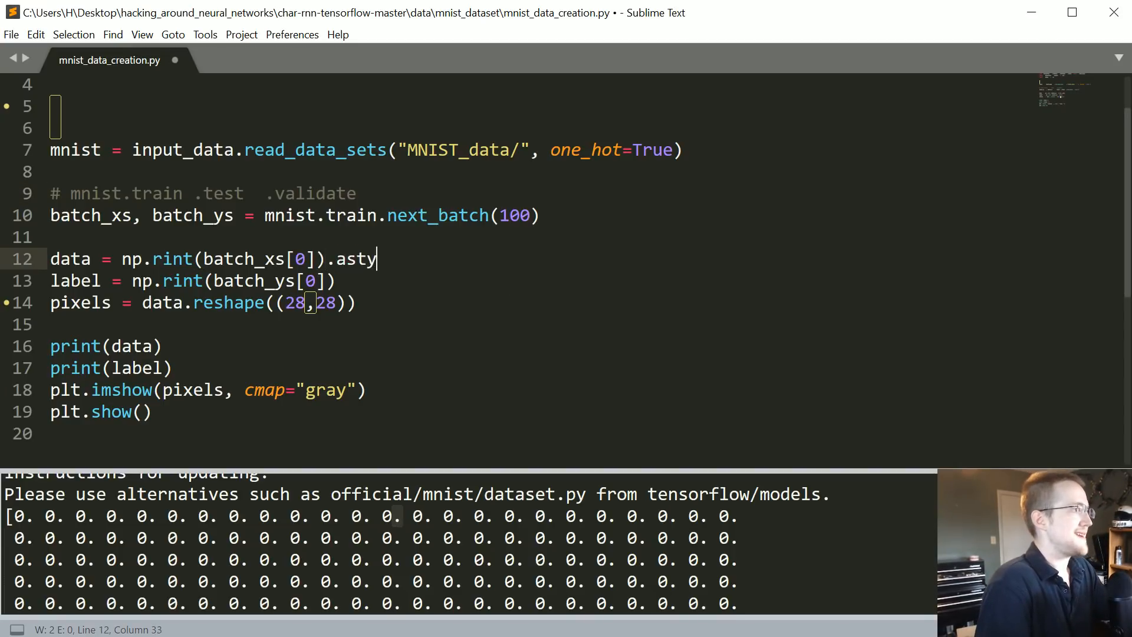
pyautogui.write('pe(int')
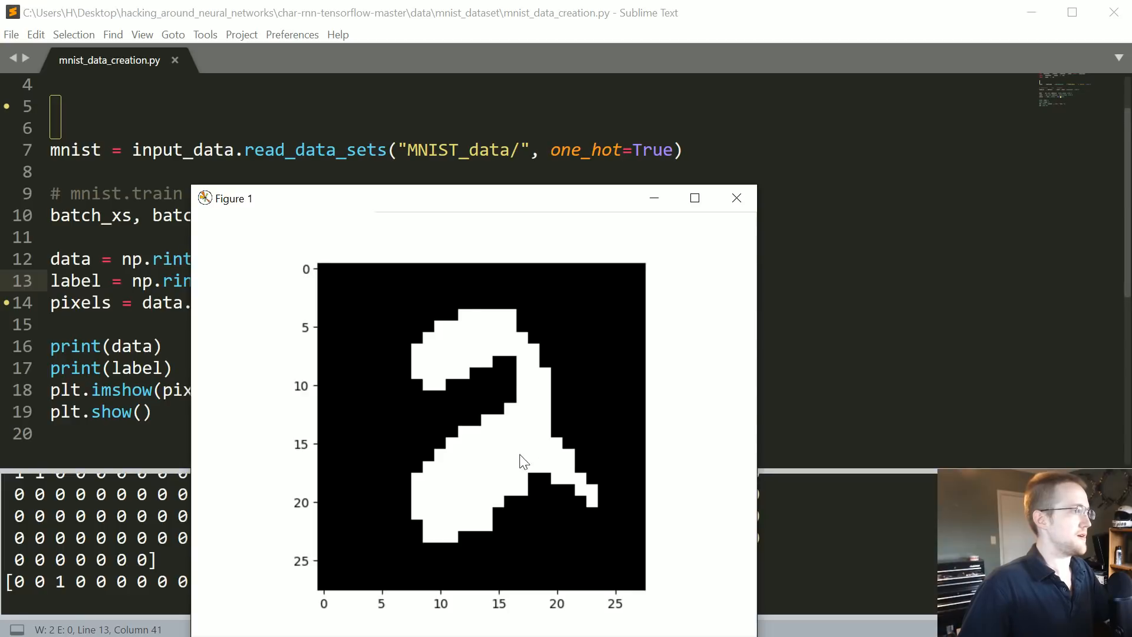
pyautogui.moveTo(463, 491)
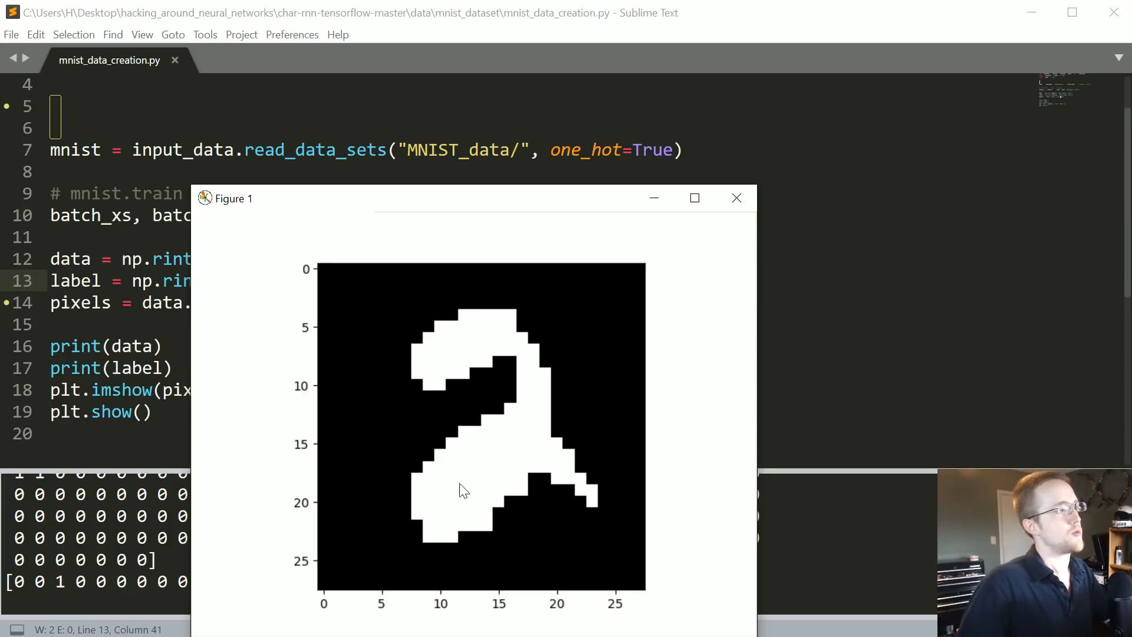
pyautogui.moveTo(484, 475)
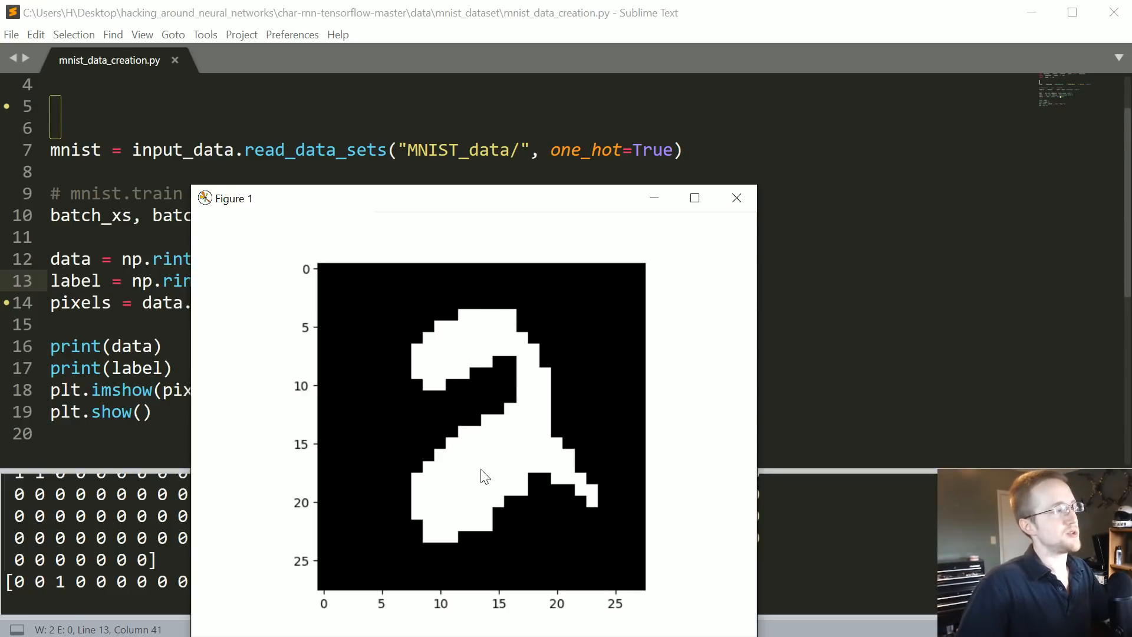
pyautogui.moveTo(522, 533)
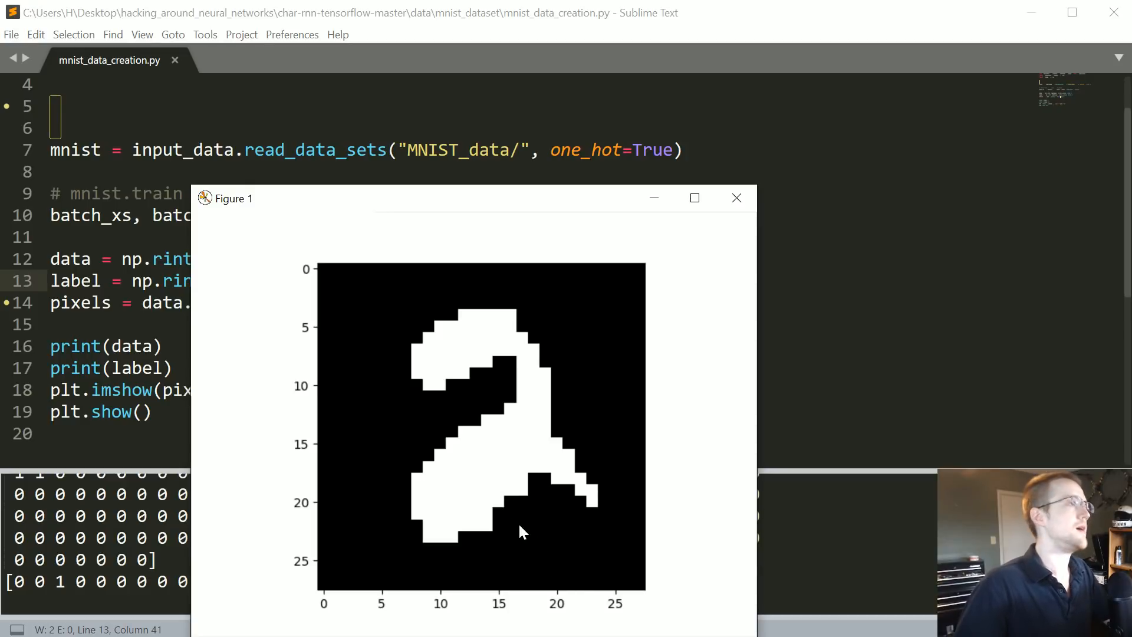
pyautogui.moveTo(666, 576)
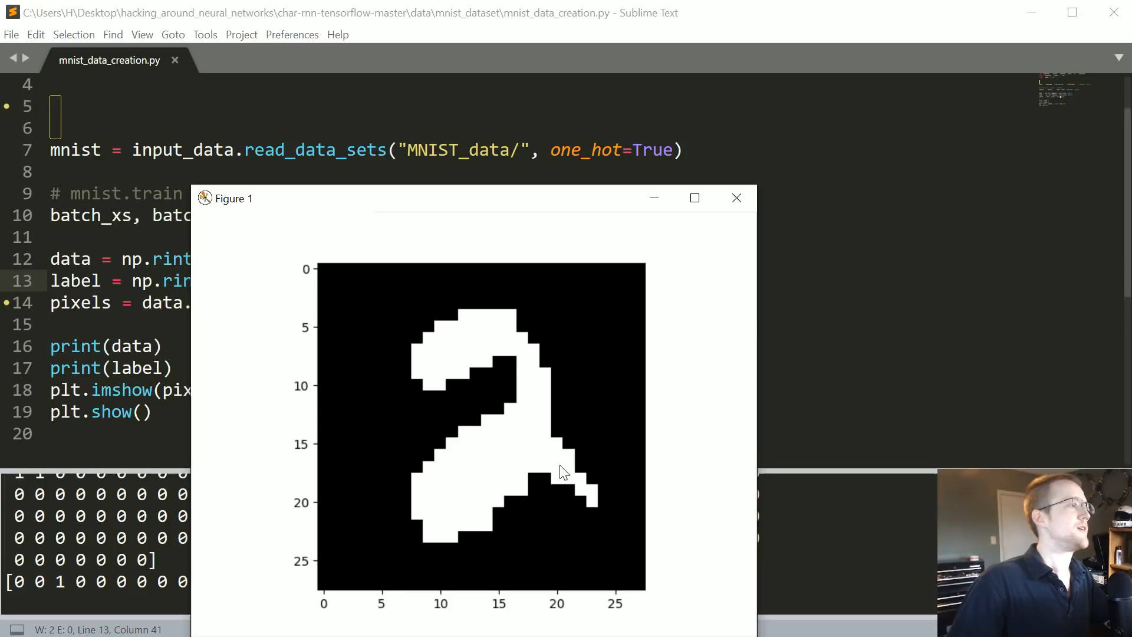
pyautogui.moveTo(424, 492)
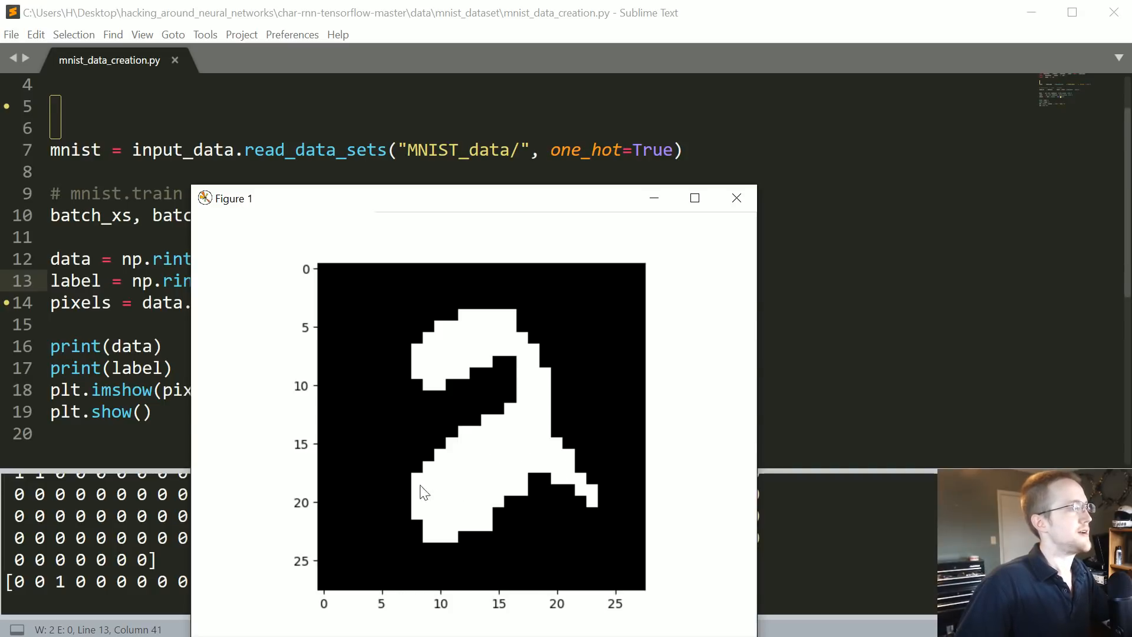
pyautogui.moveTo(685, 335)
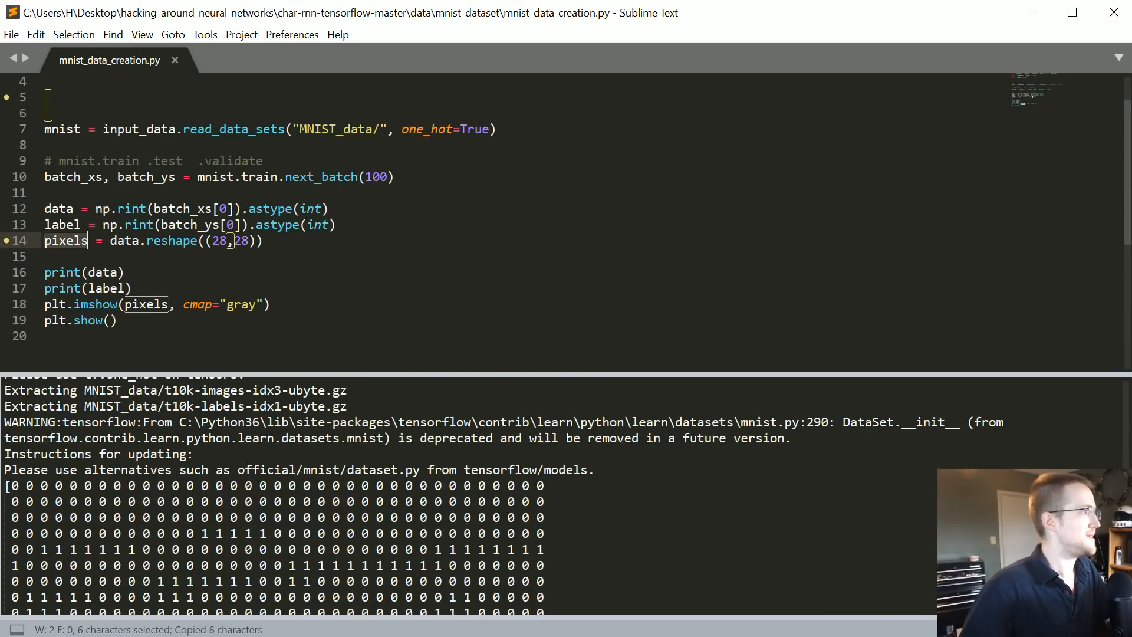
# Print the reshaped 28x28 pixels array instead of flat data, rerun, and close the figure of the 7
pyautogui.write('pixels')
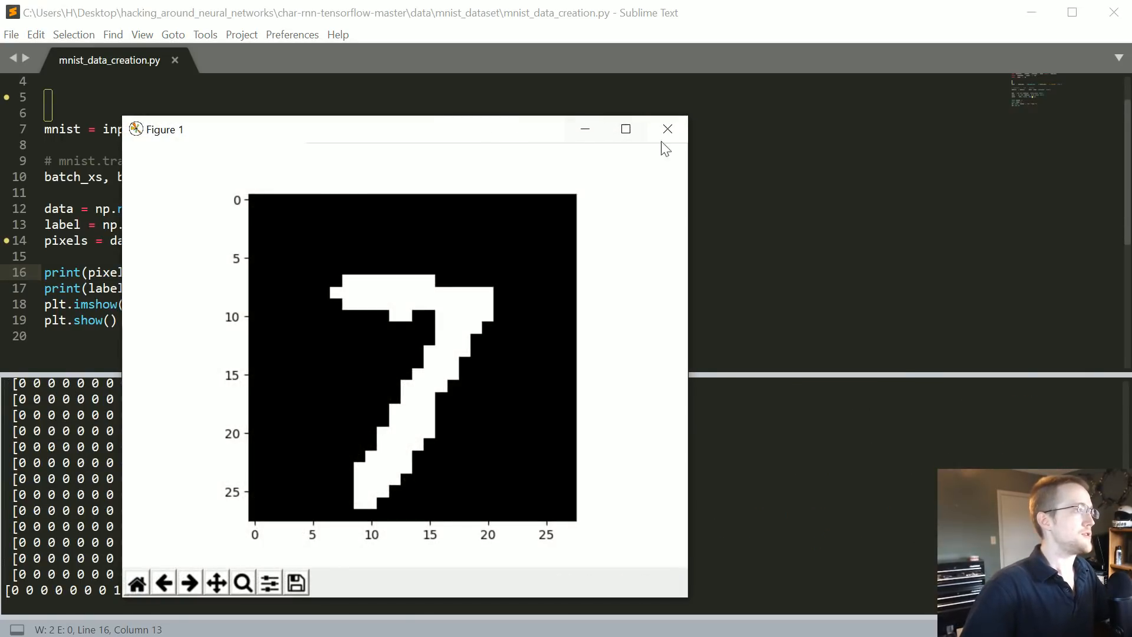
pyautogui.click(667, 129)
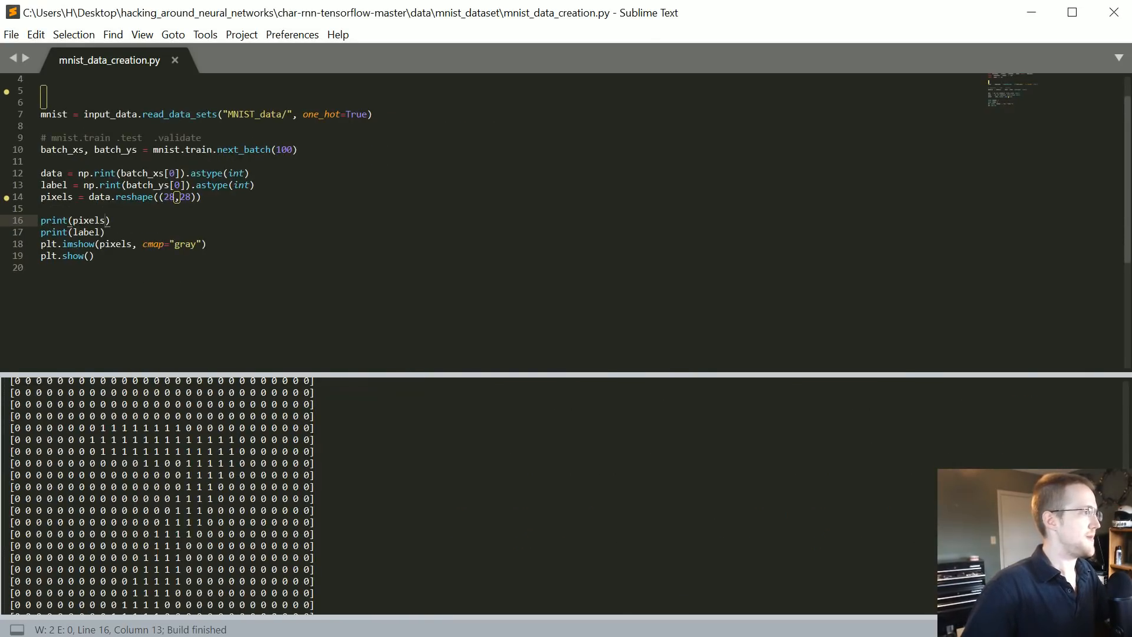